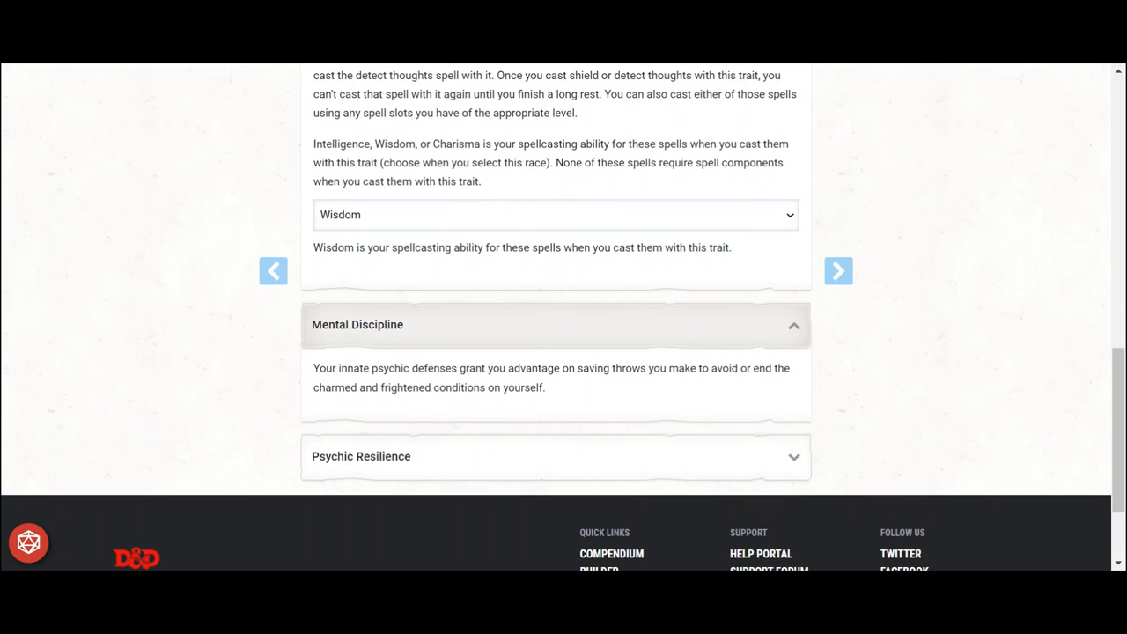
pyautogui.moveTo(638, 467)
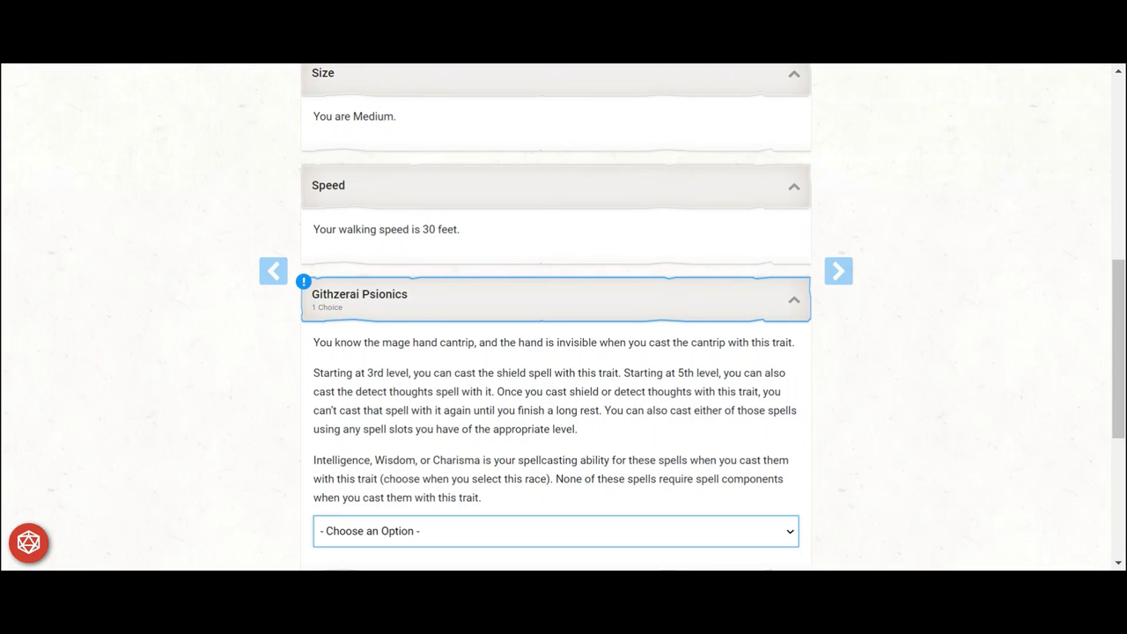
# - Choose Wisdom in the Githzerai Psionics spellcasting ability option
pyautogui.scroll(-3)
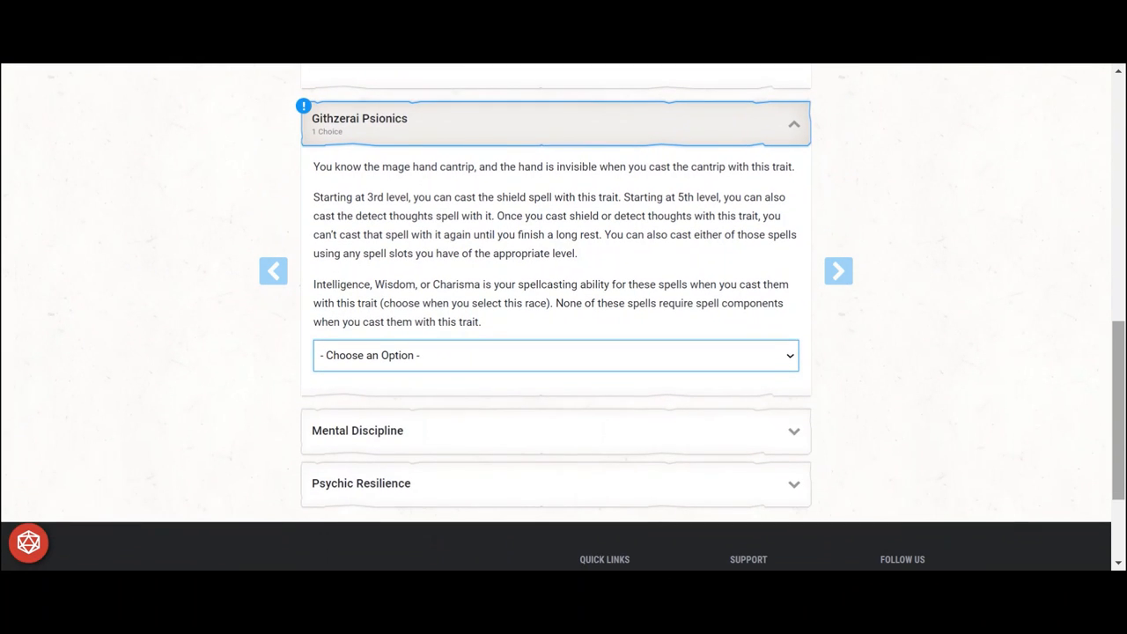
pyautogui.moveTo(783, 360)
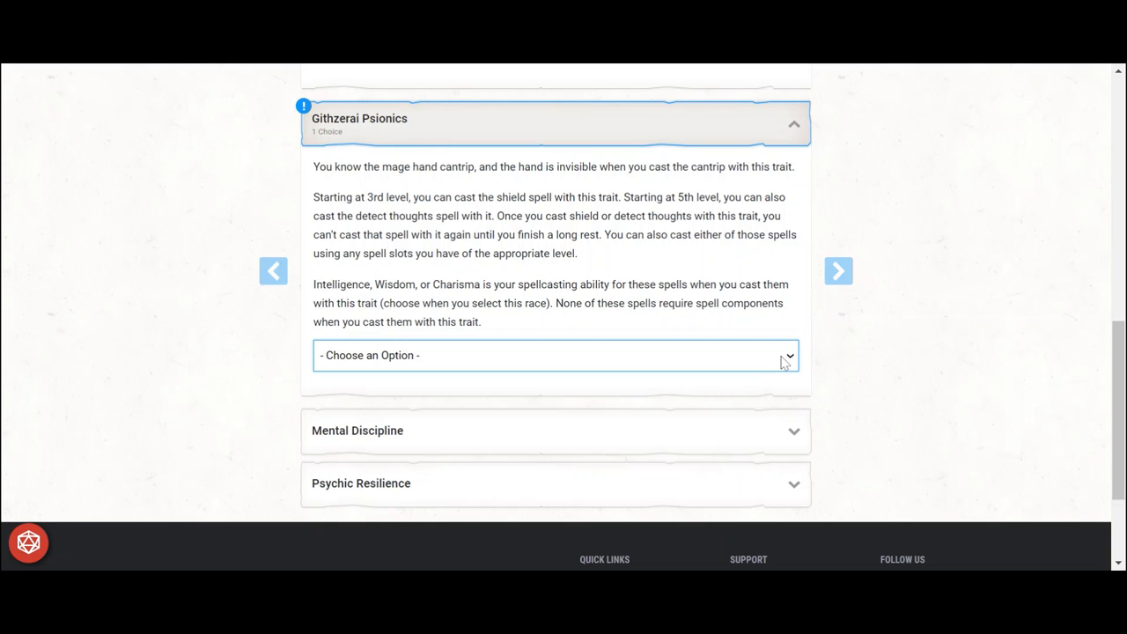
pyautogui.moveTo(749, 383)
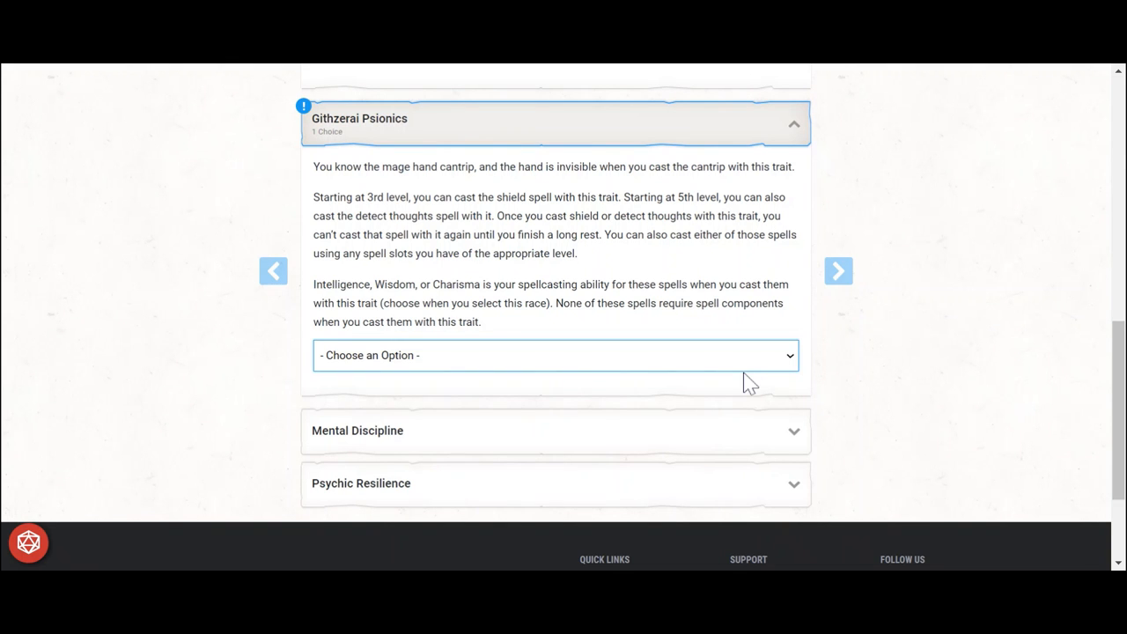
pyautogui.click(555, 354)
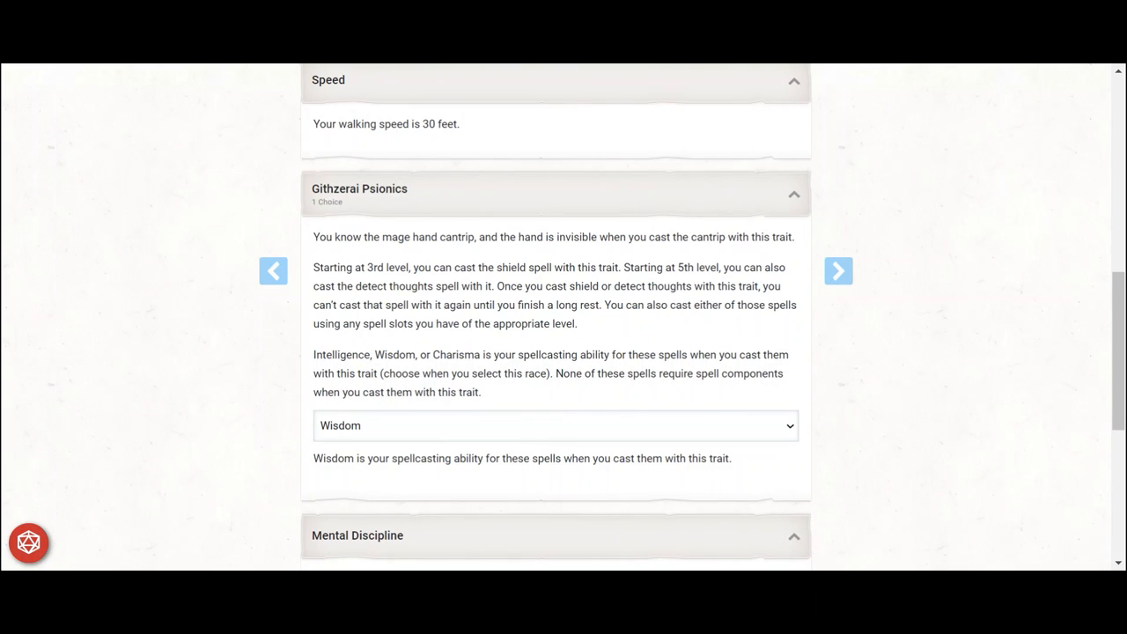
pyautogui.moveTo(917, 386)
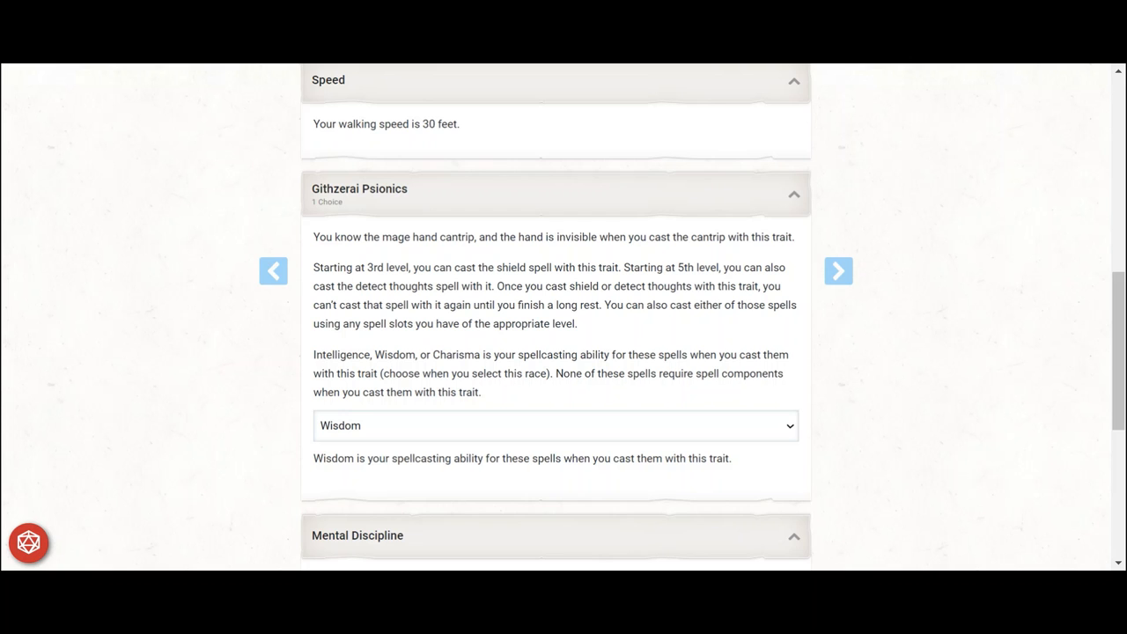
pyautogui.moveTo(690, 513)
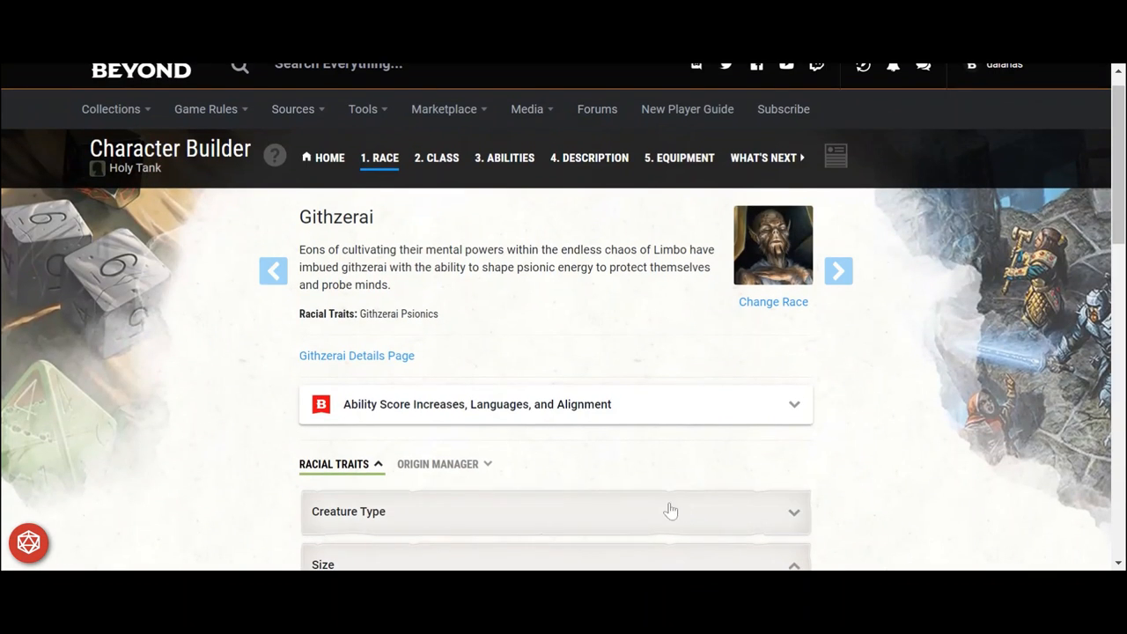
# - Point-buy Dexterity 14, Wisdom 15, Charisma 10, then apply +2 Wisdom and +1 Constitution
pyautogui.click(504, 158)
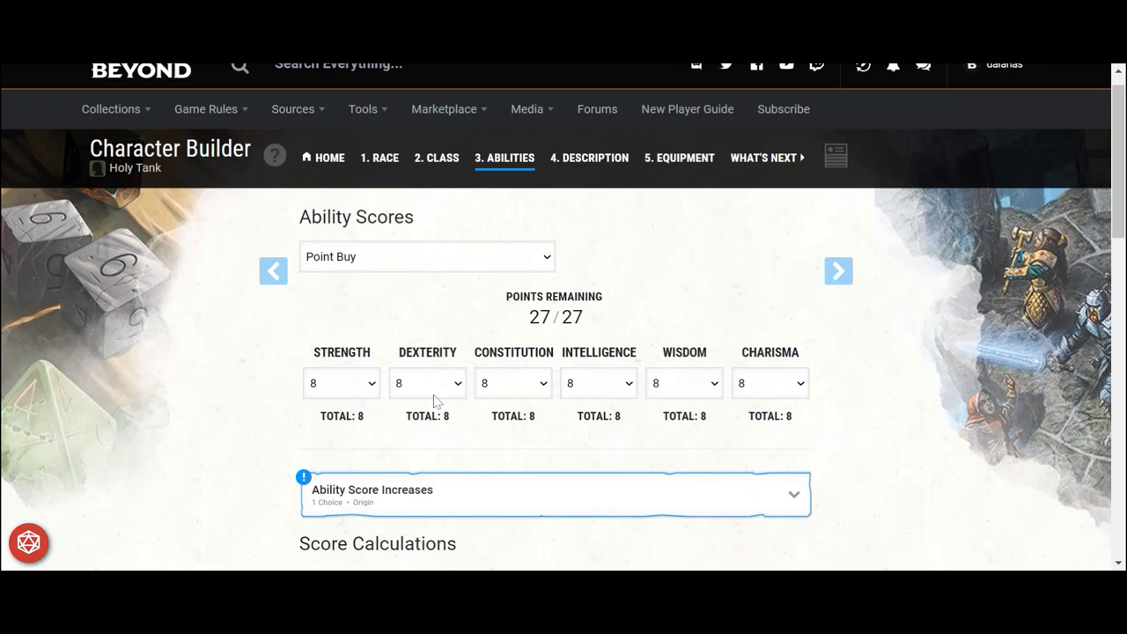
pyautogui.click(427, 383)
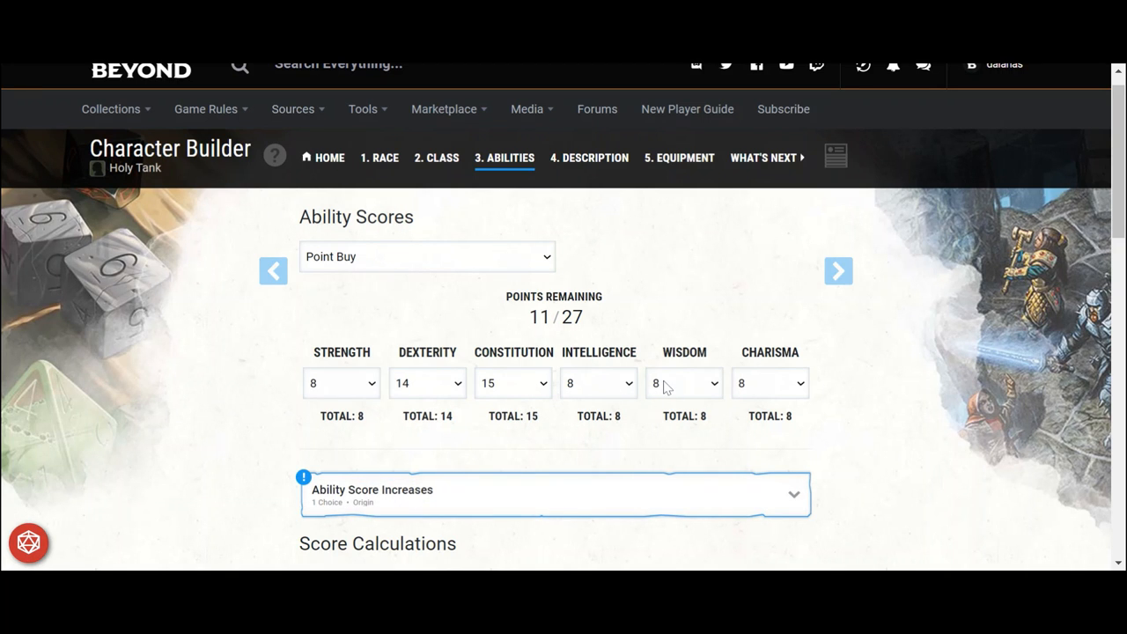
pyautogui.click(683, 382)
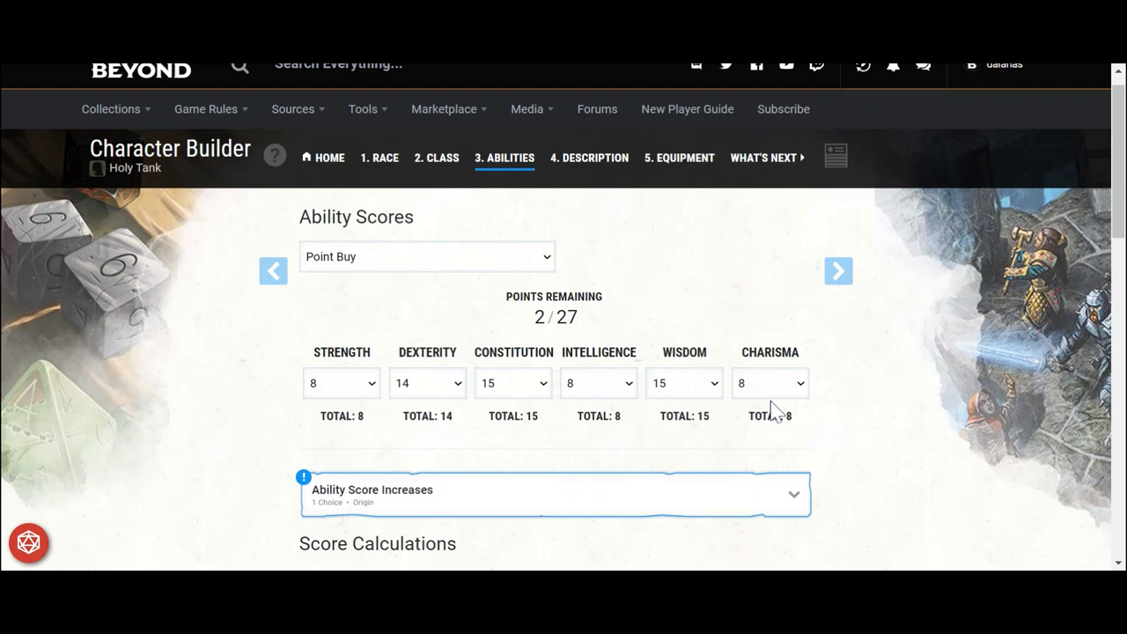
pyautogui.click(554, 494)
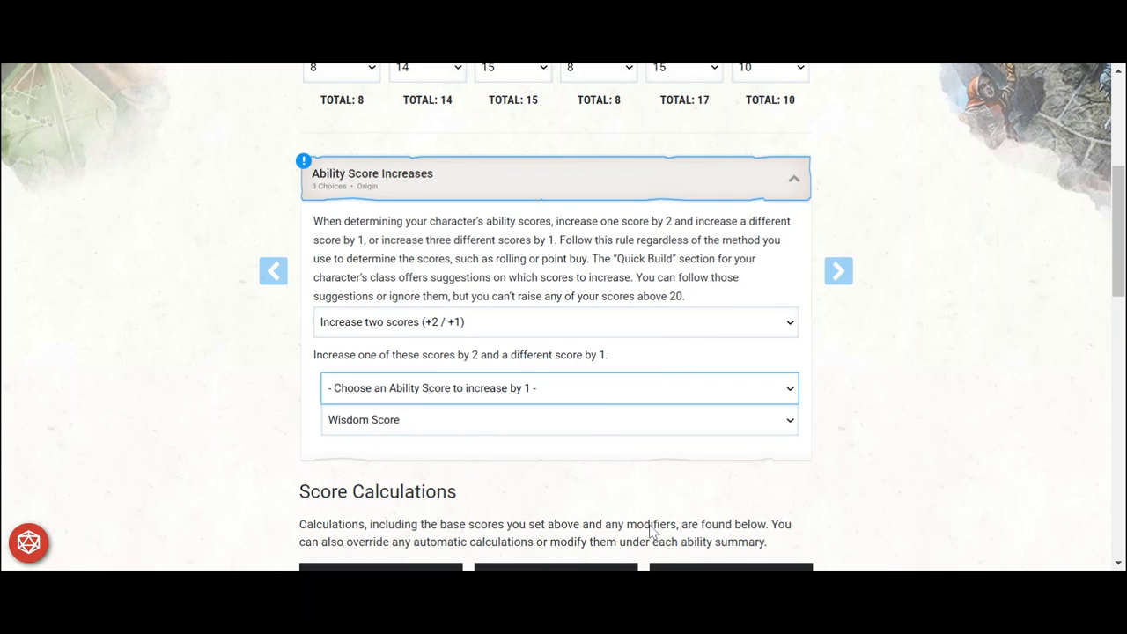
pyautogui.click(559, 387)
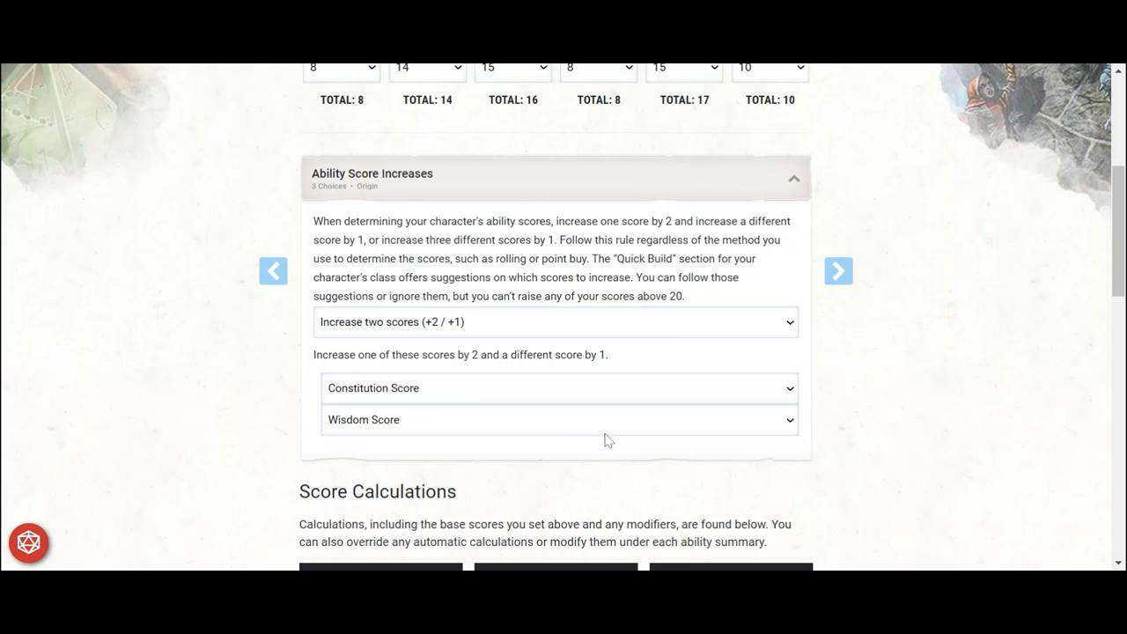
pyautogui.scroll(-3)
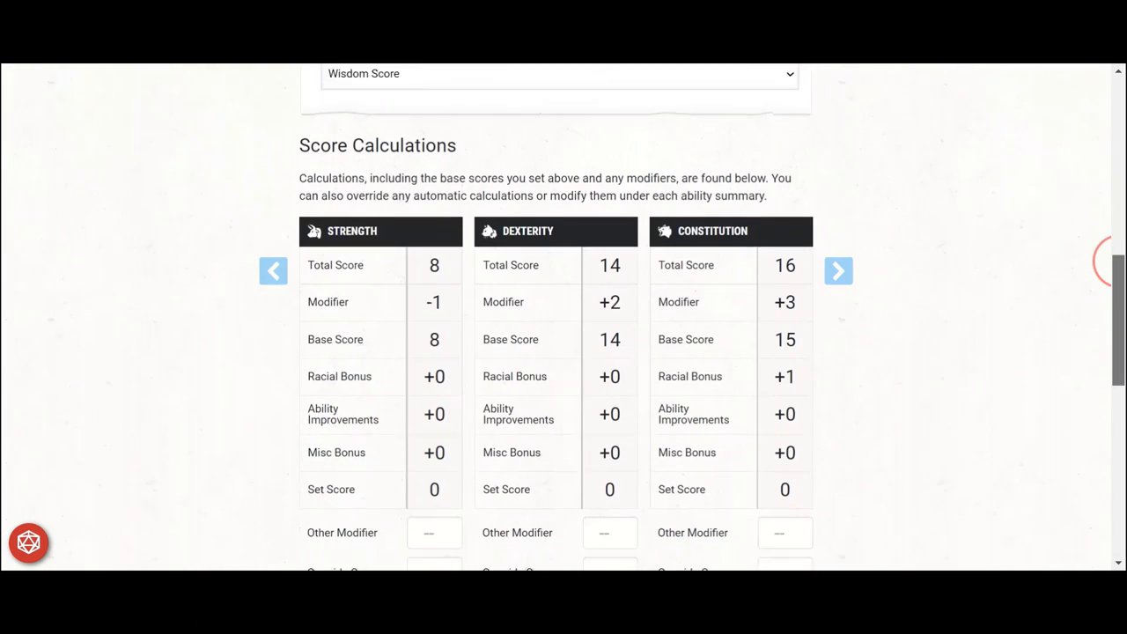
pyautogui.scroll(-3)
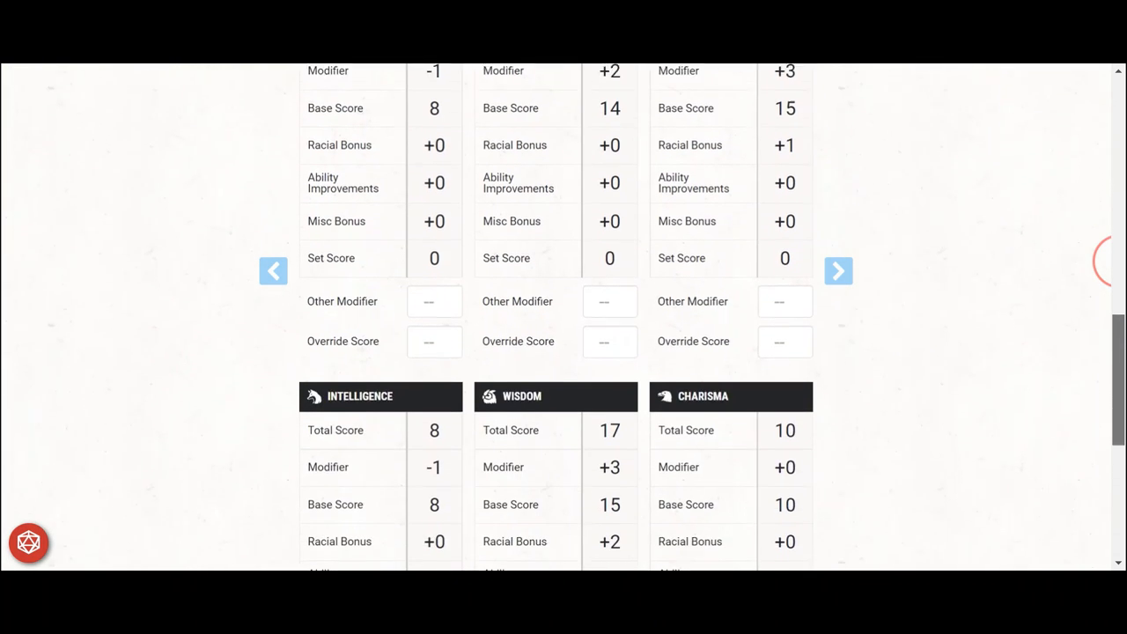
pyautogui.scroll(-3)
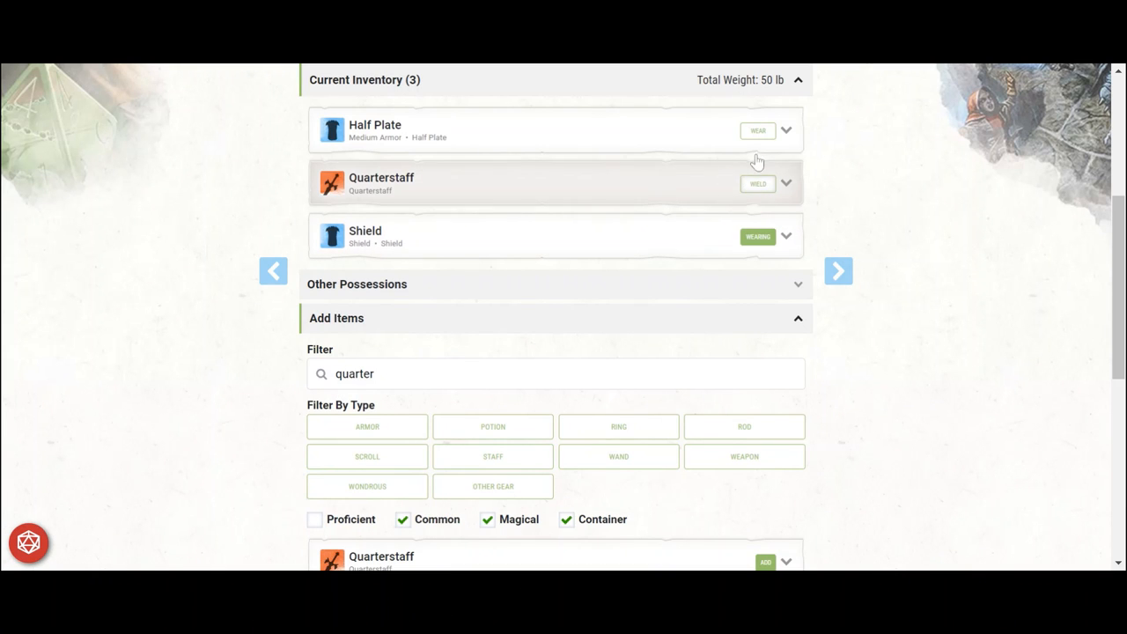
# - Wield the quarterstaff from the current inventory
pyautogui.click(757, 130)
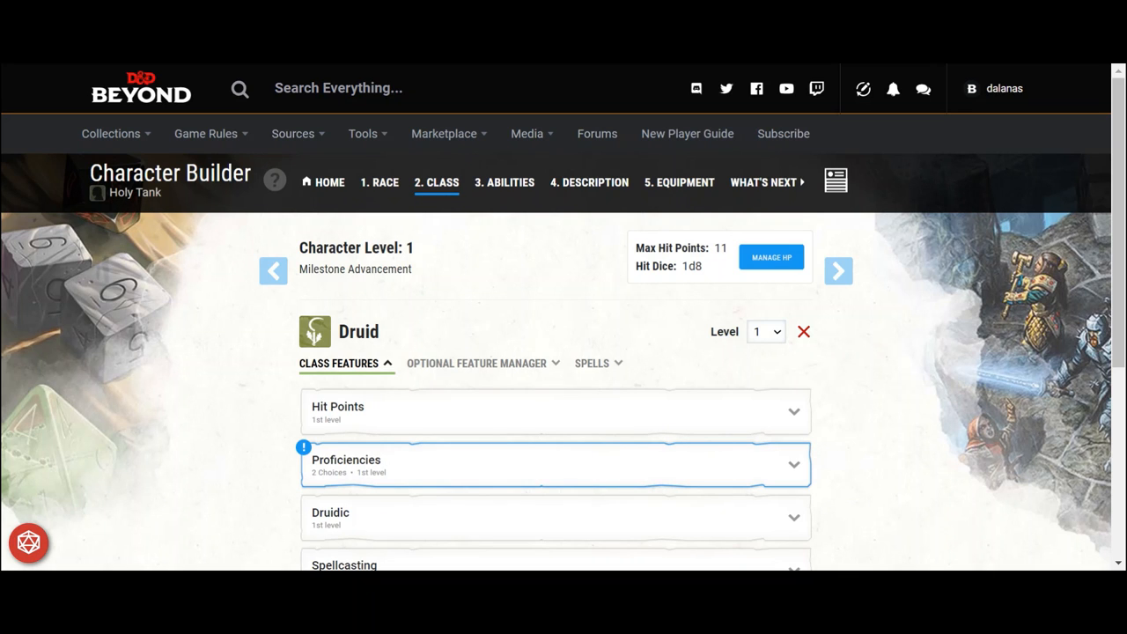
pyautogui.moveTo(781, 458)
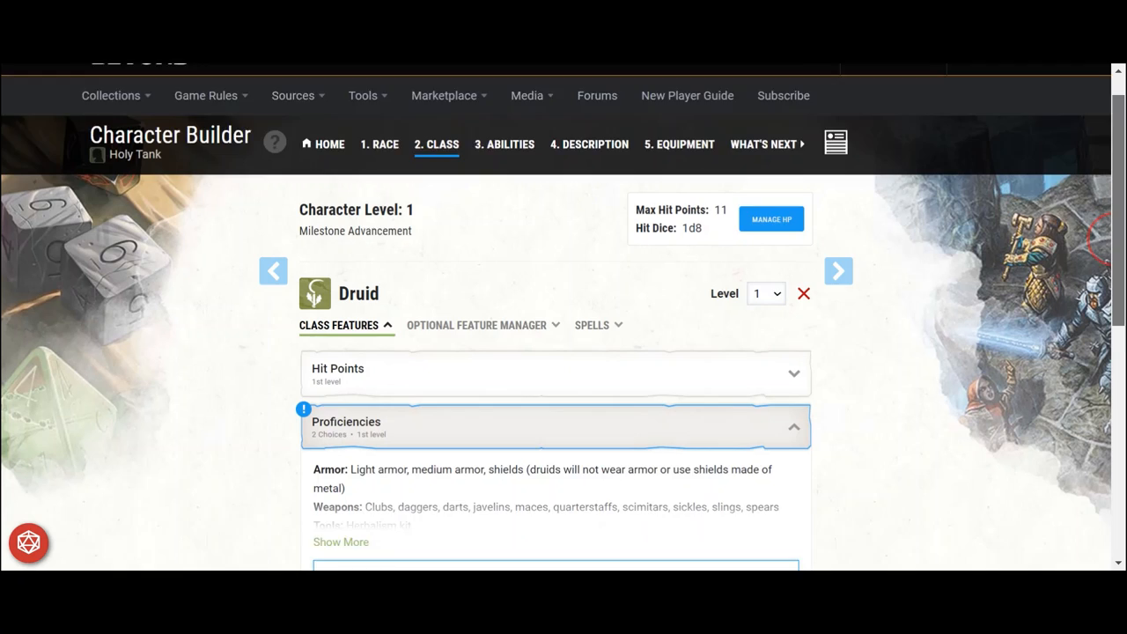
# - Browse the Druid's known spells and learn the Thorn Whip cantrip
pyautogui.scroll(-3)
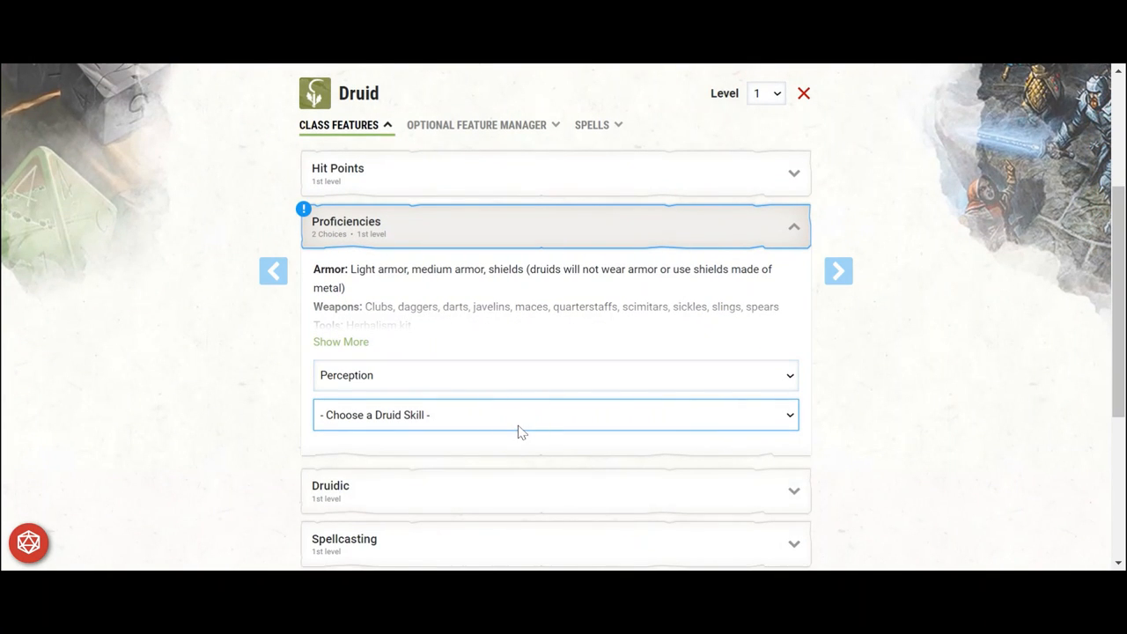
pyautogui.click(592, 124)
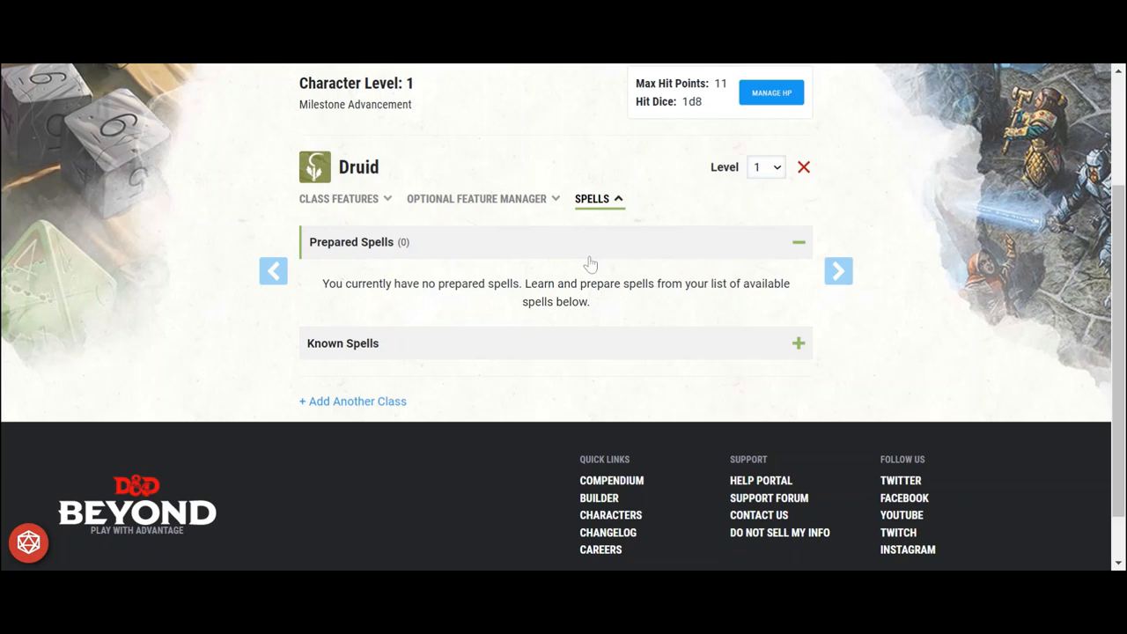
pyautogui.click(798, 343)
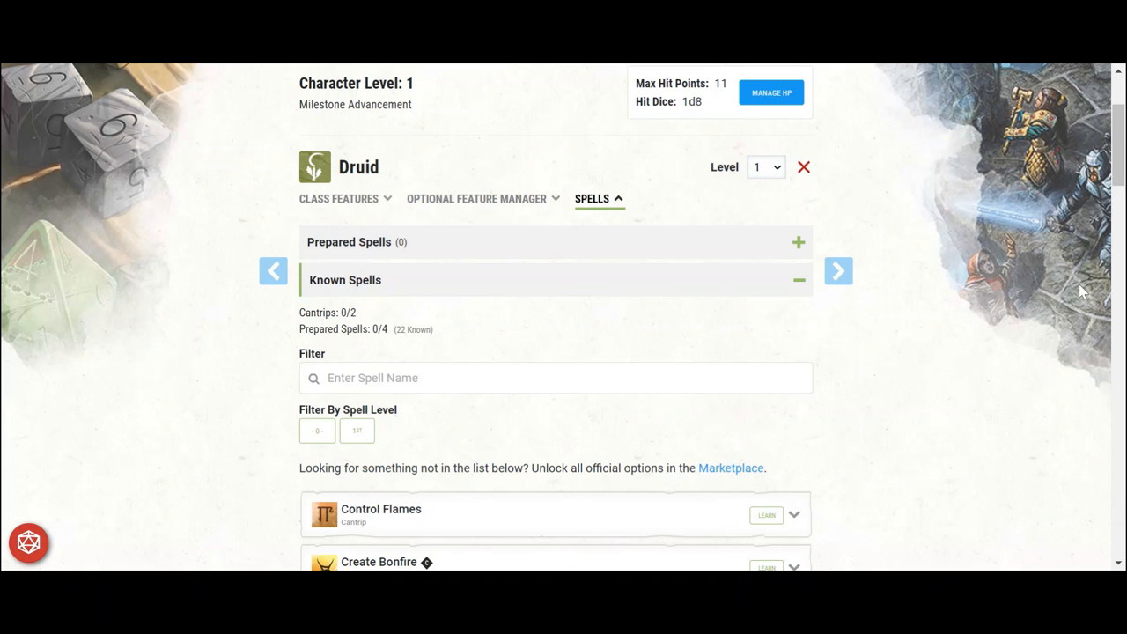
pyautogui.scroll(-3)
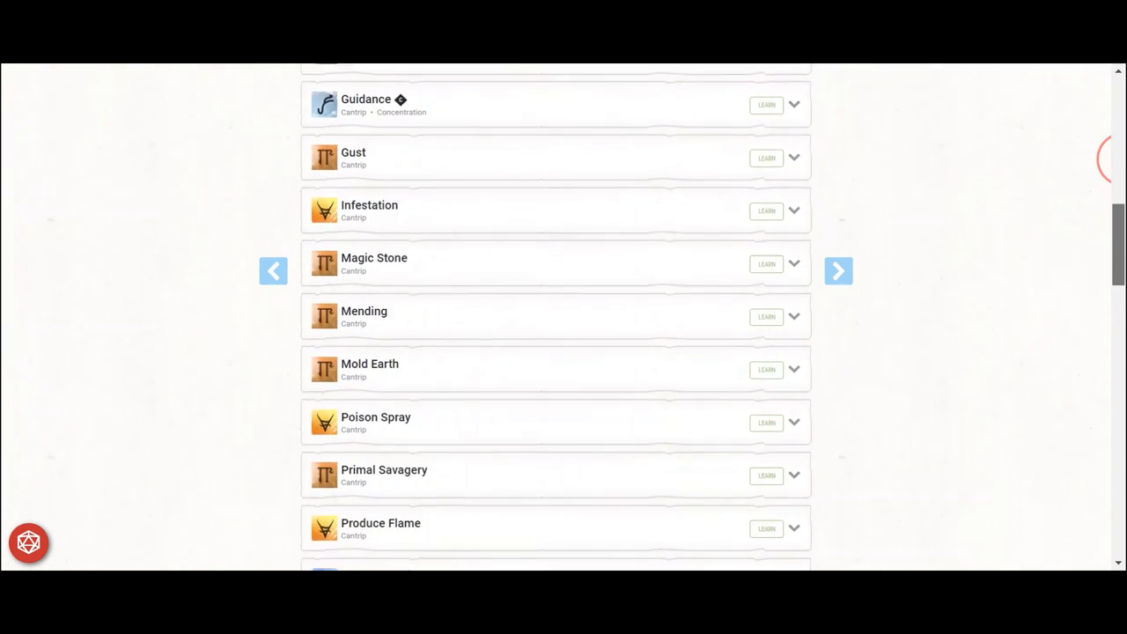
pyautogui.scroll(-3)
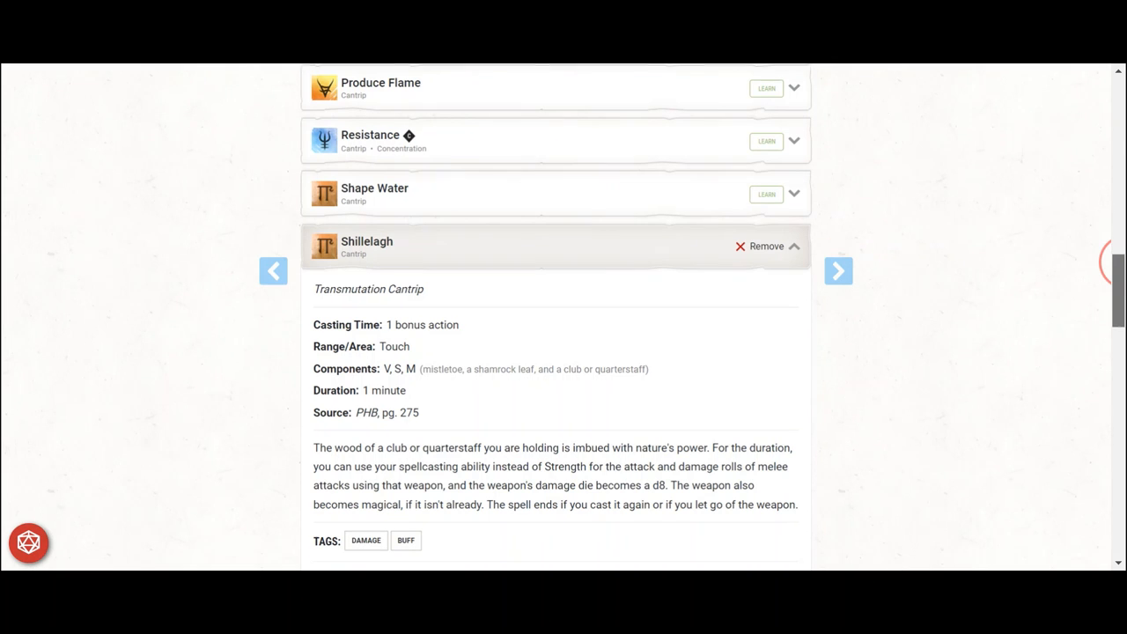
pyautogui.scroll(-3)
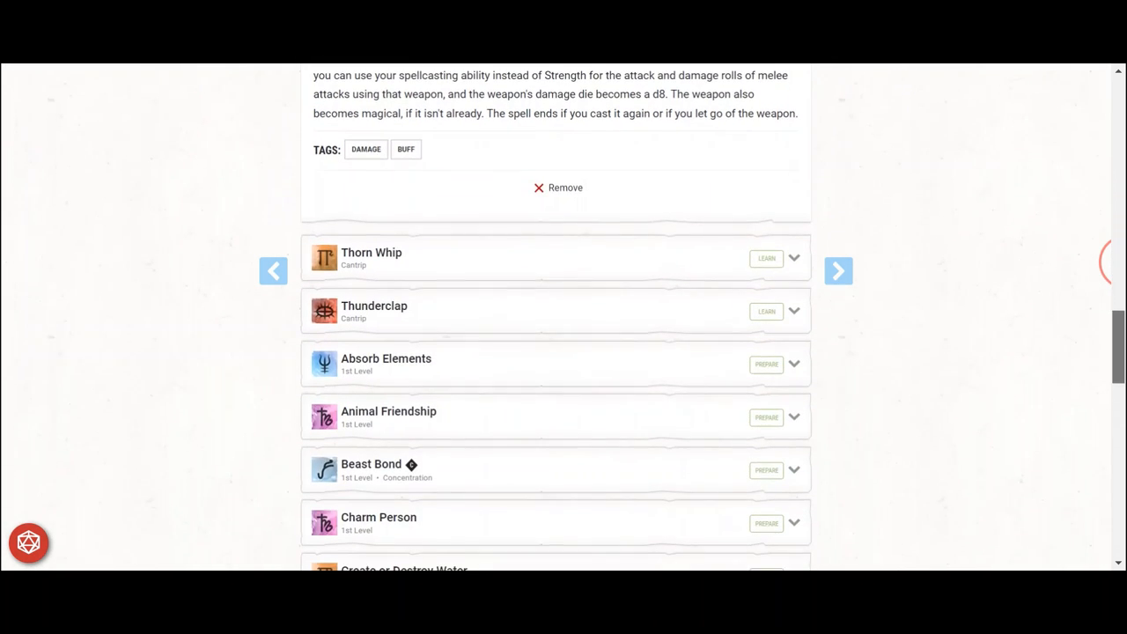
pyautogui.click(766, 257)
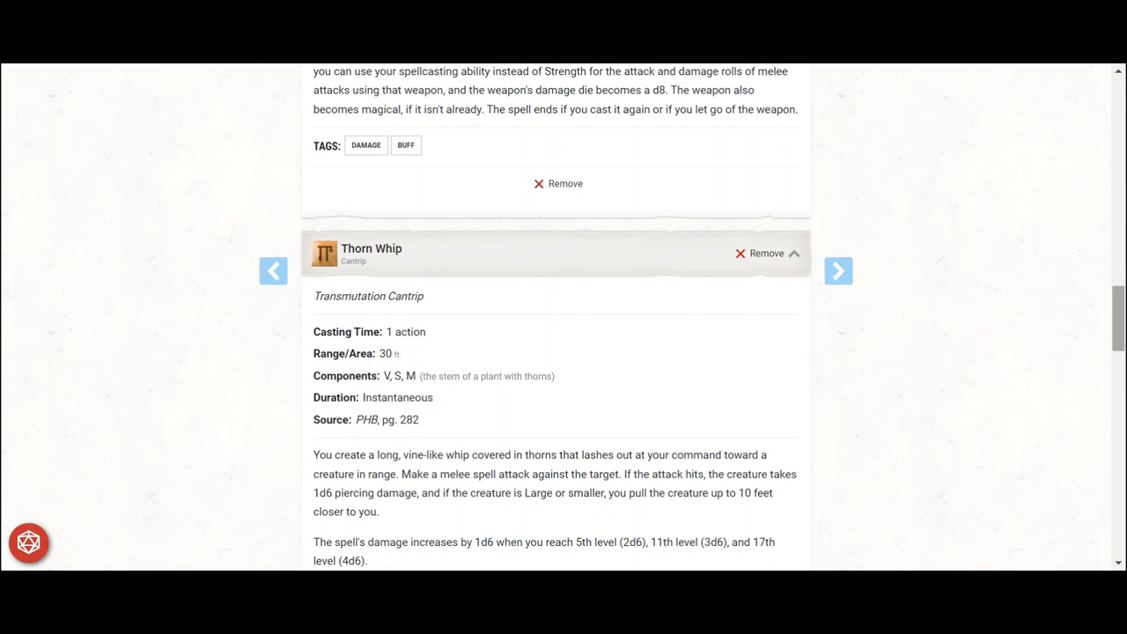
pyautogui.scroll(-3)
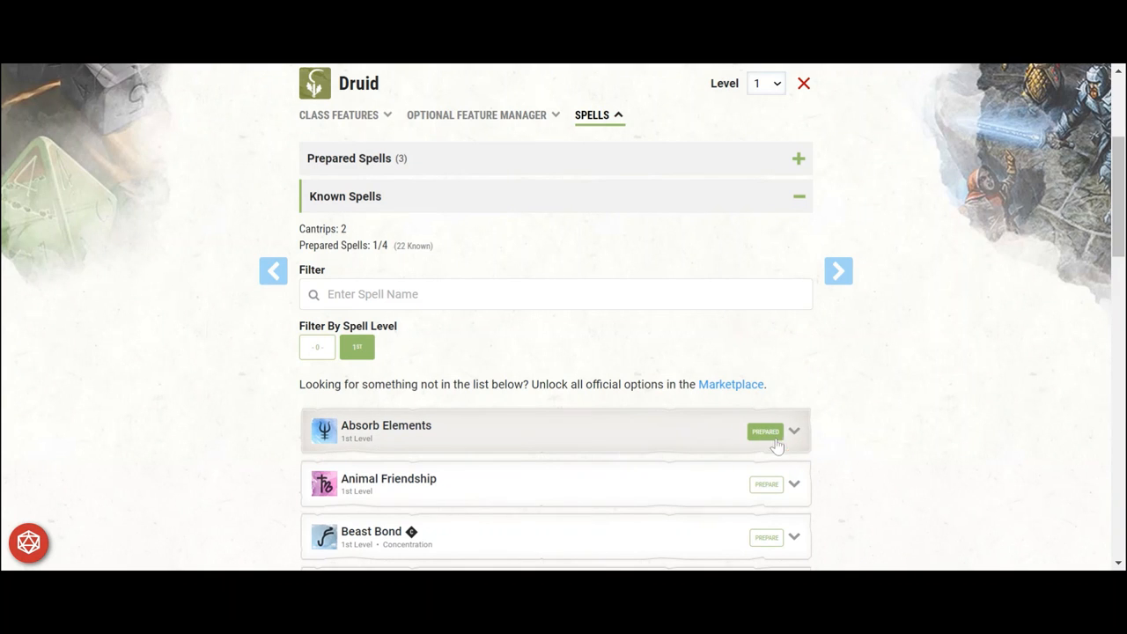
# - Prepare Entangle as a 1st-level Druid spell and start adding another class
pyautogui.scroll(-3)
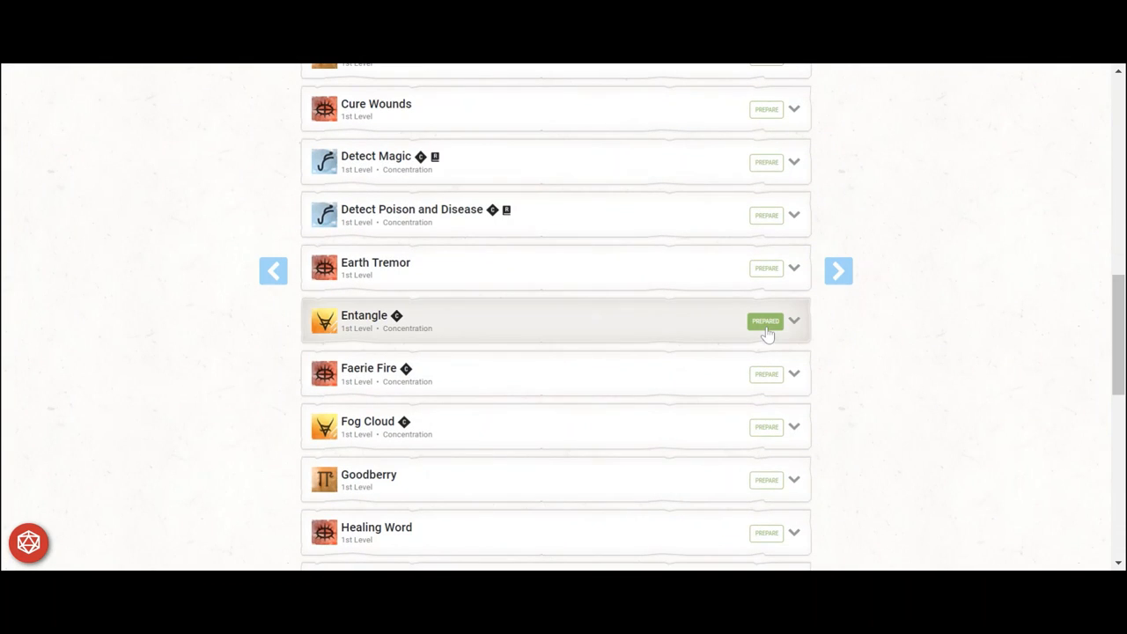
pyautogui.click(766, 480)
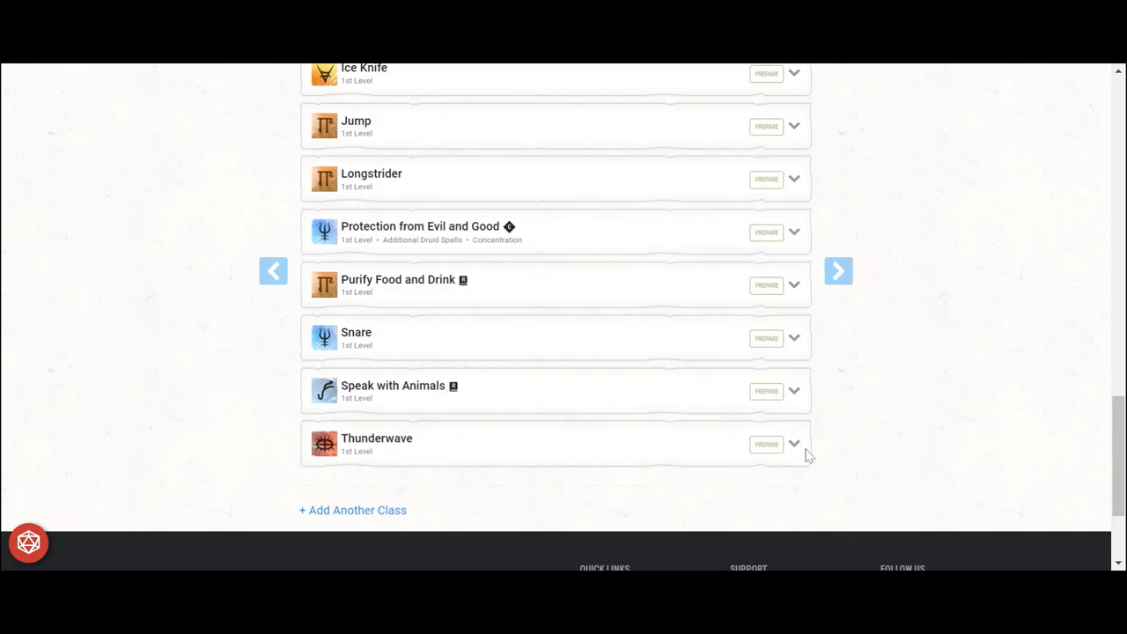
pyautogui.click(766, 448)
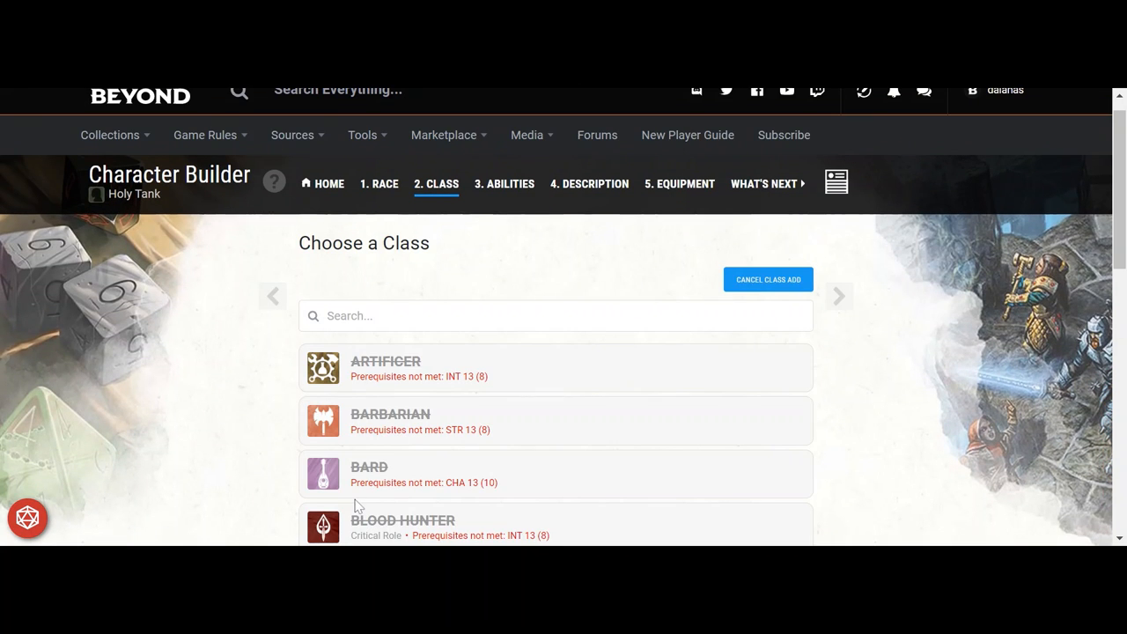
# - Choose the Arcana Domain, taking Booming Blade and Green-Flame Blade as Arcane Initiate cantrips
pyautogui.scroll(-3)
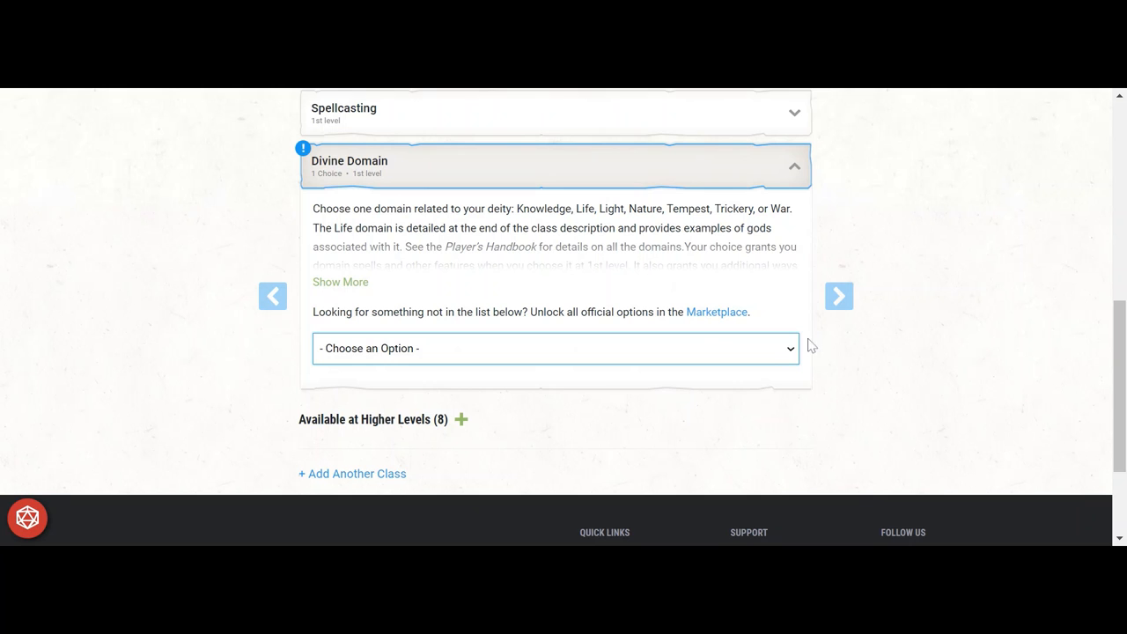
pyautogui.click(556, 348)
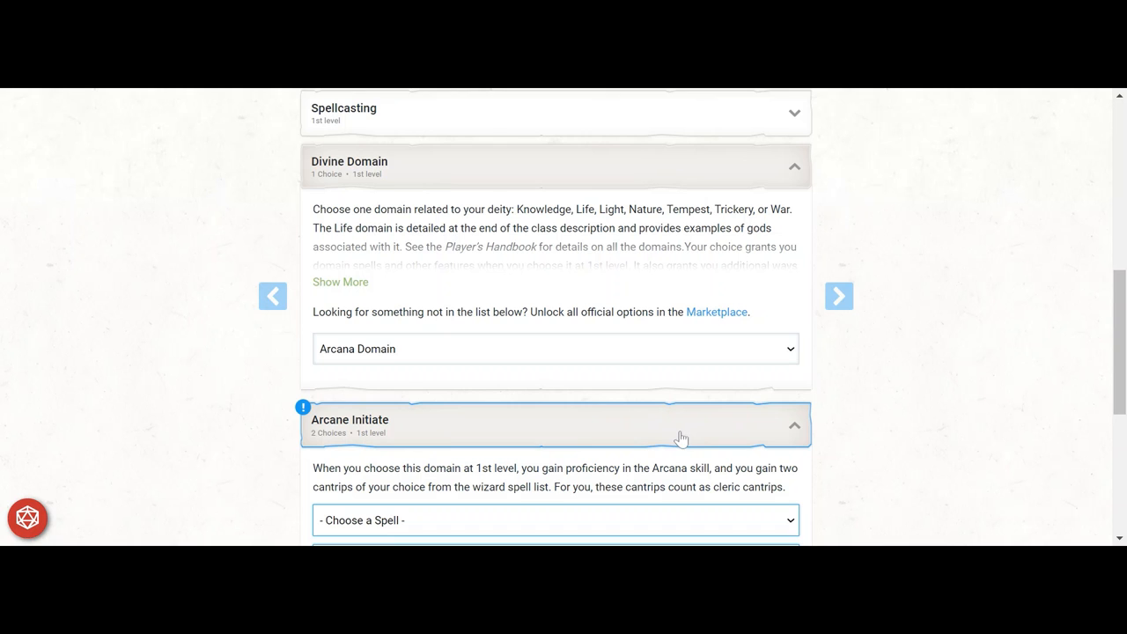
pyautogui.scroll(-3)
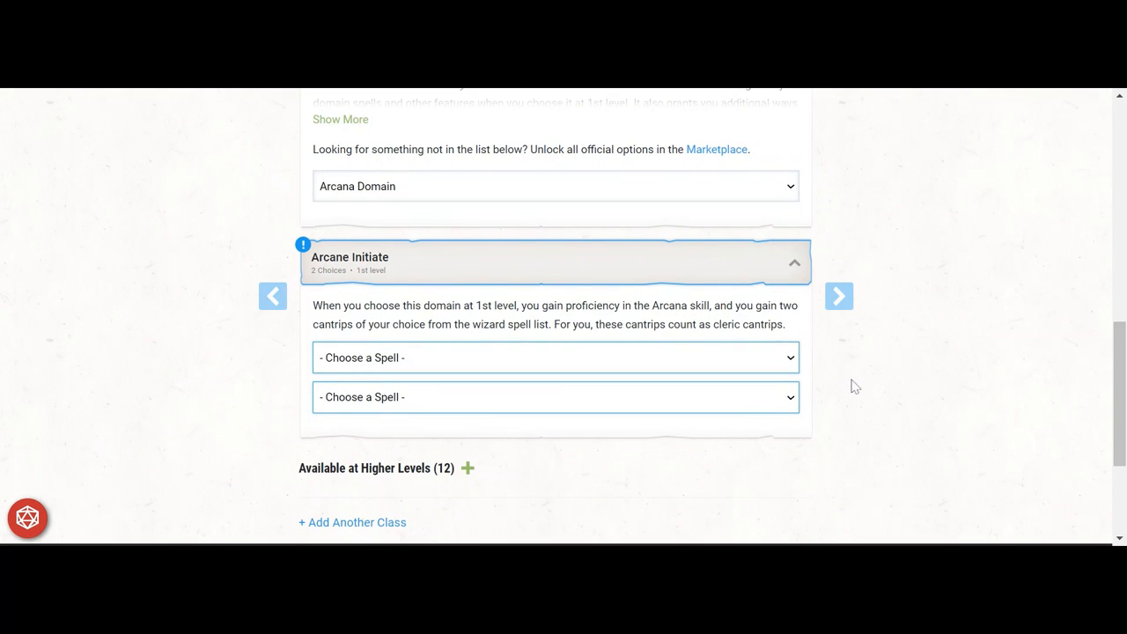
pyautogui.moveTo(792, 364)
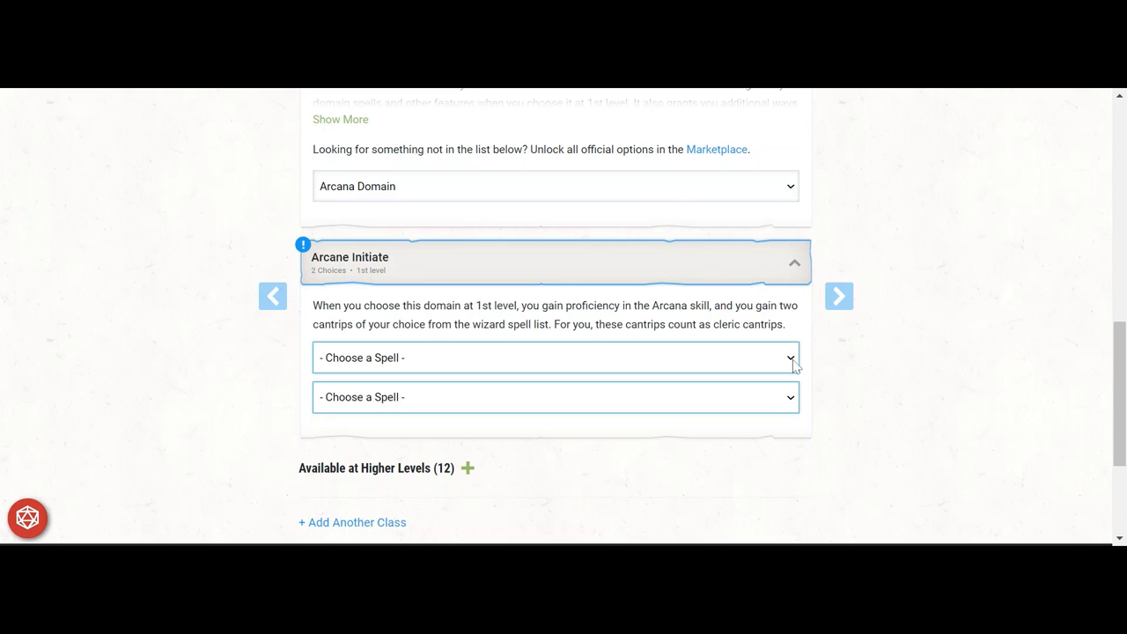
pyautogui.click(555, 357)
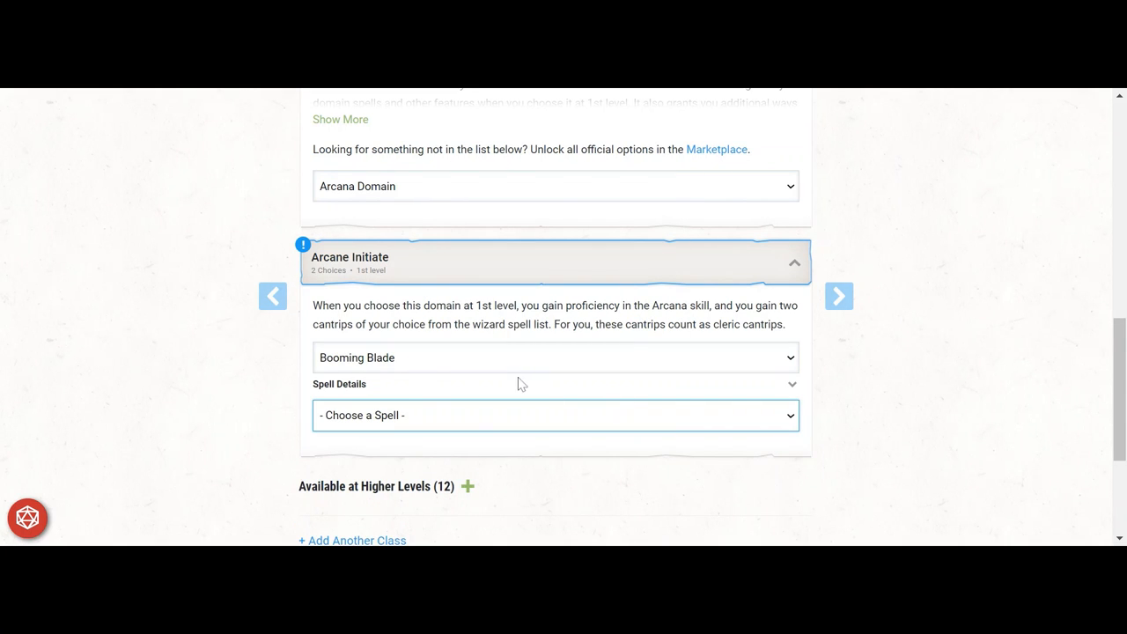
pyautogui.click(556, 384)
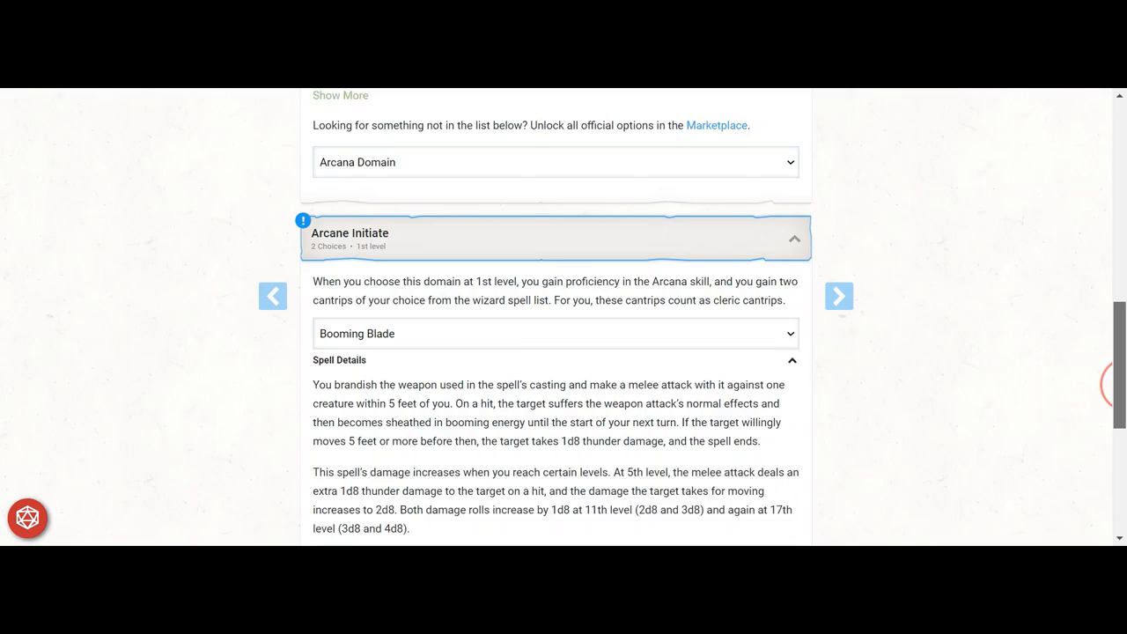
pyautogui.scroll(-3)
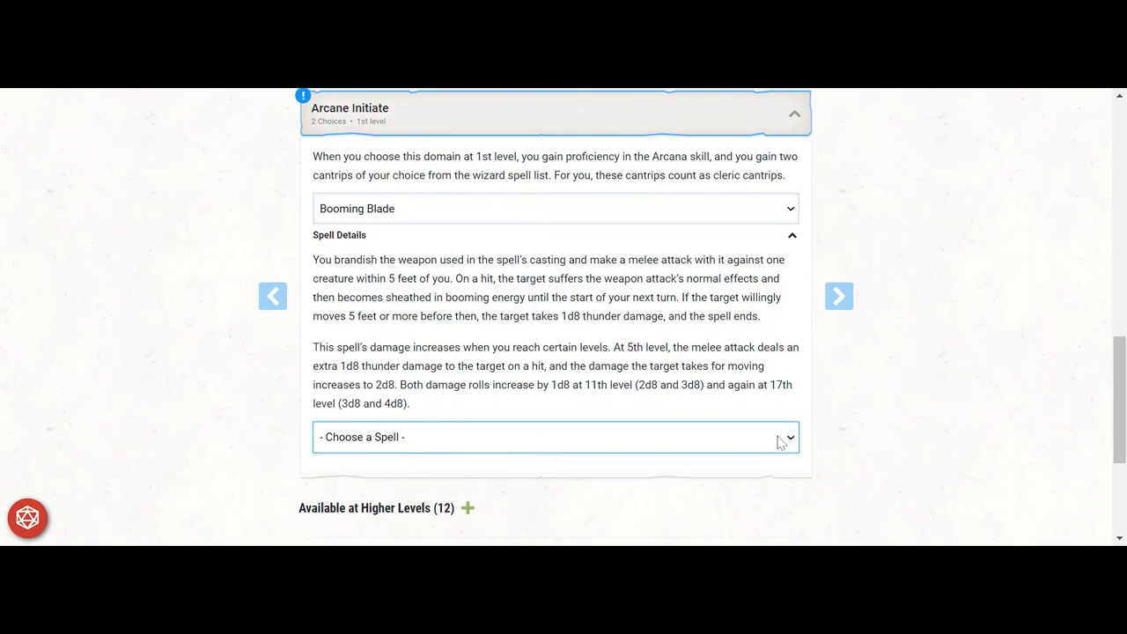
pyautogui.moveTo(742, 429)
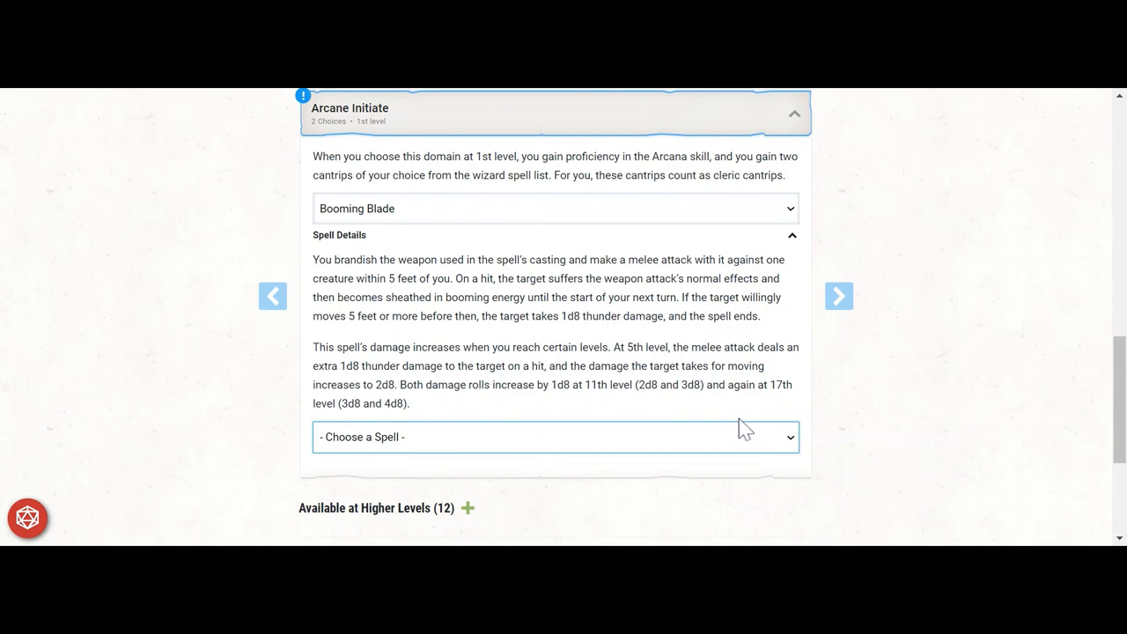
pyautogui.click(555, 437)
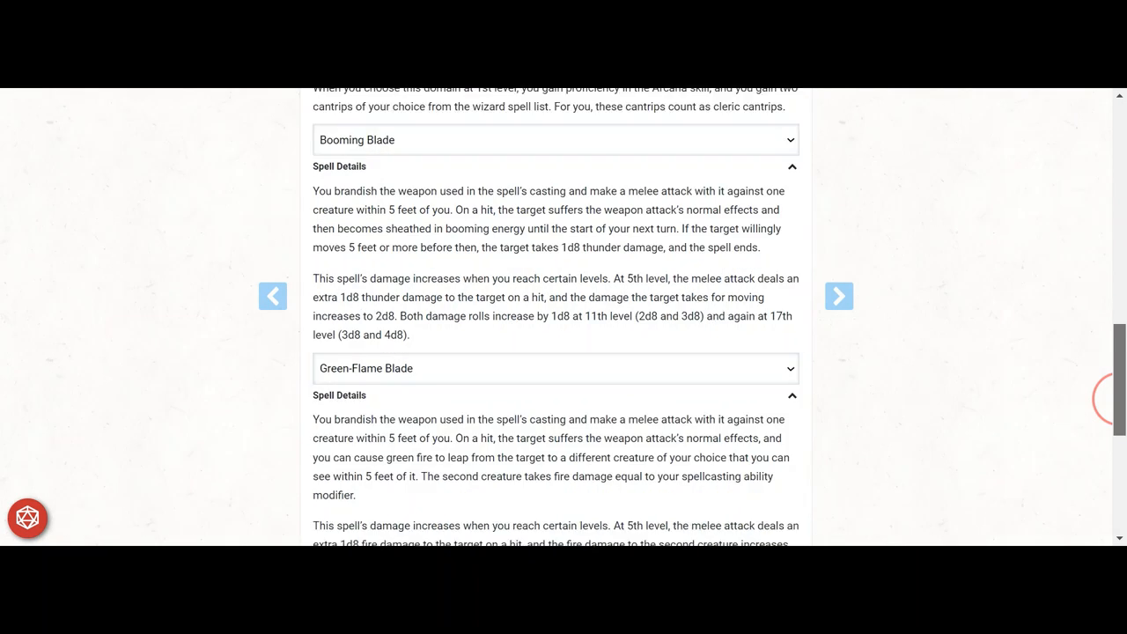
# - Learn the Guidance, Light and Toll the Dead cleric cantrips
pyautogui.scroll(-3)
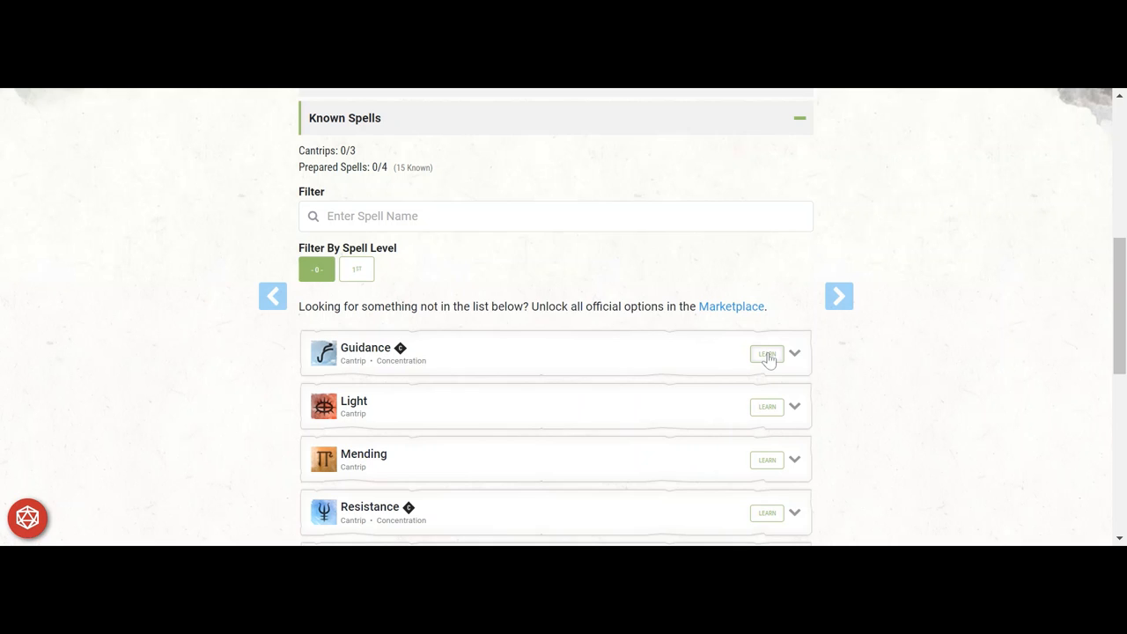
pyautogui.click(767, 353)
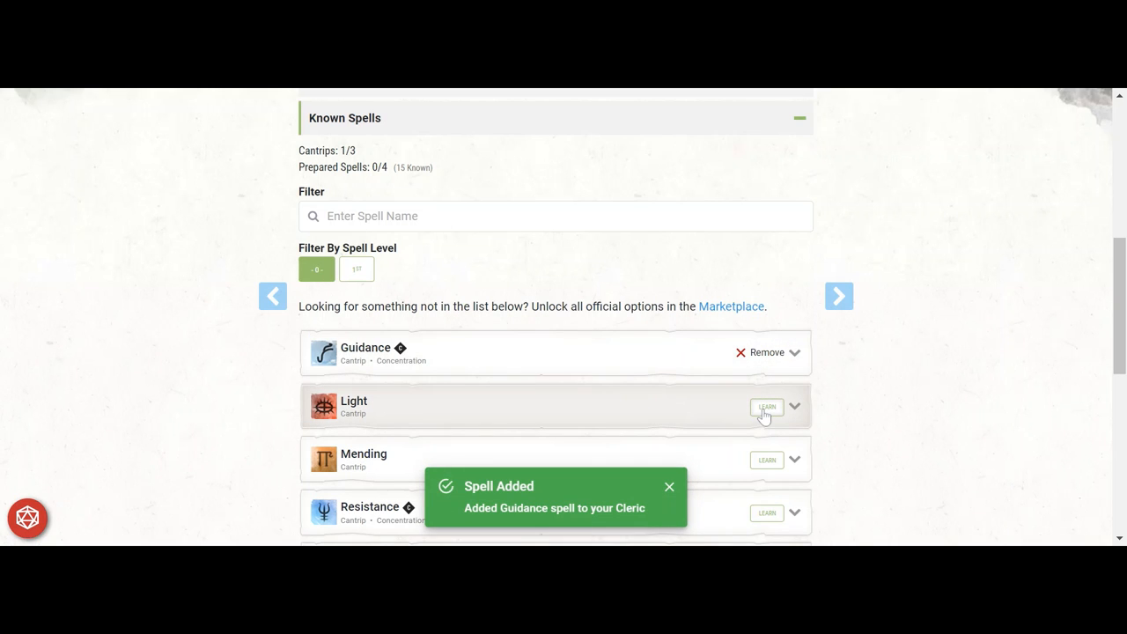
pyautogui.click(766, 405)
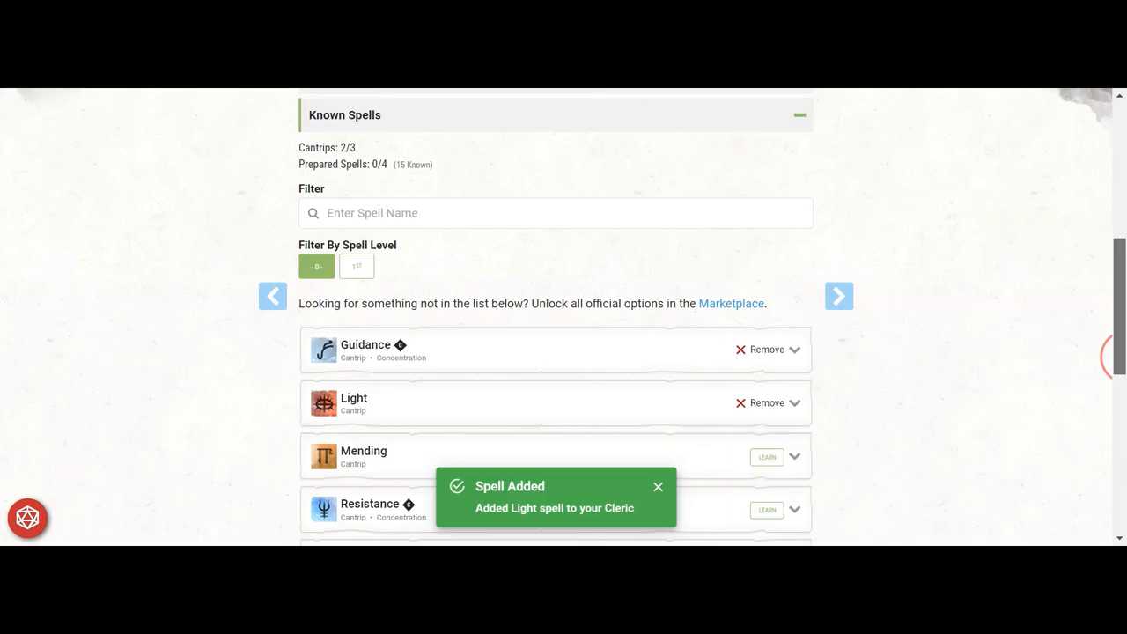
pyautogui.scroll(-3)
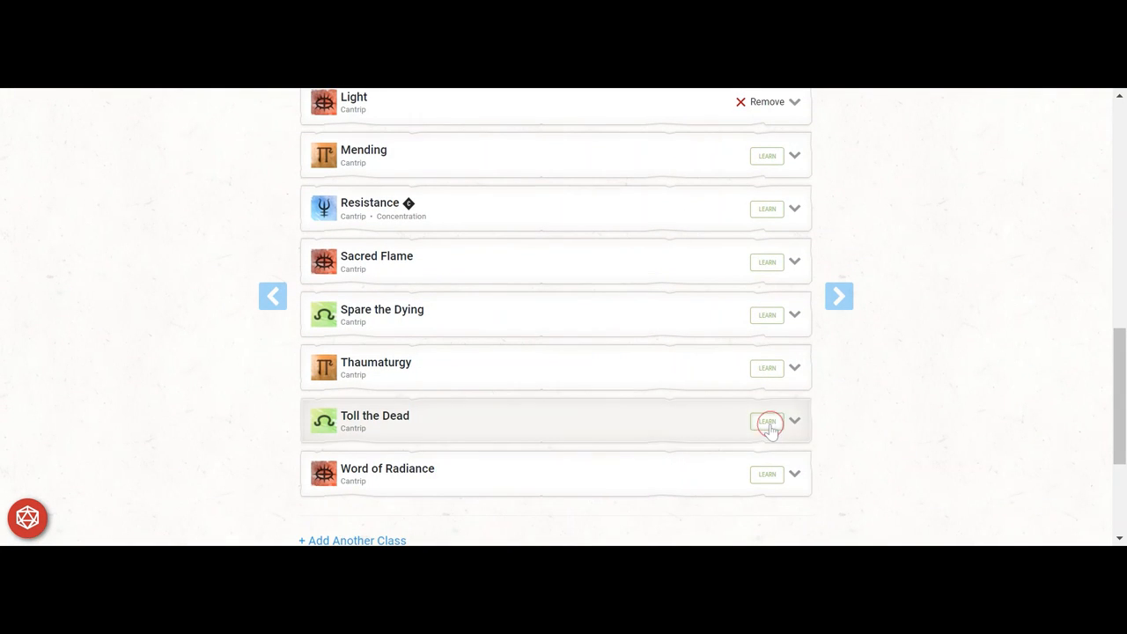
pyautogui.click(765, 421)
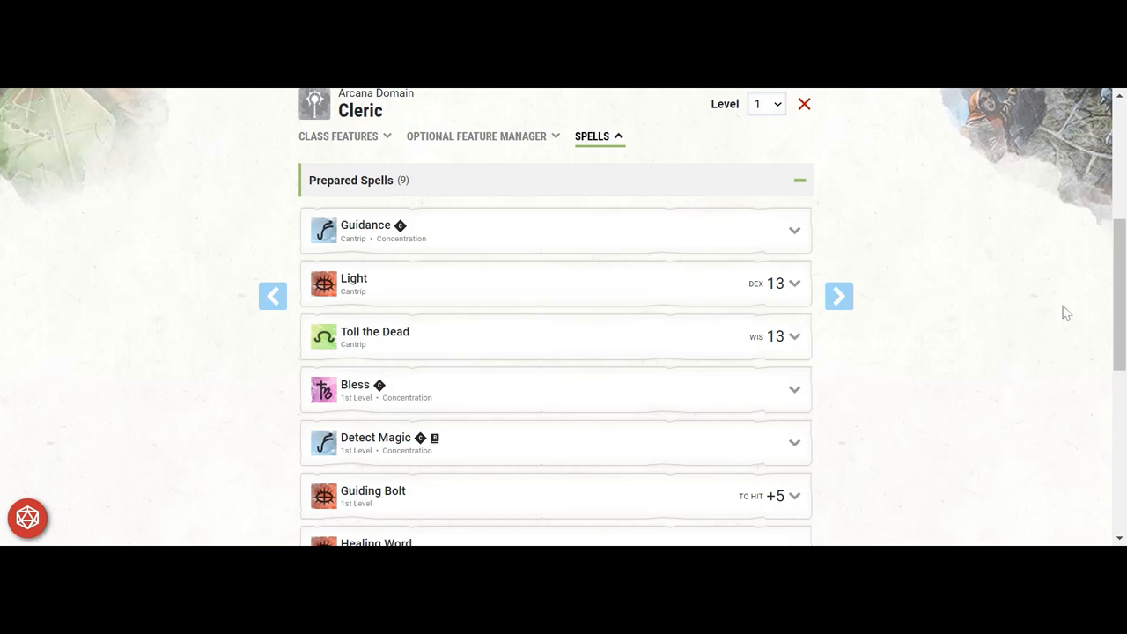
# - Scroll through the Cleric's prepared spells list
pyautogui.scroll(-3)
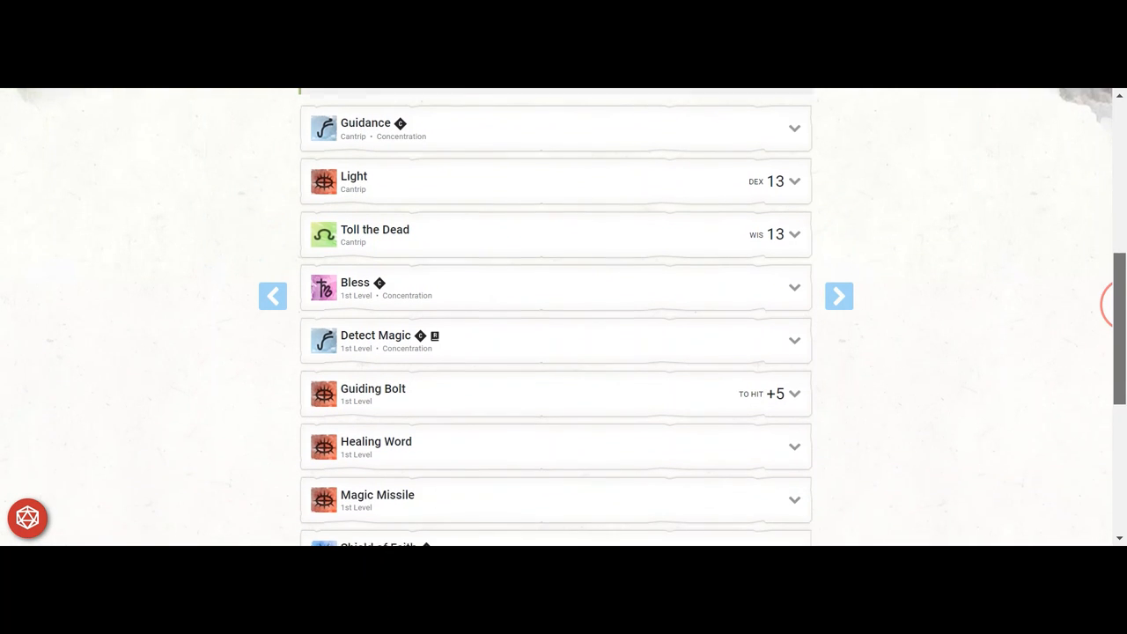
pyautogui.scroll(-3)
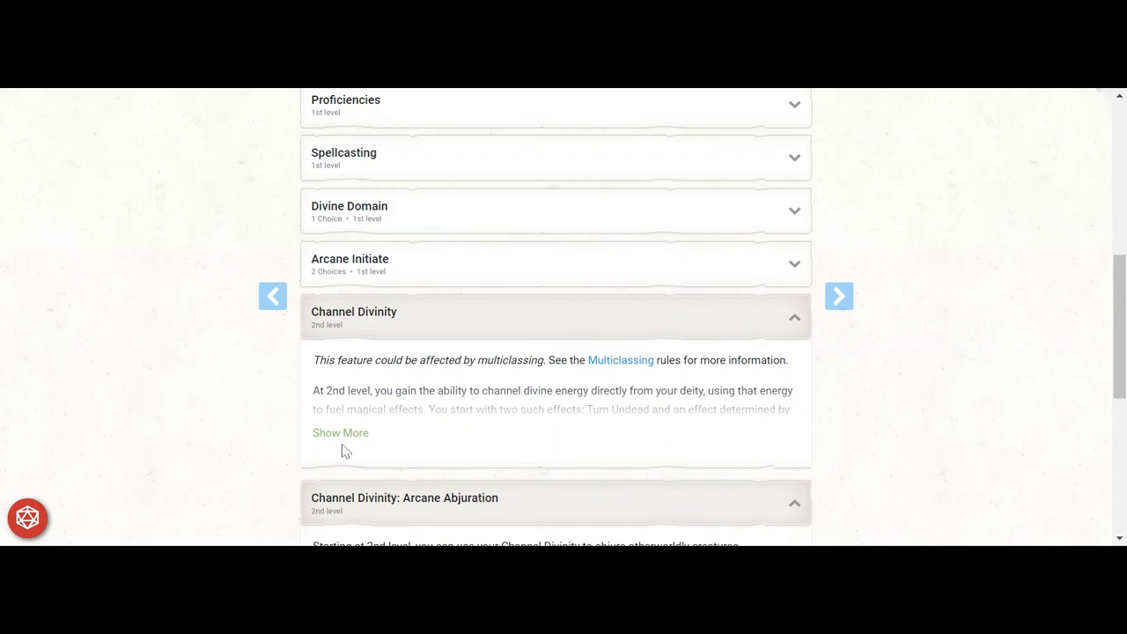
pyautogui.click(340, 432)
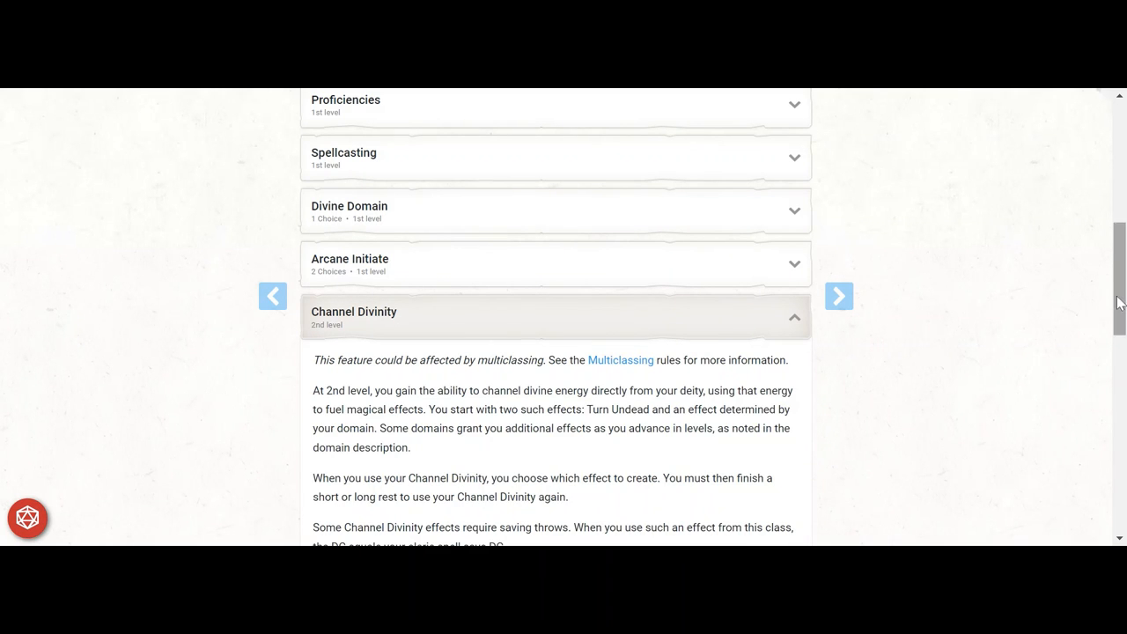
pyautogui.scroll(-3)
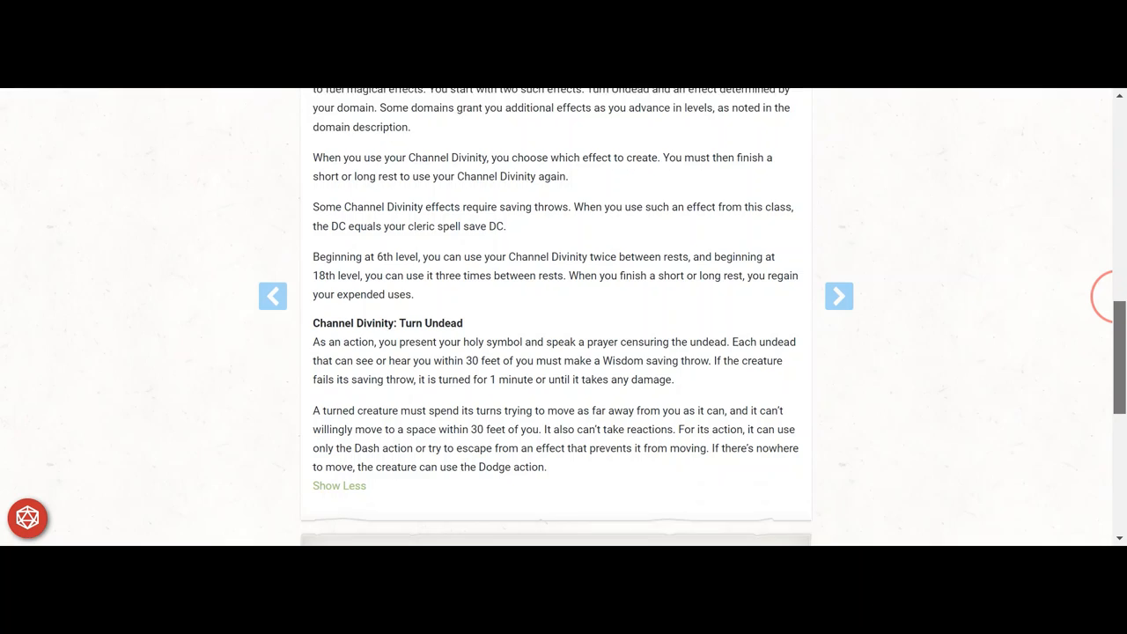
pyautogui.scroll(-3)
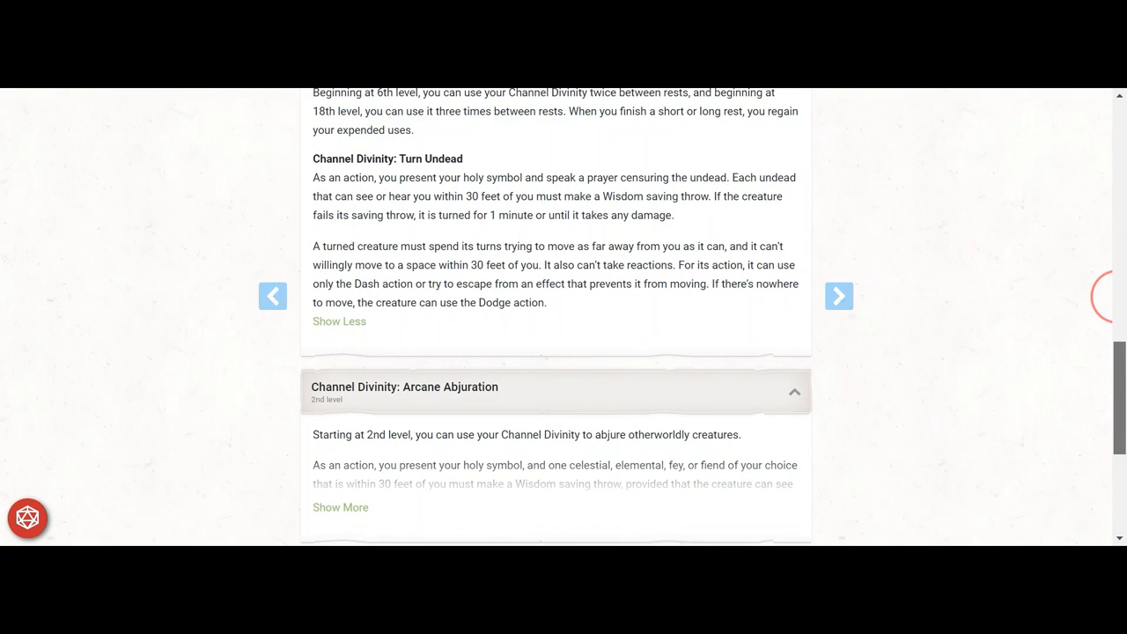
pyautogui.scroll(-3)
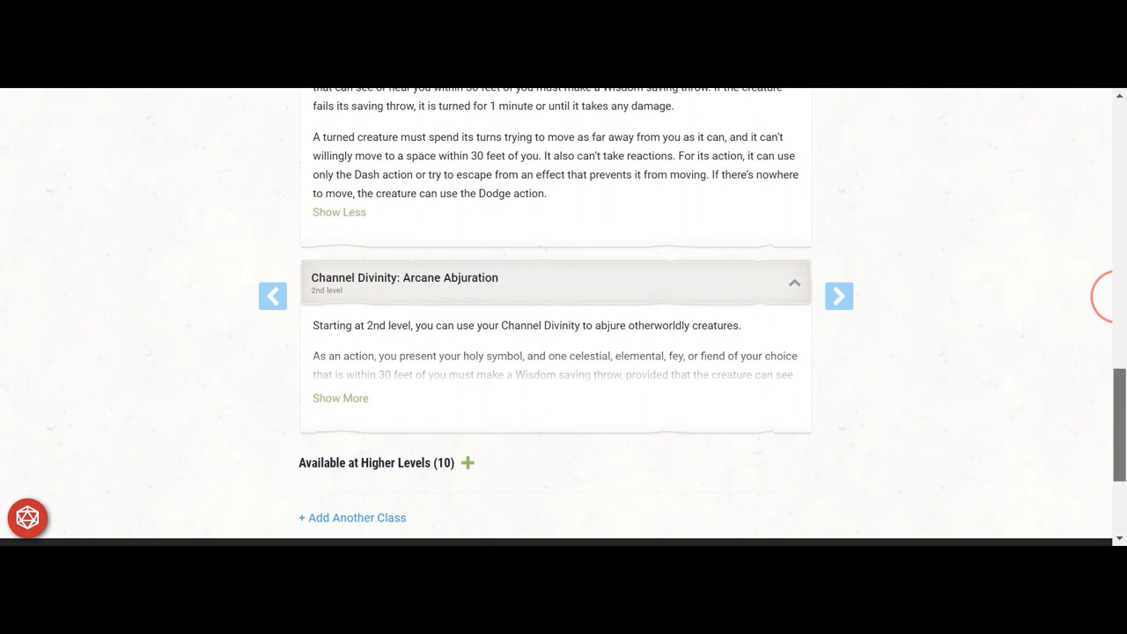
pyautogui.click(340, 397)
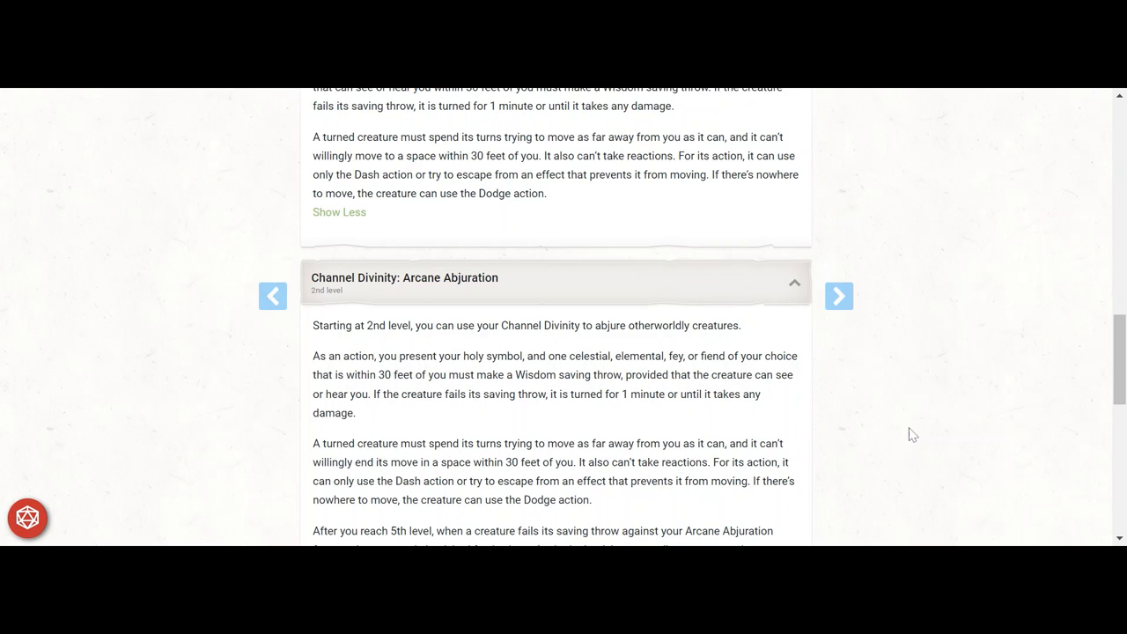
pyautogui.scroll(-3)
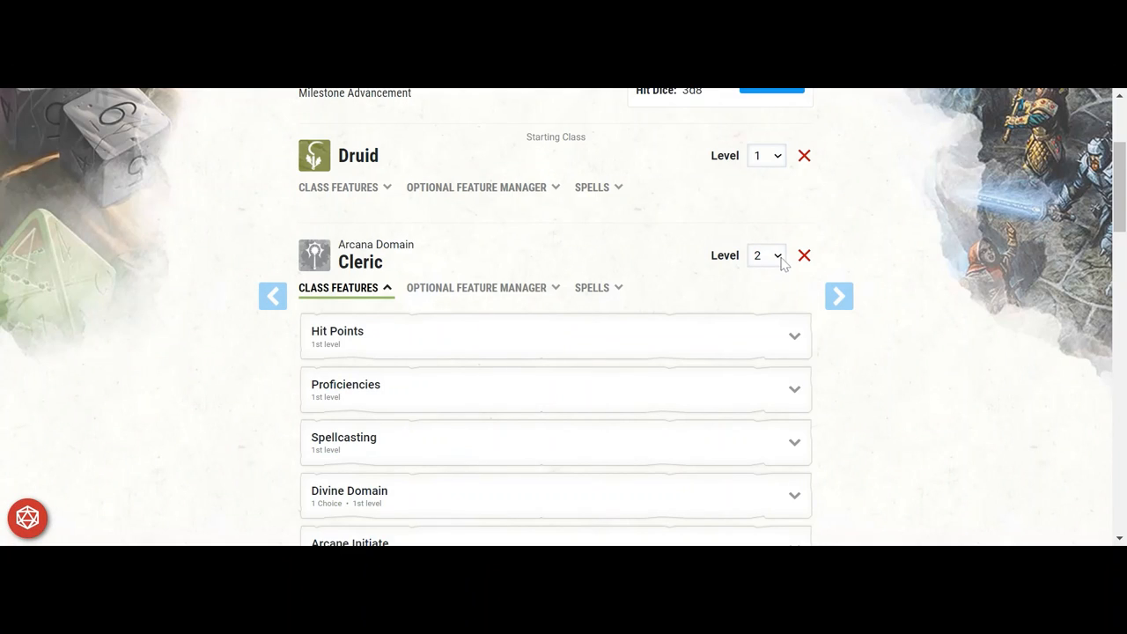
# - Level the Arcana Cleric to 5 and choose the War Caster feat over an ASI
pyautogui.click(764, 254)
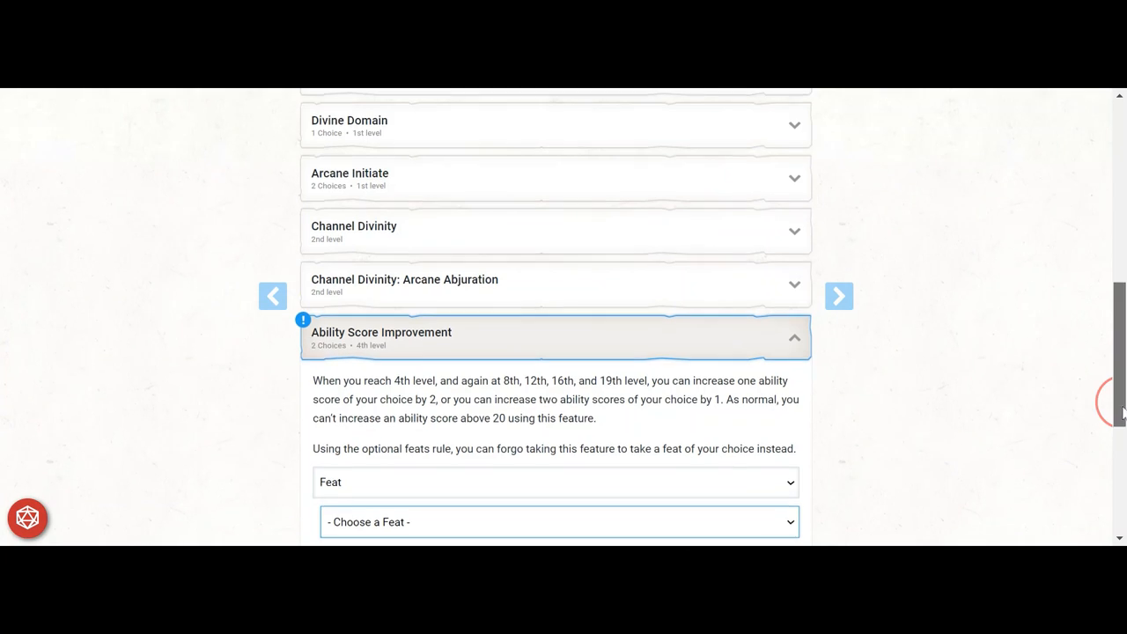
pyautogui.scroll(-3)
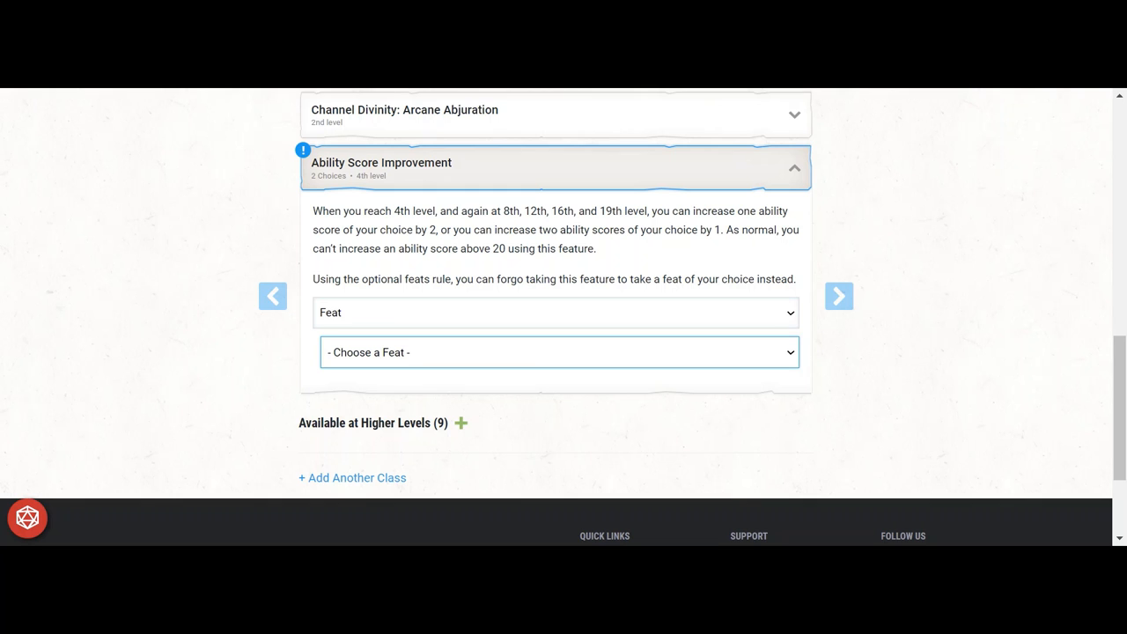
pyautogui.click(559, 352)
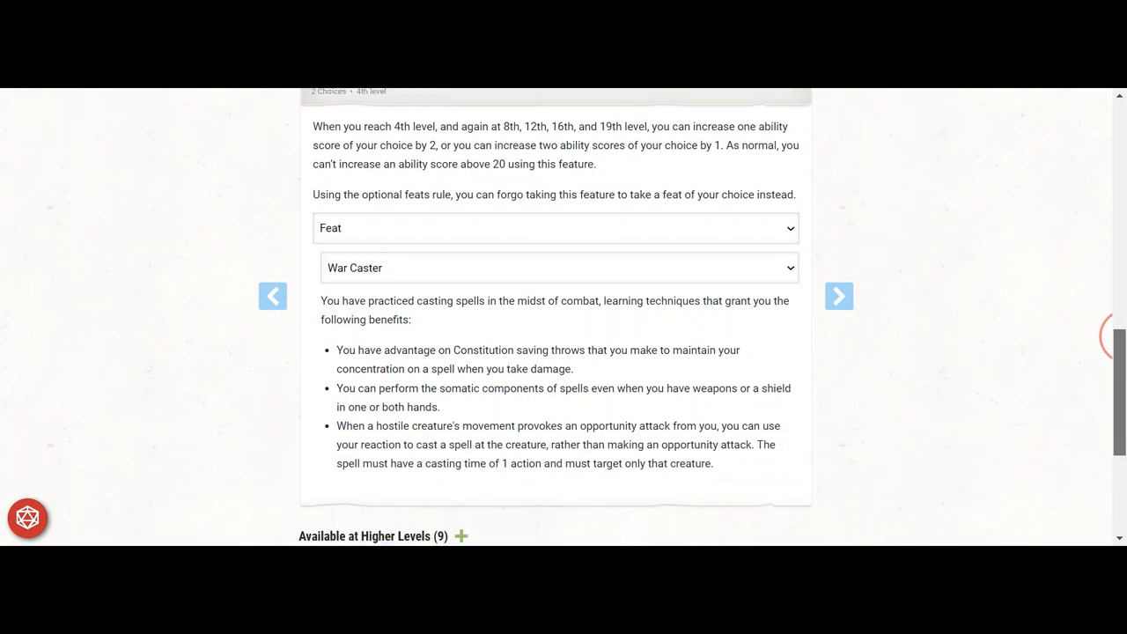
pyautogui.scroll(-3)
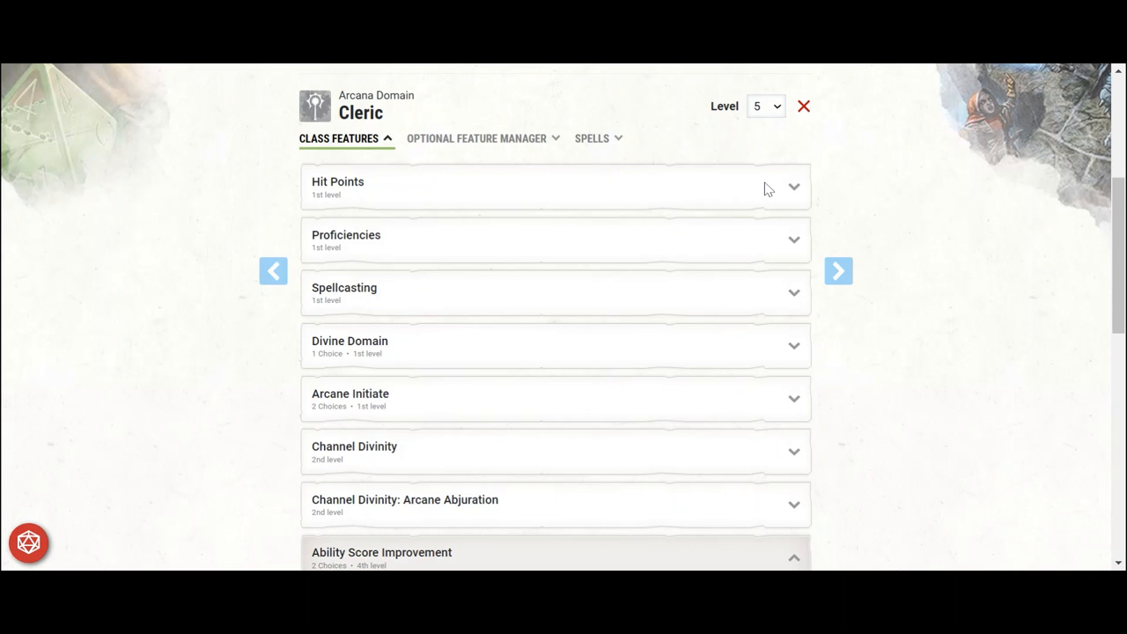
pyautogui.moveTo(1107, 255)
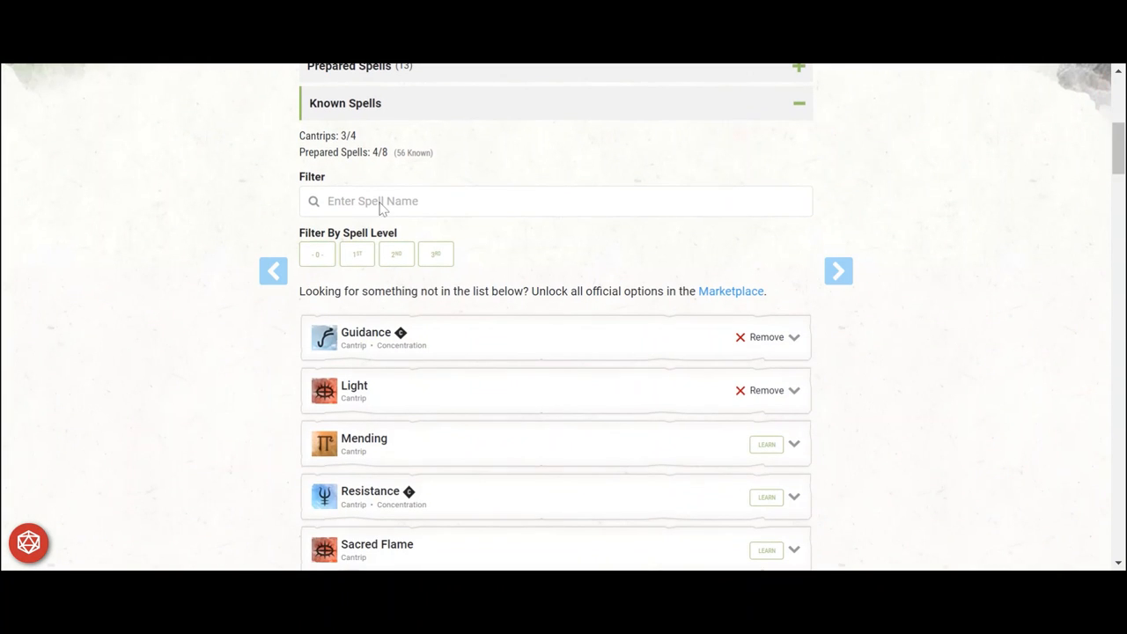
# - Learn Word of Radiance from the cantrip list, then view 2nd-level spells
pyautogui.click(317, 253)
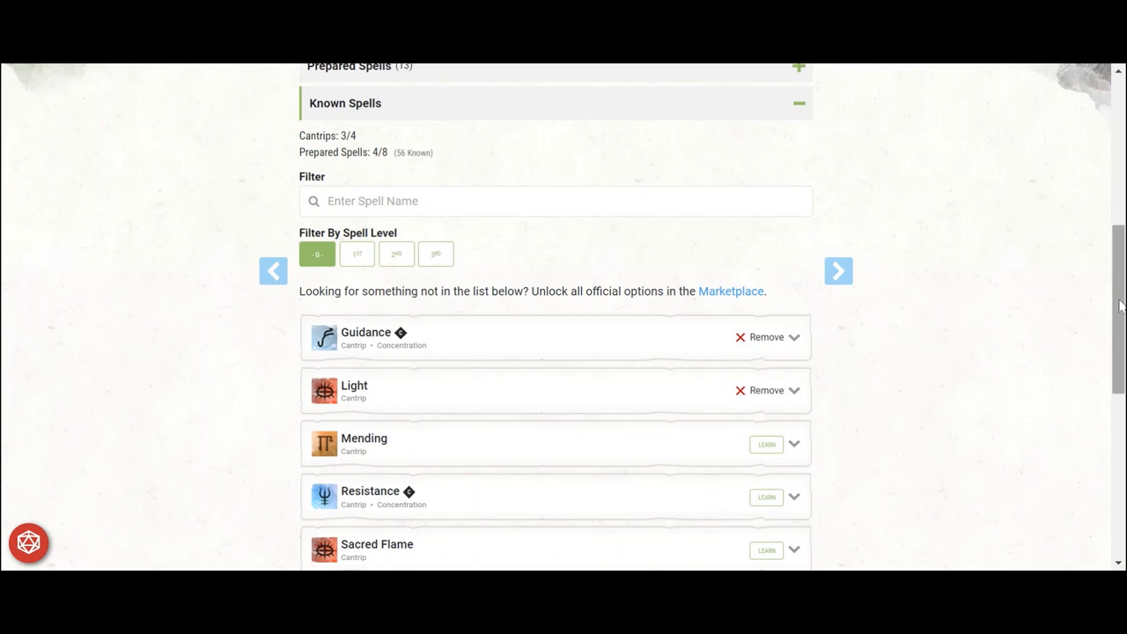
pyautogui.scroll(-3)
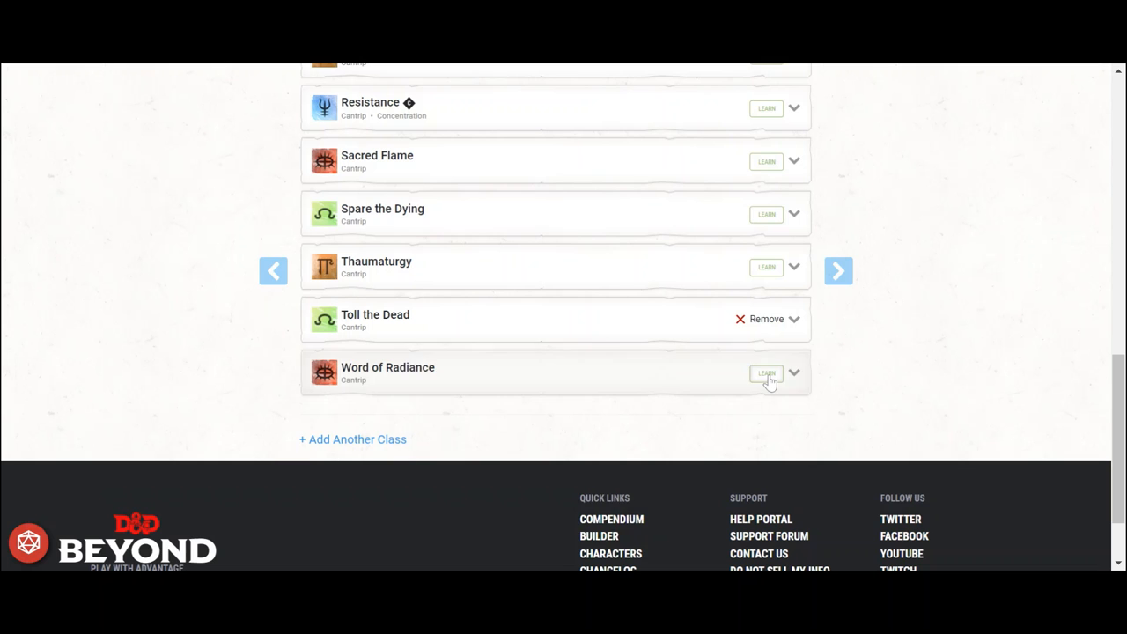
pyautogui.click(766, 372)
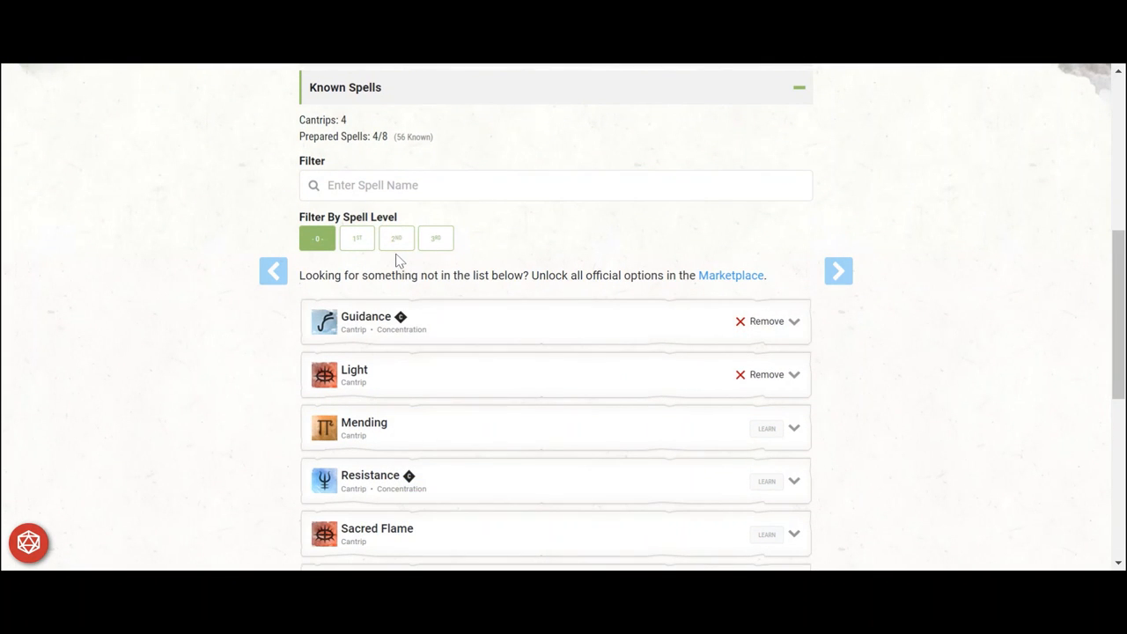
pyautogui.click(396, 238)
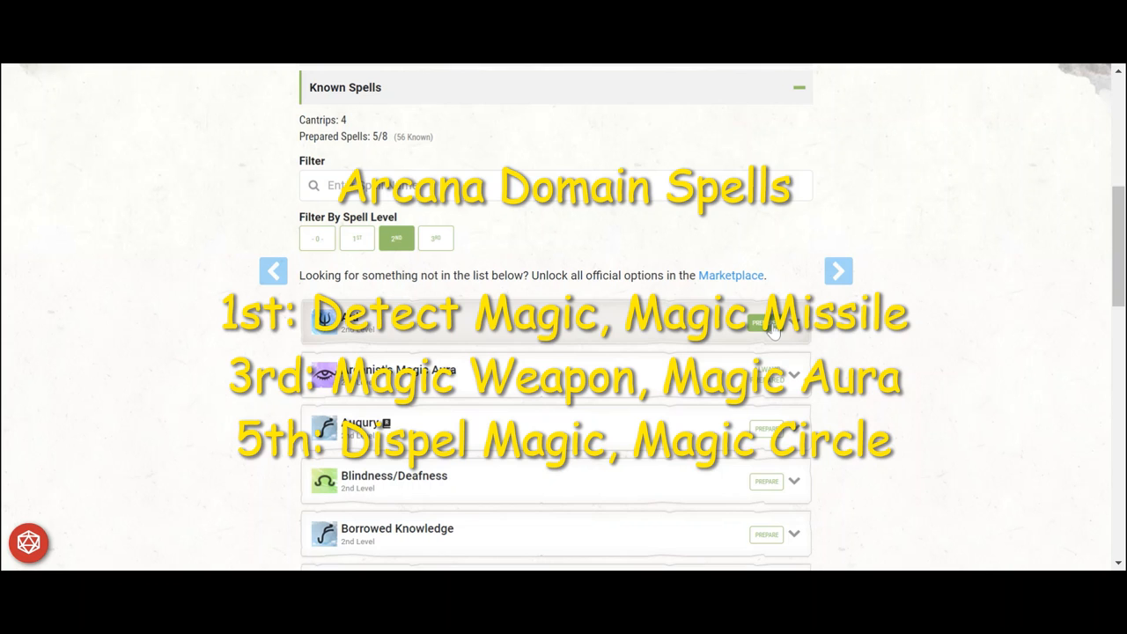
pyautogui.scroll(-3)
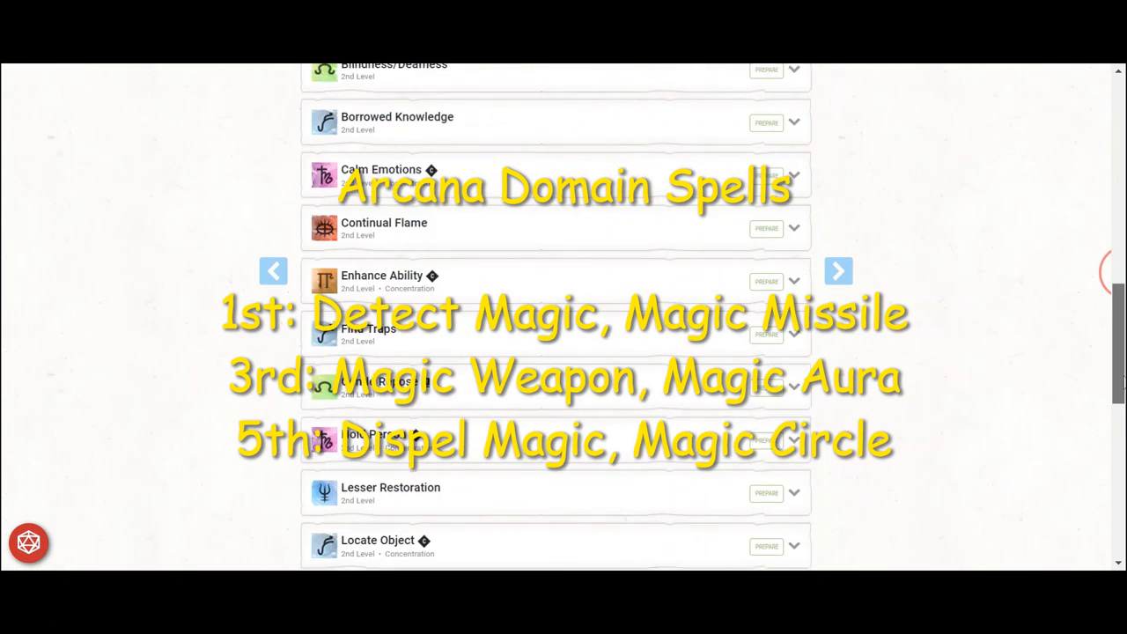
pyautogui.scroll(-3)
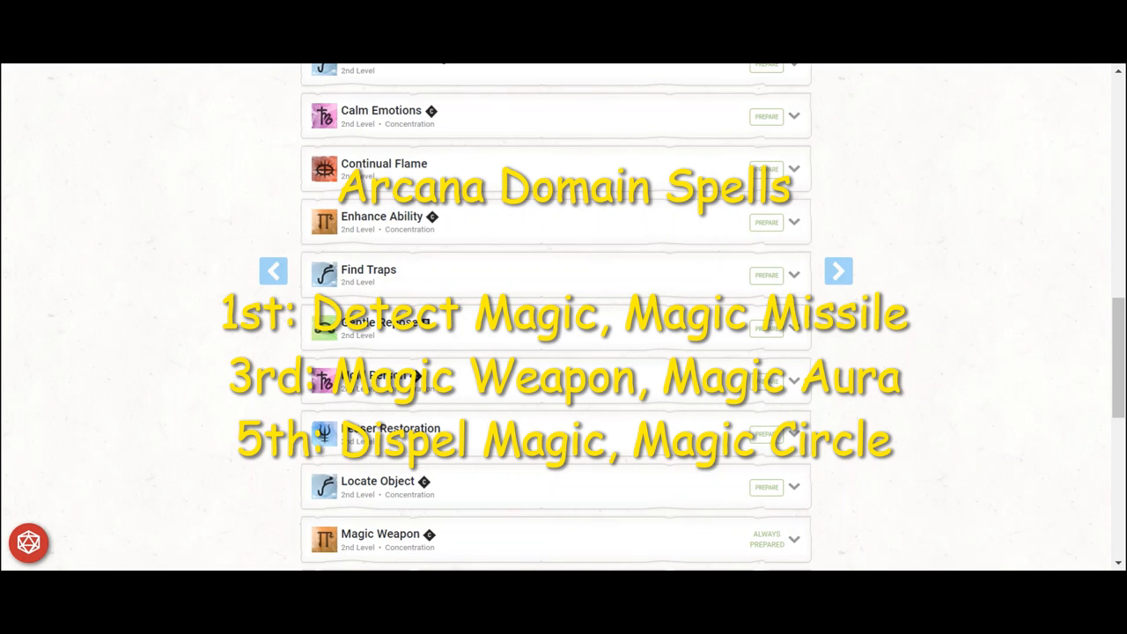
pyautogui.scroll(-3)
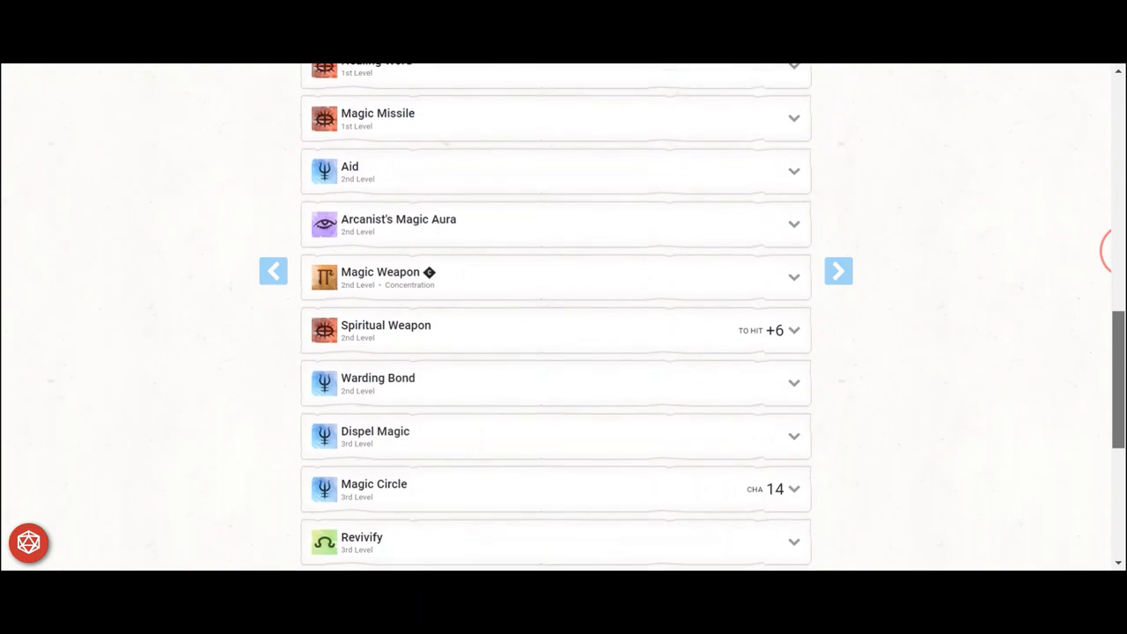
# - Scroll the Cleric's Prepared Spells to review Warding Bond and Spirit Guardians
pyautogui.scroll(-3)
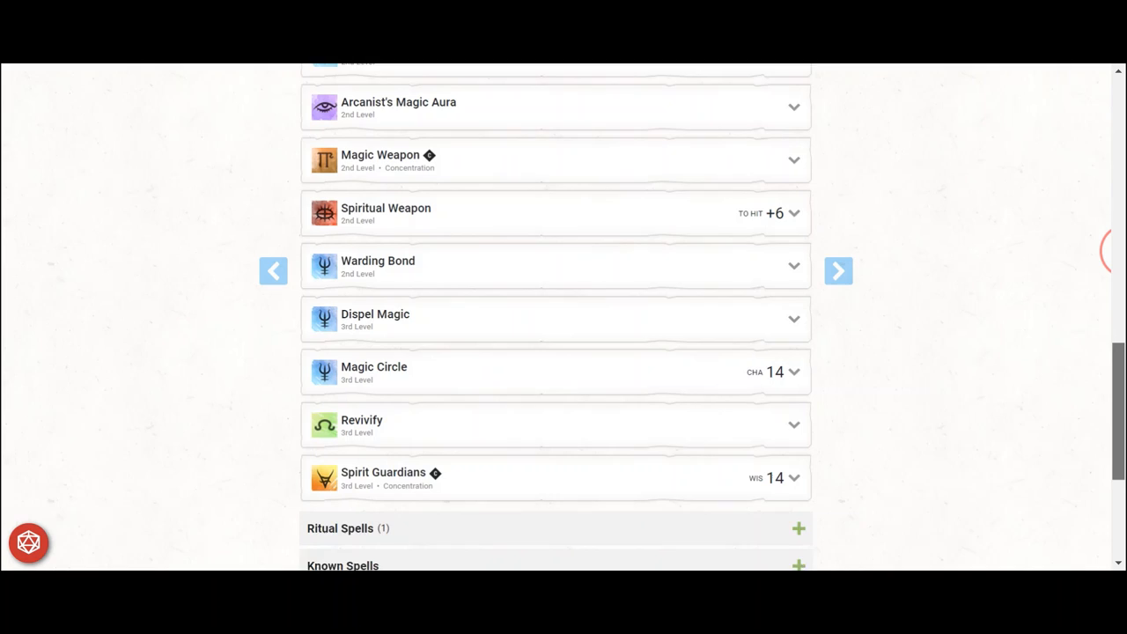
pyautogui.scroll(-3)
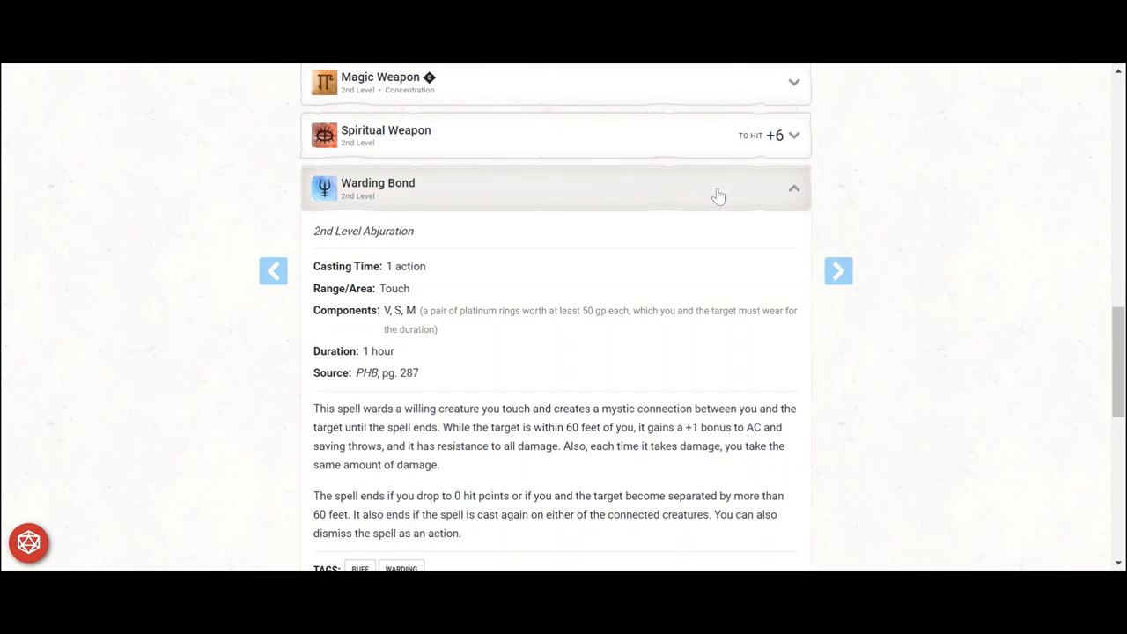
pyautogui.scroll(-3)
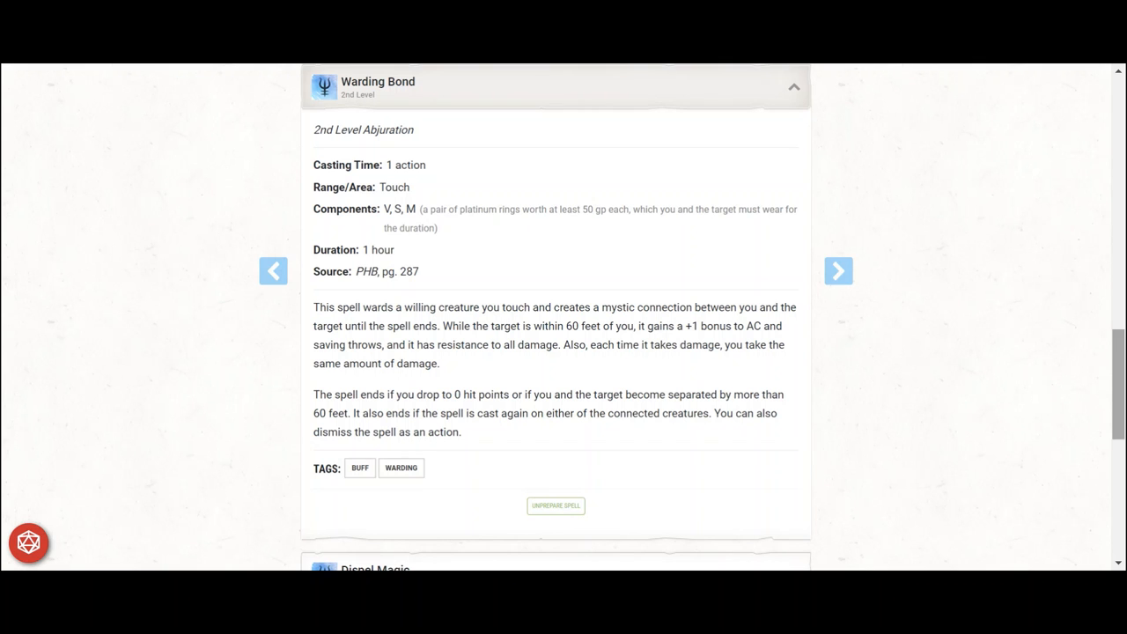
pyautogui.scroll(-3)
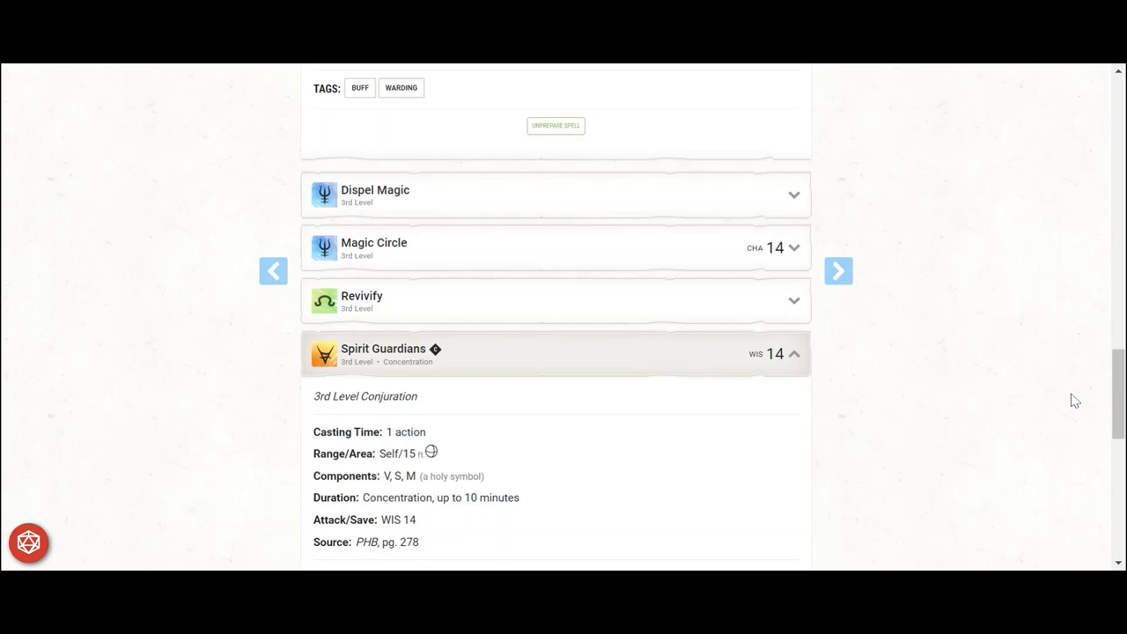
pyautogui.scroll(-3)
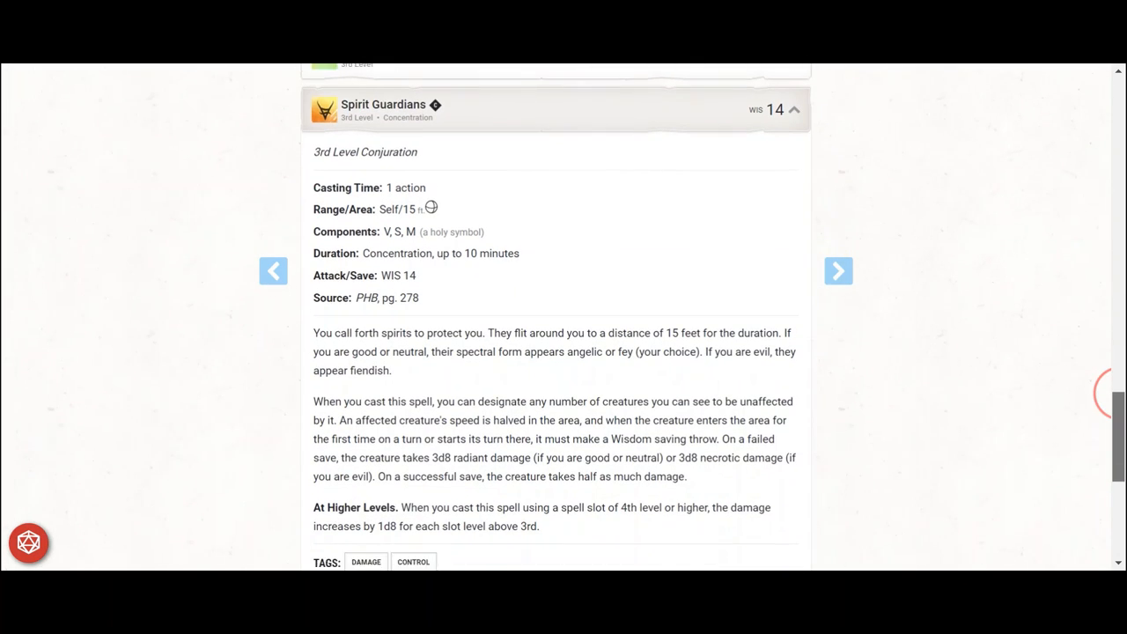
pyautogui.scroll(-3)
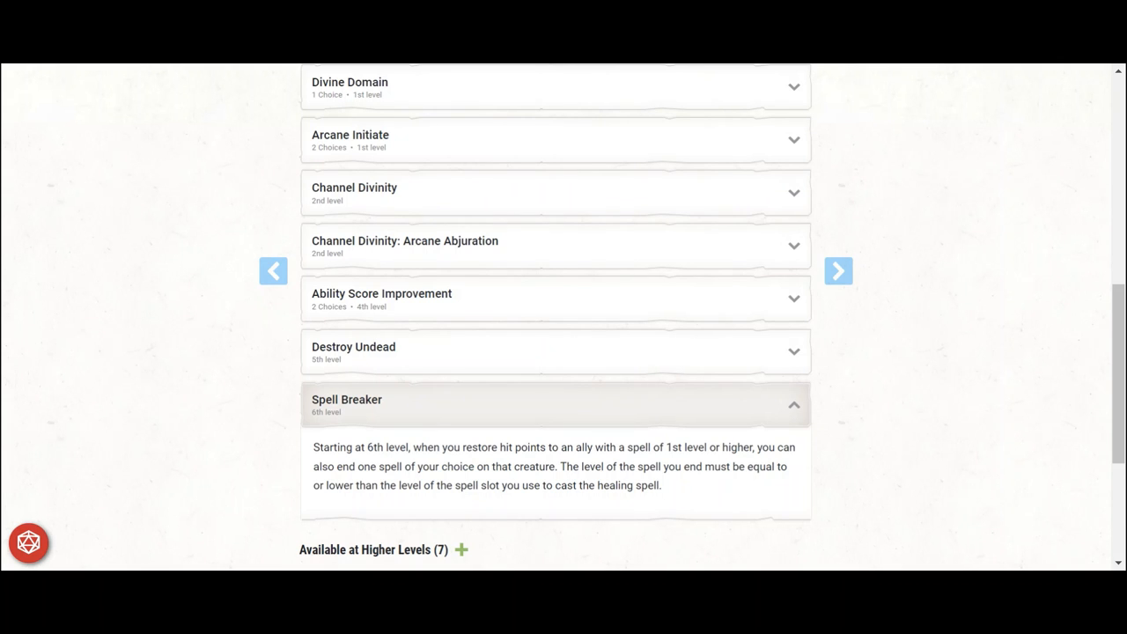
# - Raise the Cleric to level 8 and collapse the Spell Breaker description
pyautogui.scroll(3)
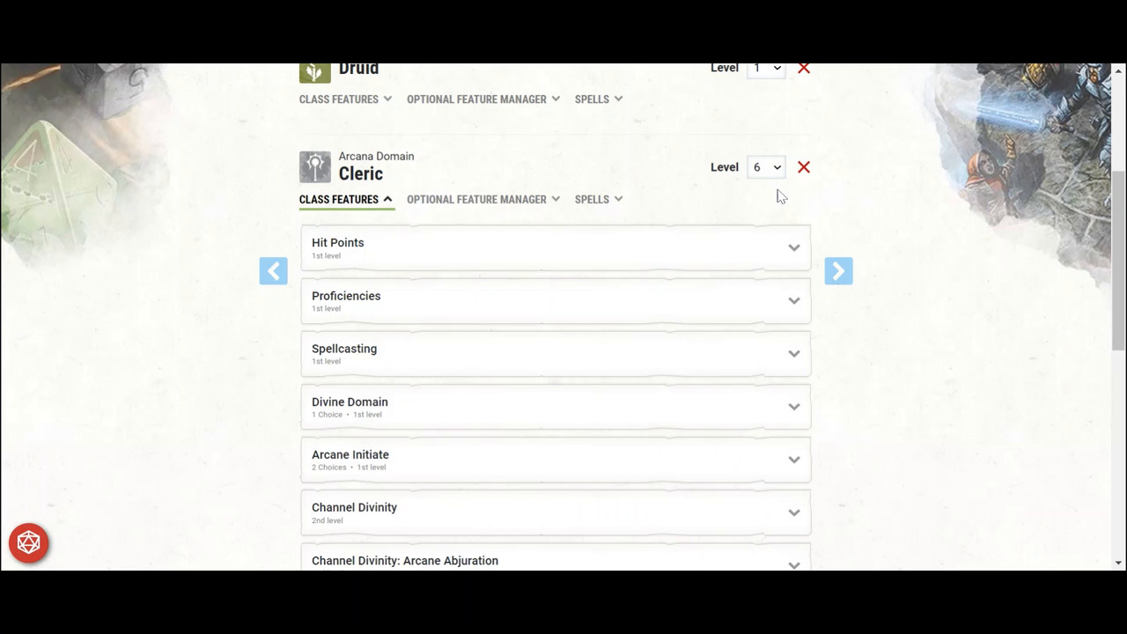
pyautogui.click(765, 167)
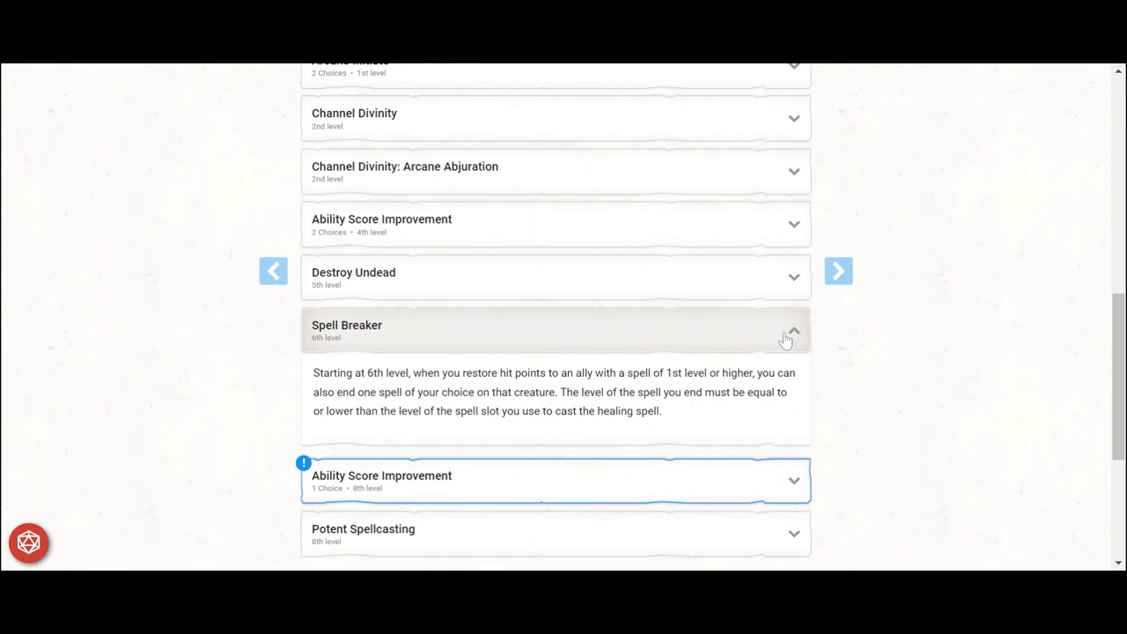
pyautogui.click(788, 331)
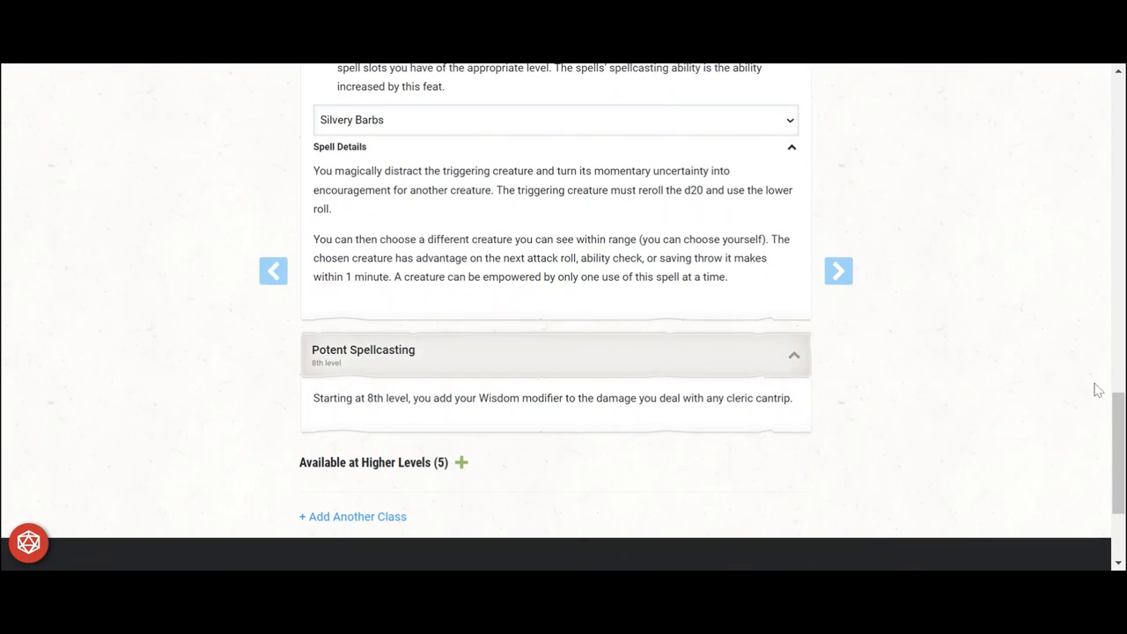
pyautogui.moveTo(1118, 397)
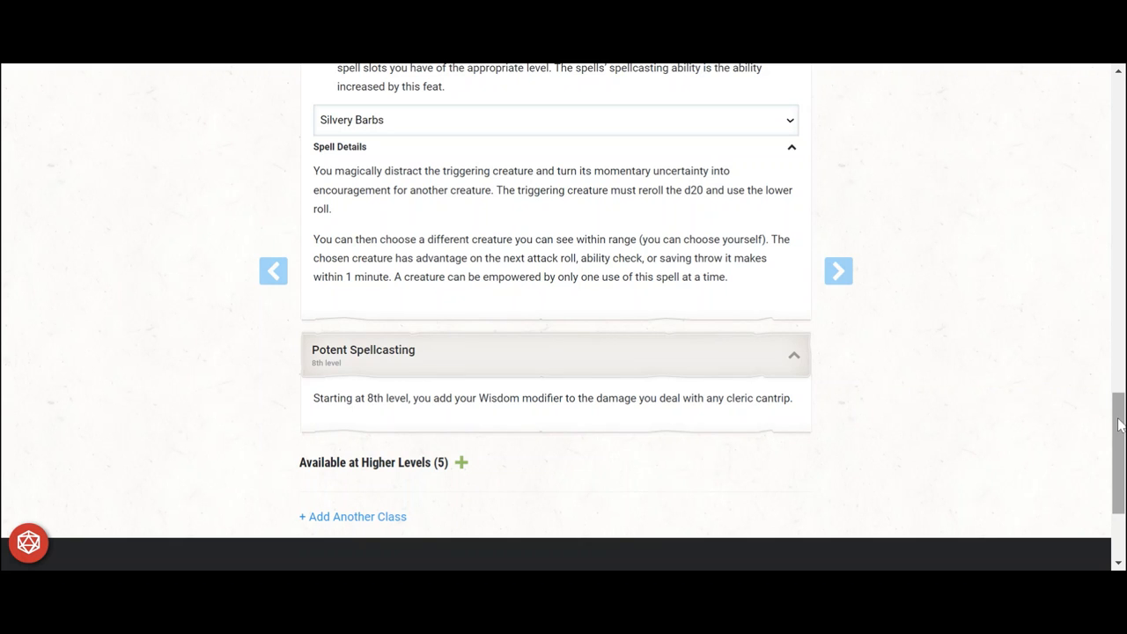
pyautogui.moveTo(1118, 396)
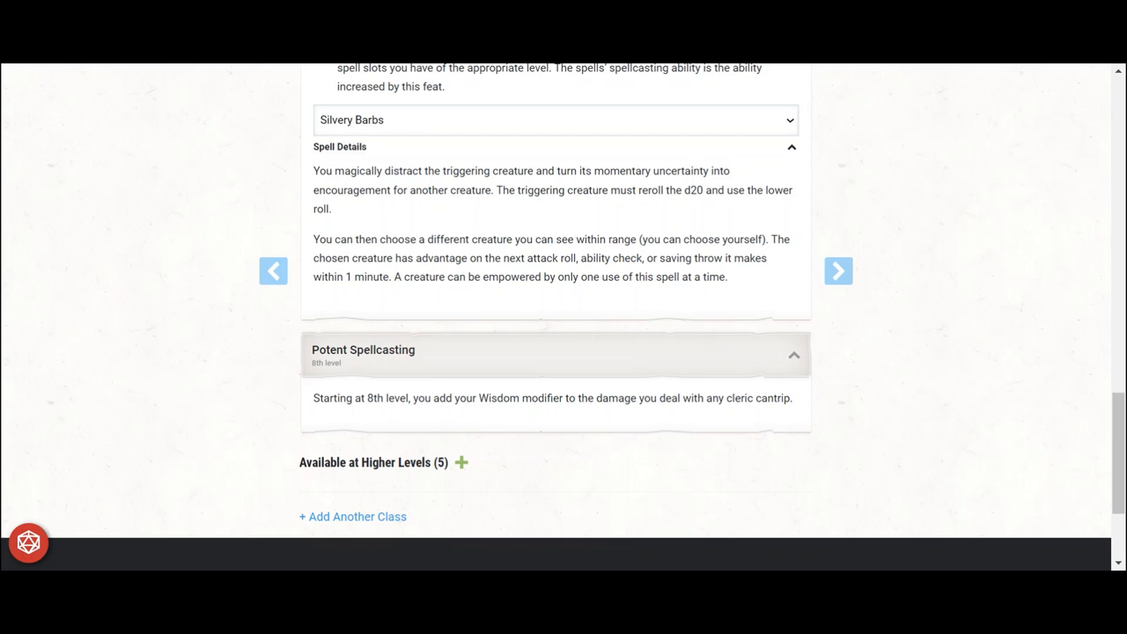
pyautogui.moveTo(1118, 396)
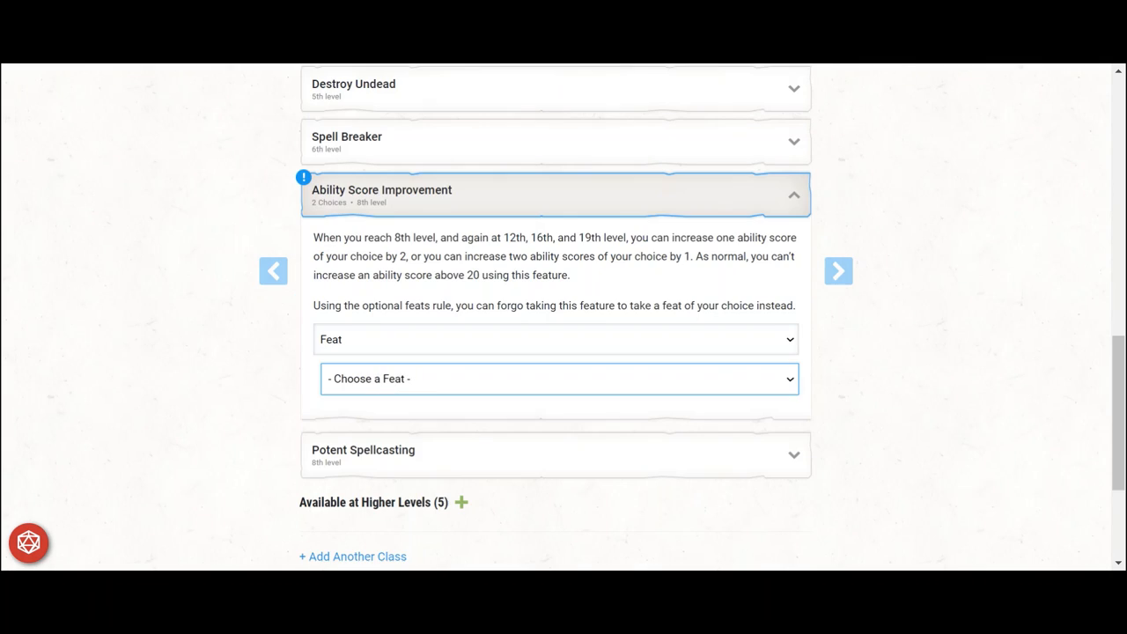
# - Choose Fey Touched (Wisdom) as the 8th-level feat, with Silvery Barbs as its spell
pyautogui.click(560, 378)
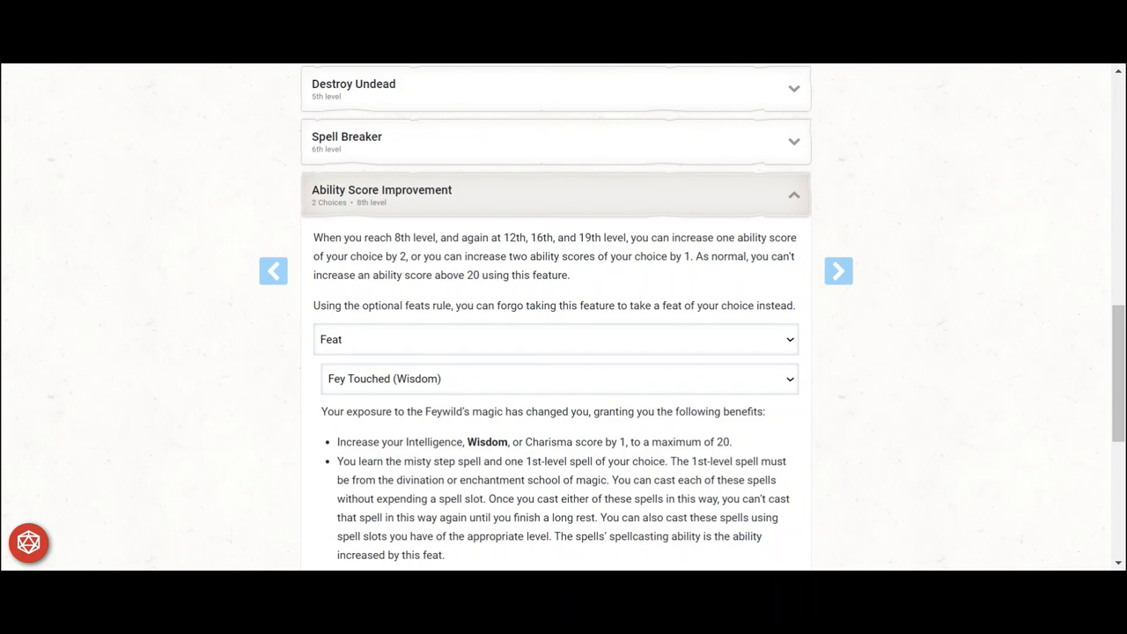
pyautogui.scroll(-3)
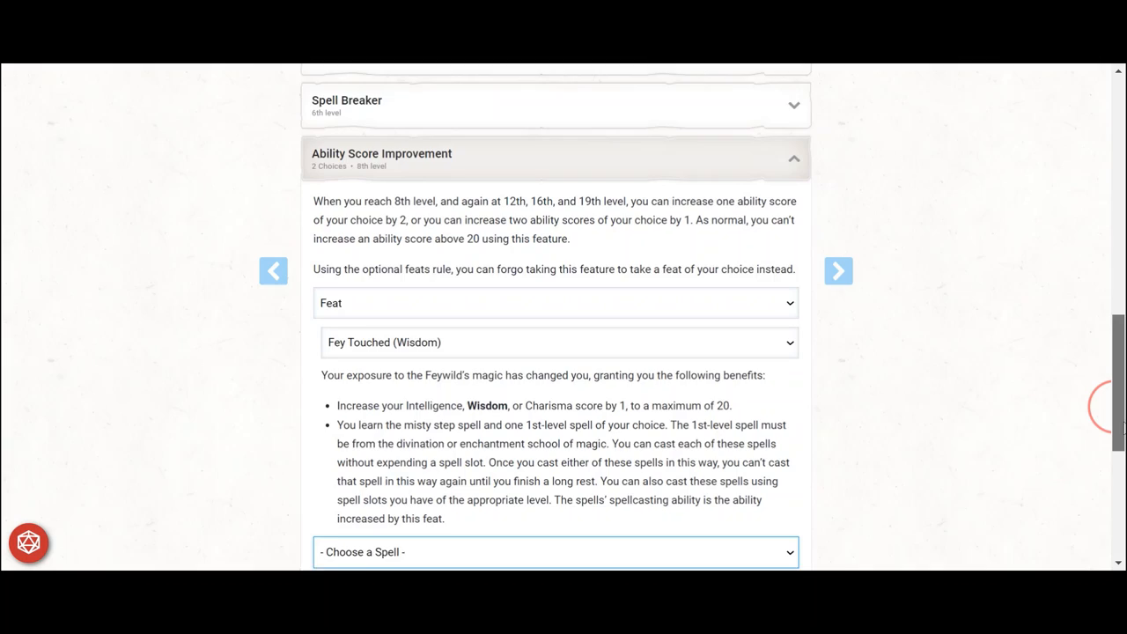
pyautogui.scroll(-3)
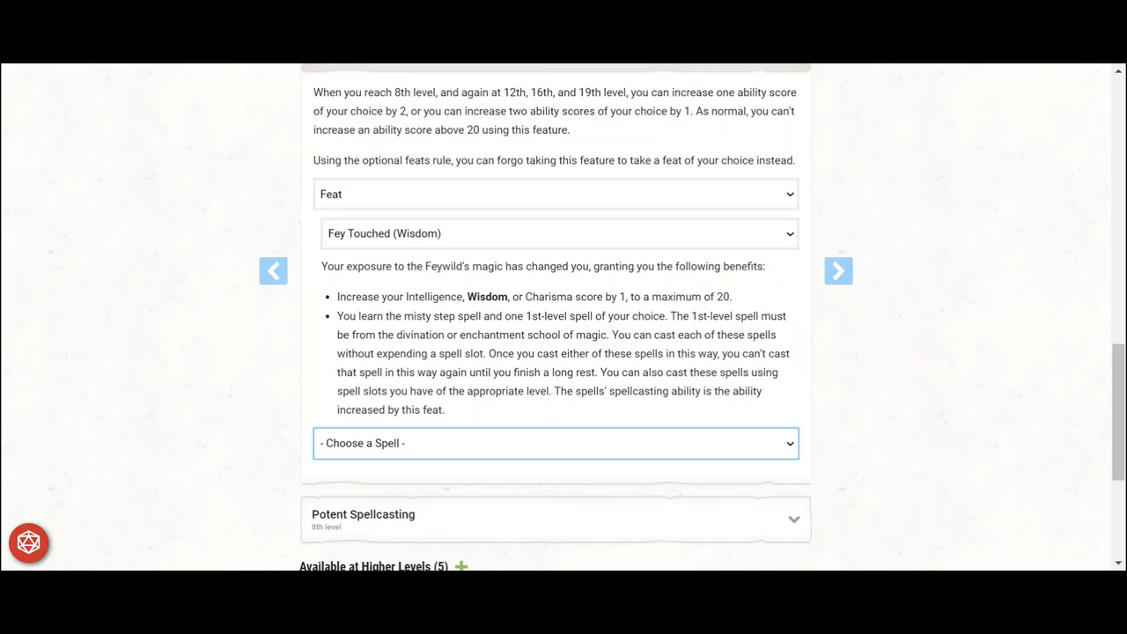
pyautogui.moveTo(685, 460)
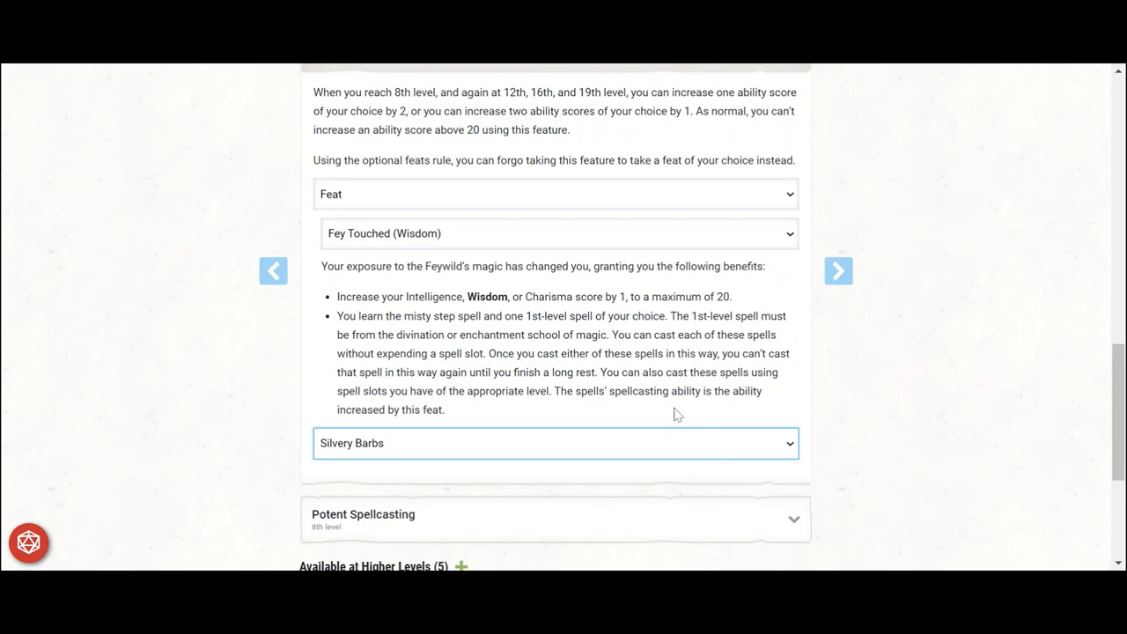
pyautogui.click(340, 469)
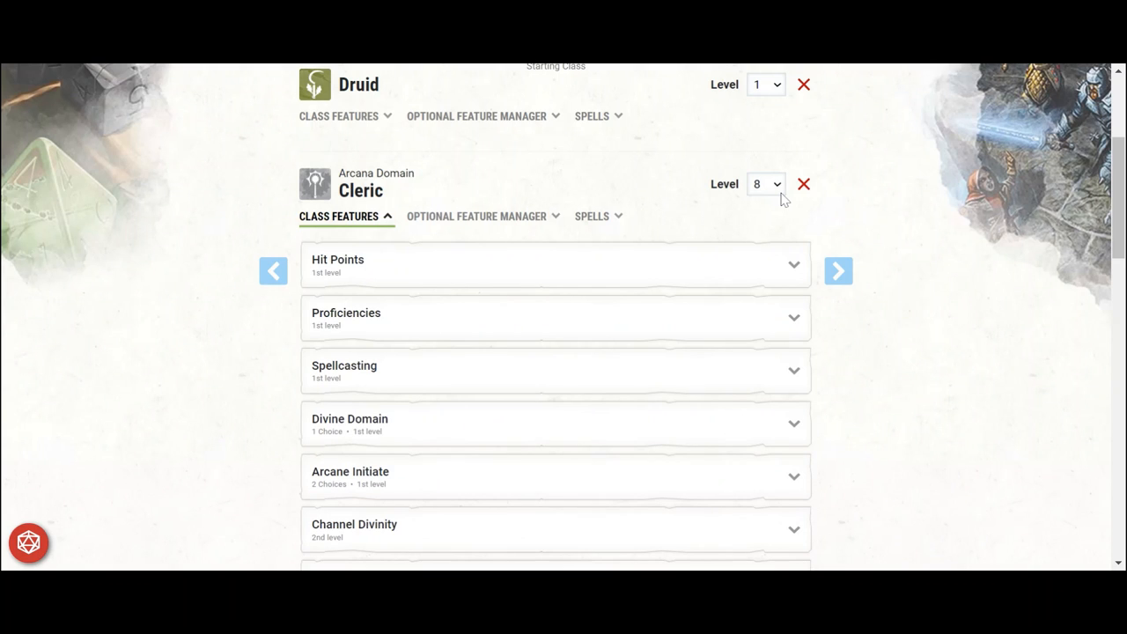
# - Raise the Cleric to level 12 and read the Divine Intervention description
pyautogui.click(764, 184)
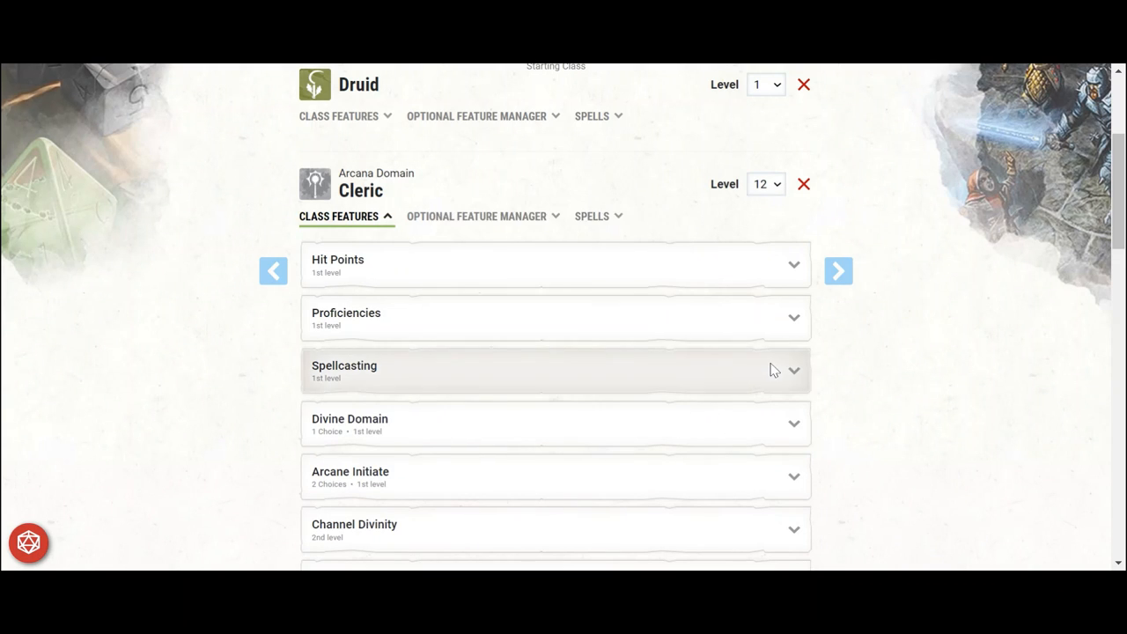
pyautogui.scroll(-3)
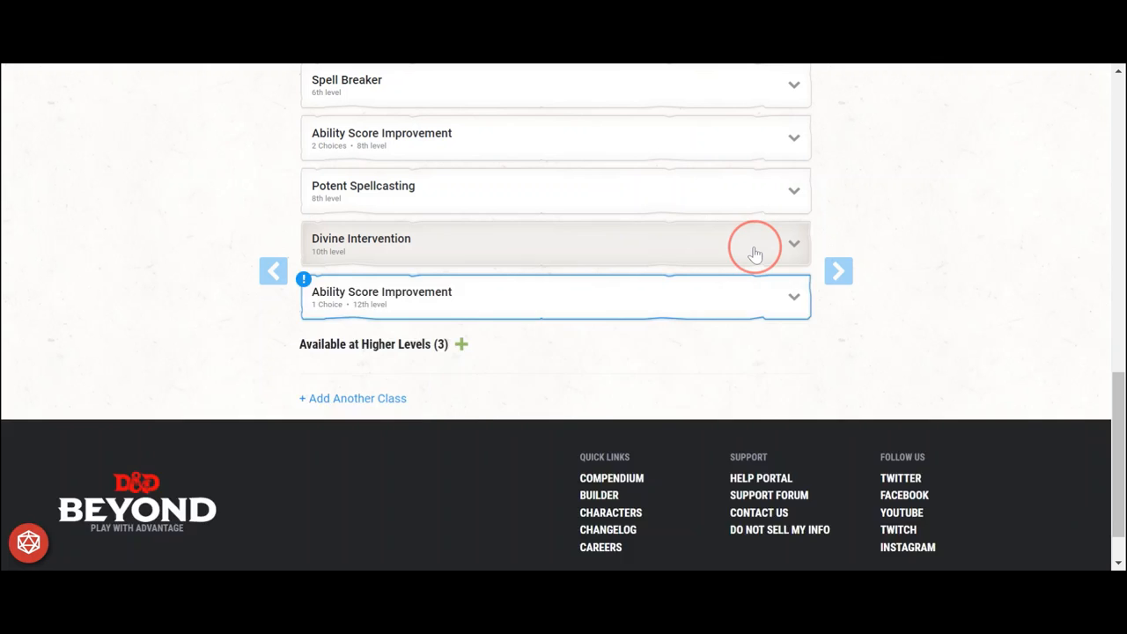
pyautogui.click(754, 244)
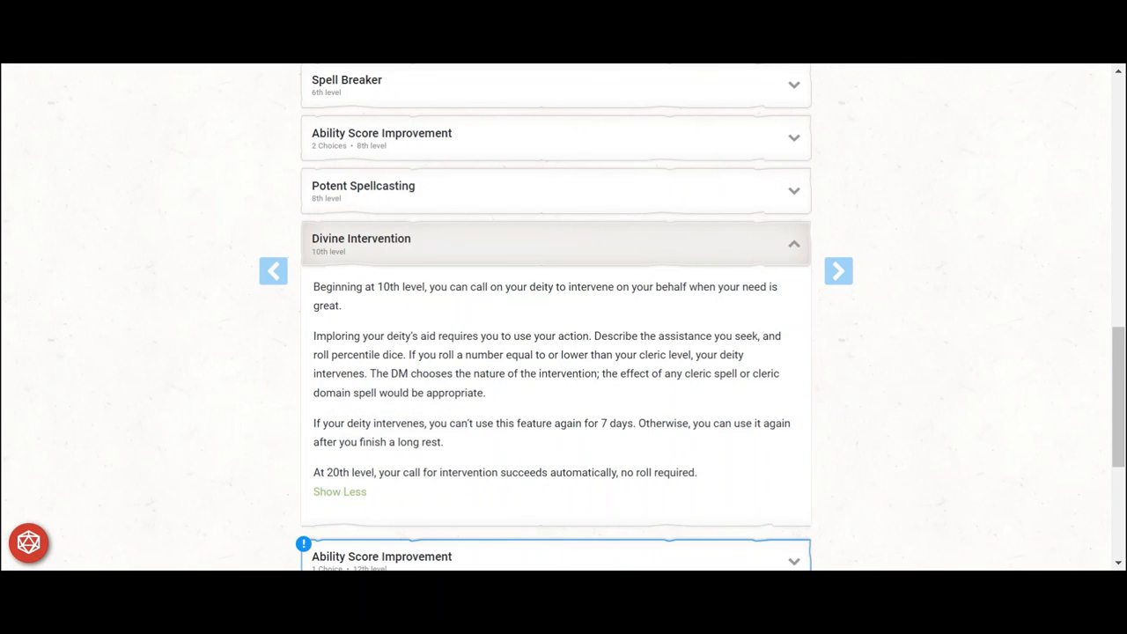
# - Expand the 12th-level Ability Score Improvement and move on to the Druid spells
pyautogui.scroll(-3)
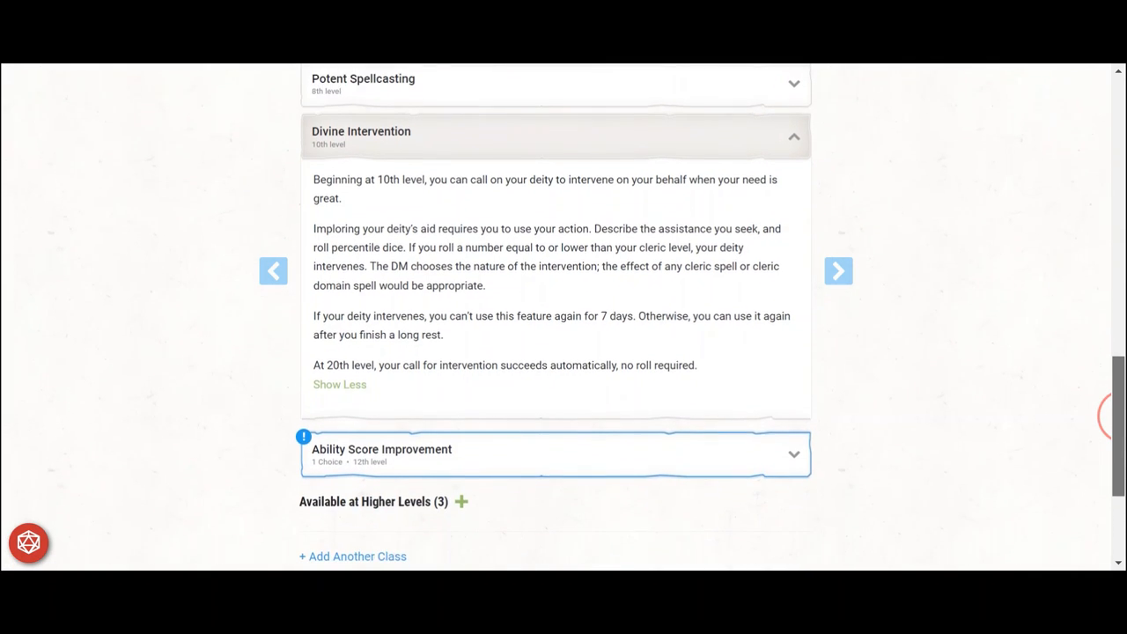
pyautogui.scroll(-3)
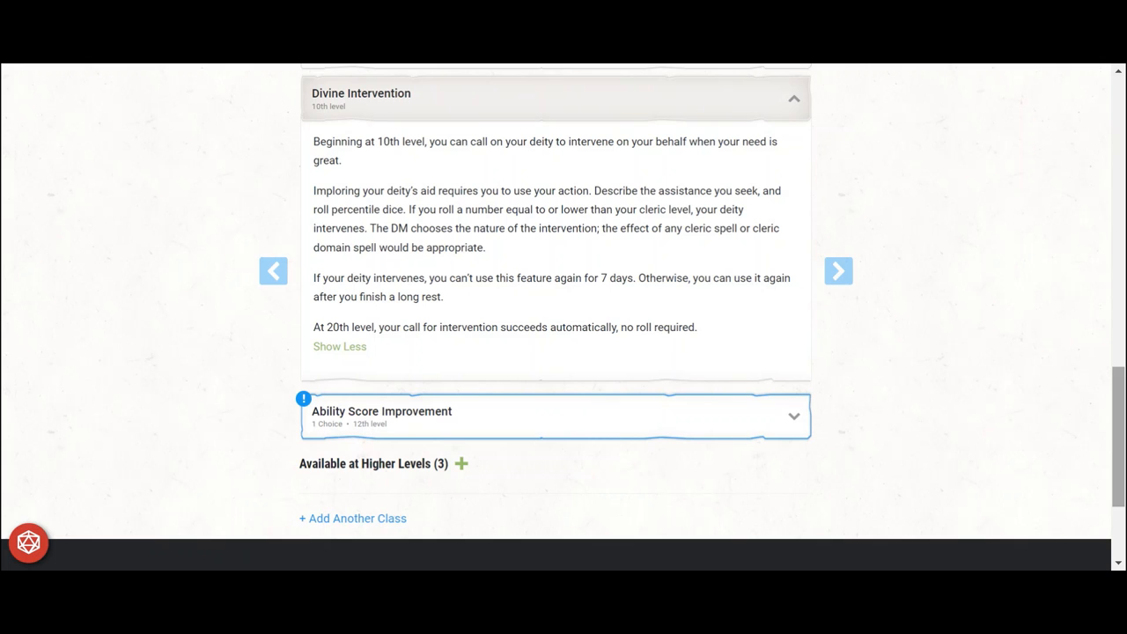
pyautogui.scroll(-3)
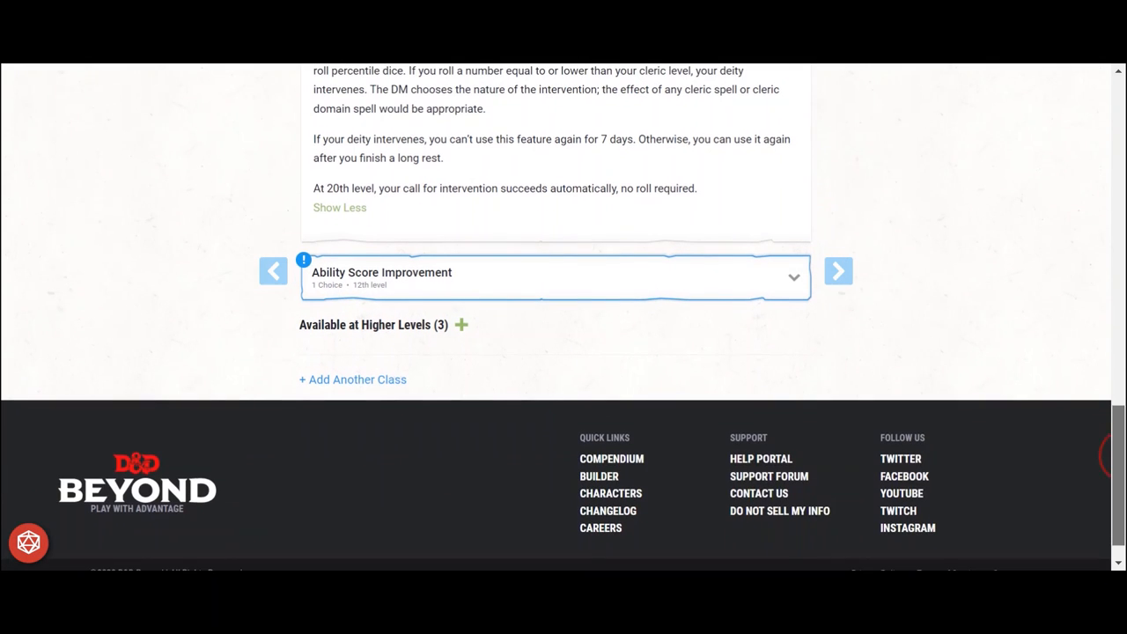
pyautogui.click(556, 276)
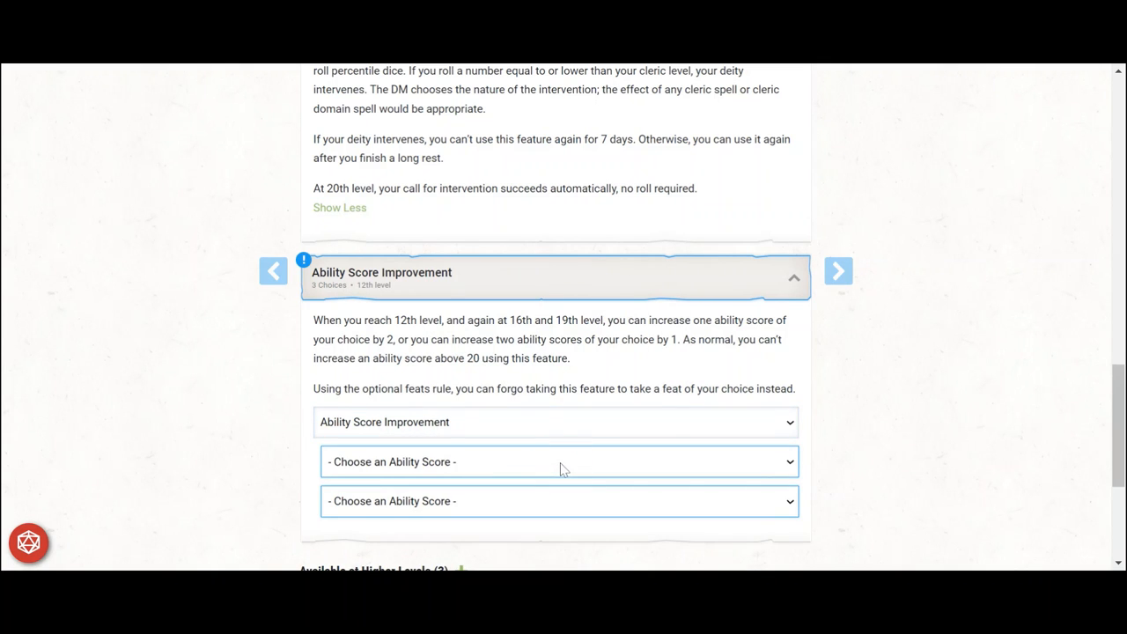
pyautogui.click(559, 462)
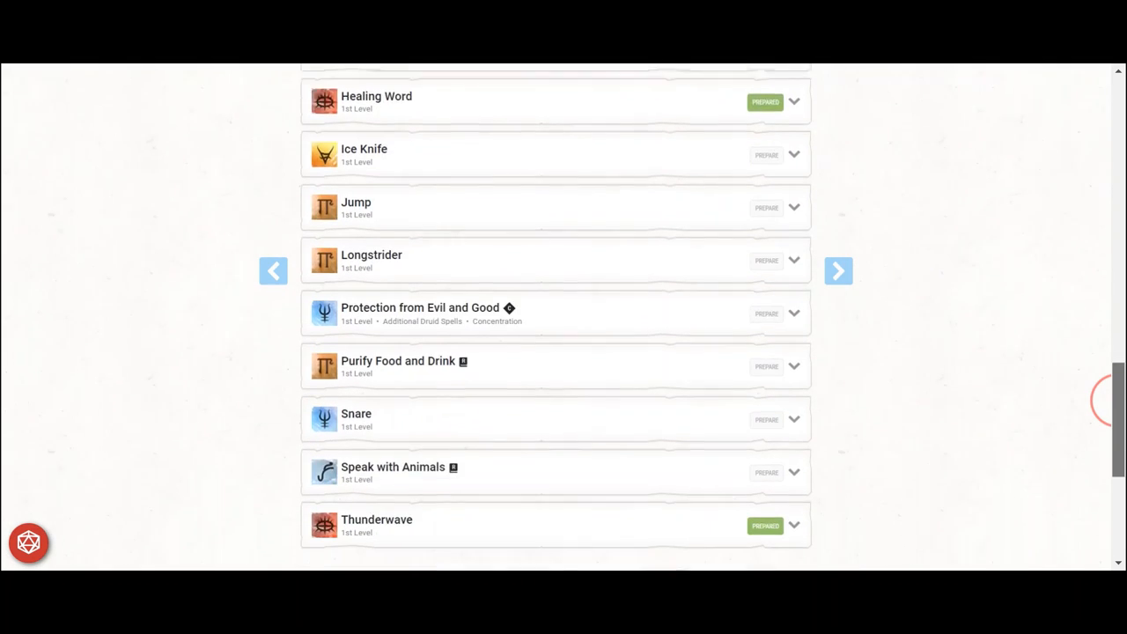
pyautogui.scroll(-3)
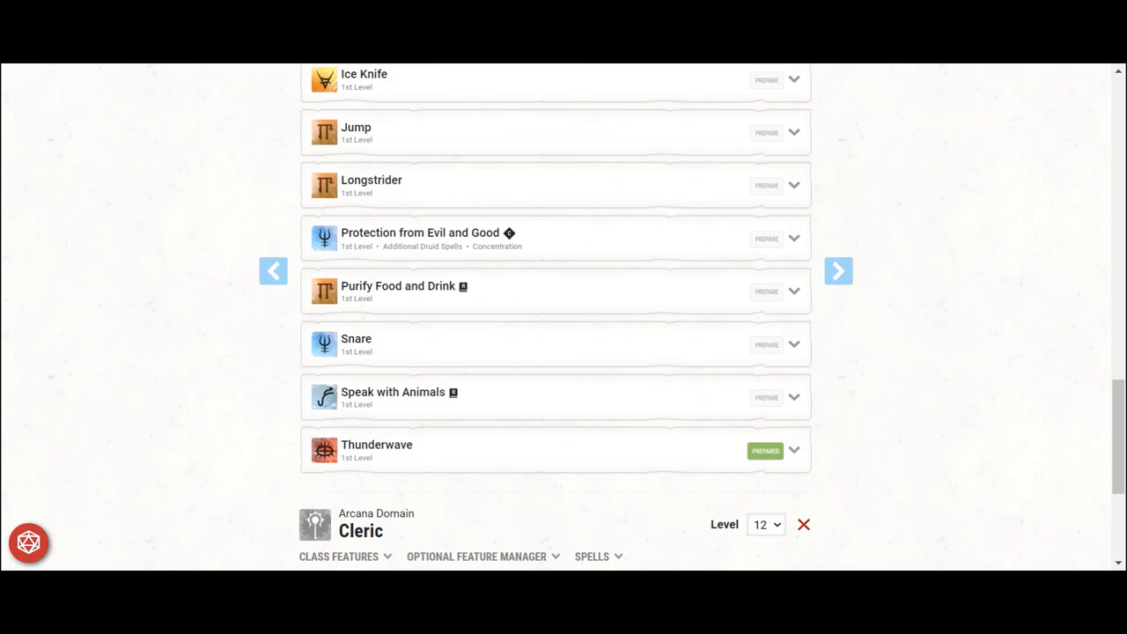
# - Review the Druid's prepared spells and bring up the Cleric's Prepared Spells list
pyautogui.click(766, 186)
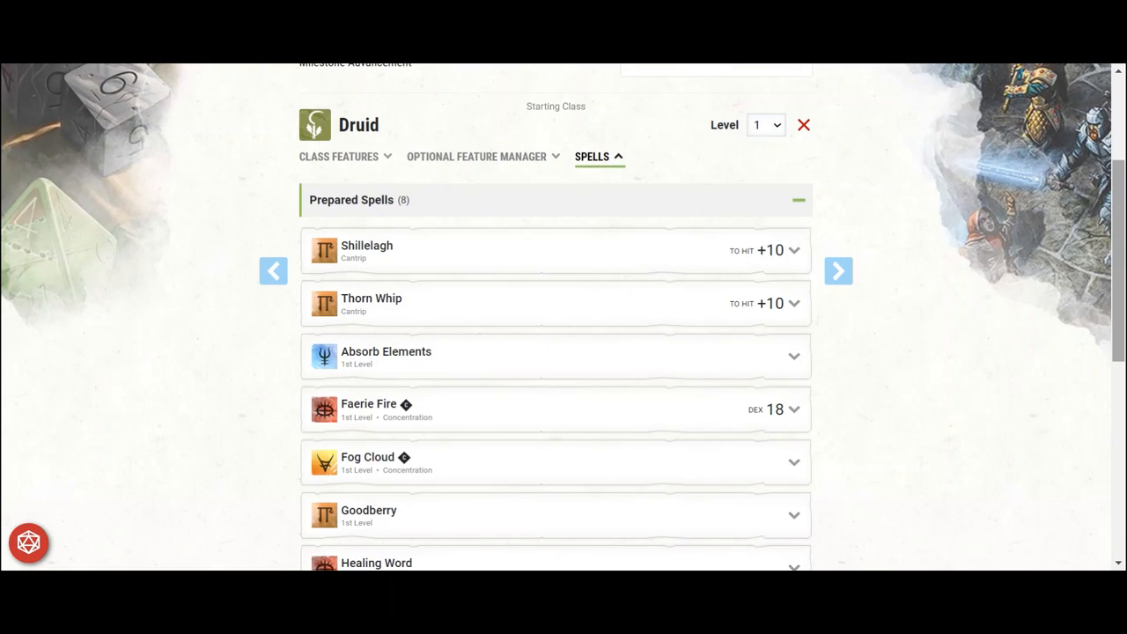
pyautogui.scroll(-3)
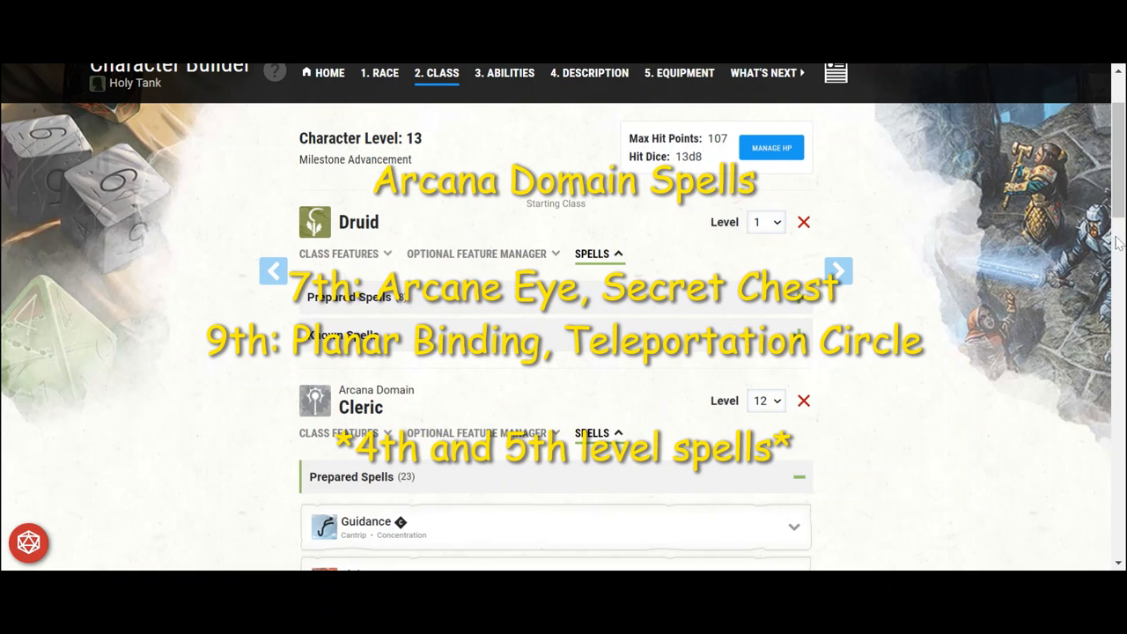
# - Learn the Cleric's fifth and final cantrip from the Known Spells list
pyautogui.scroll(-3)
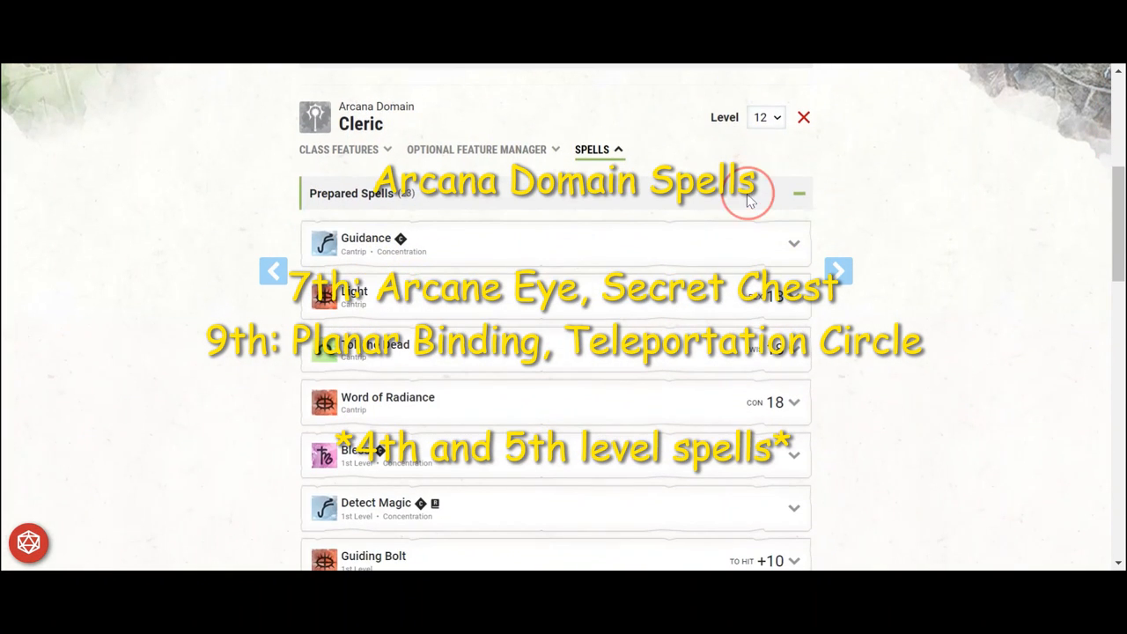
pyautogui.click(798, 193)
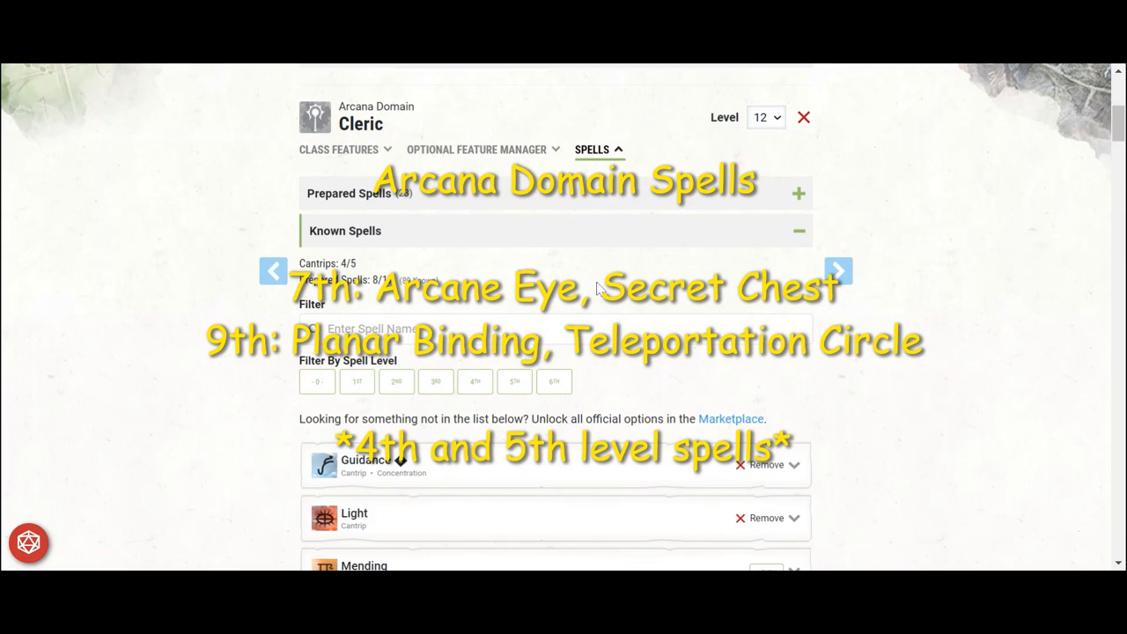
pyautogui.click(316, 381)
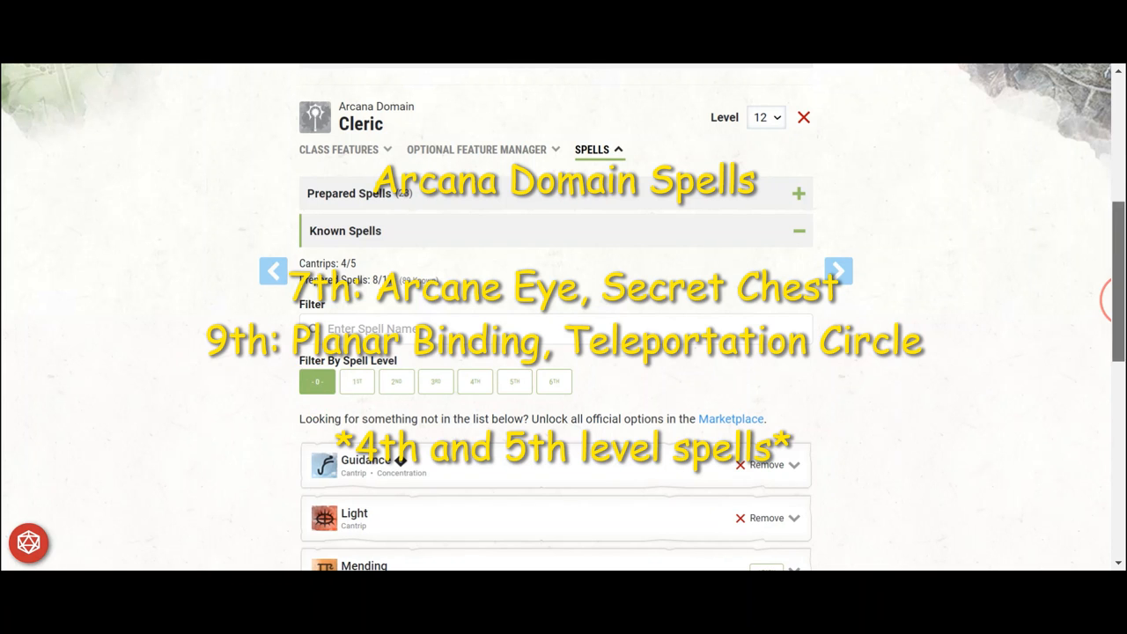
pyautogui.scroll(-3)
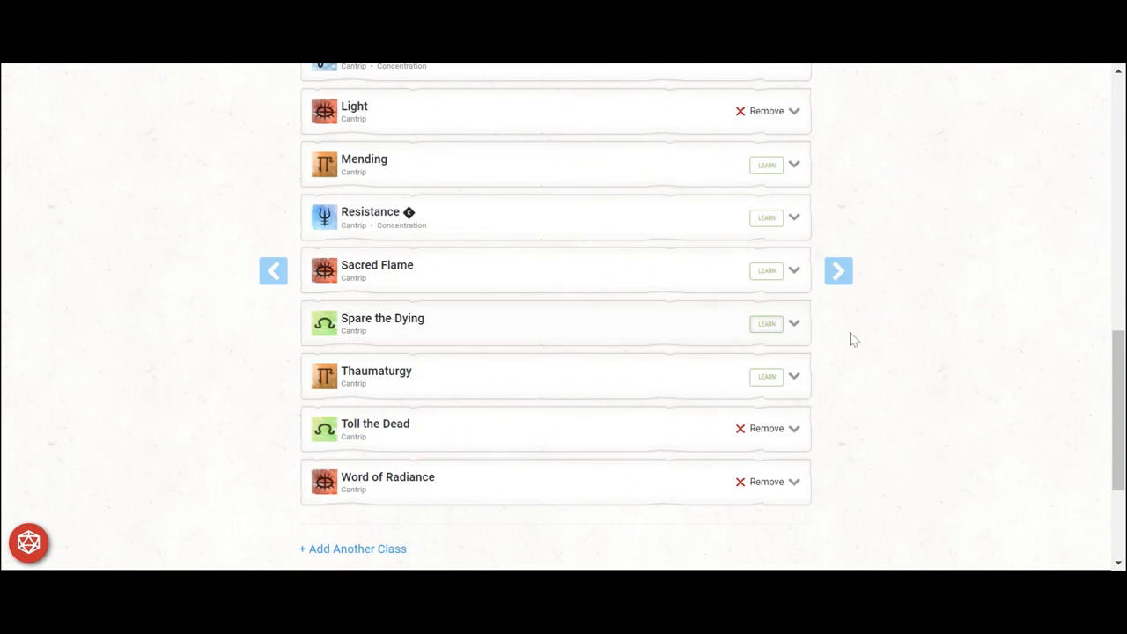
pyautogui.scroll(3)
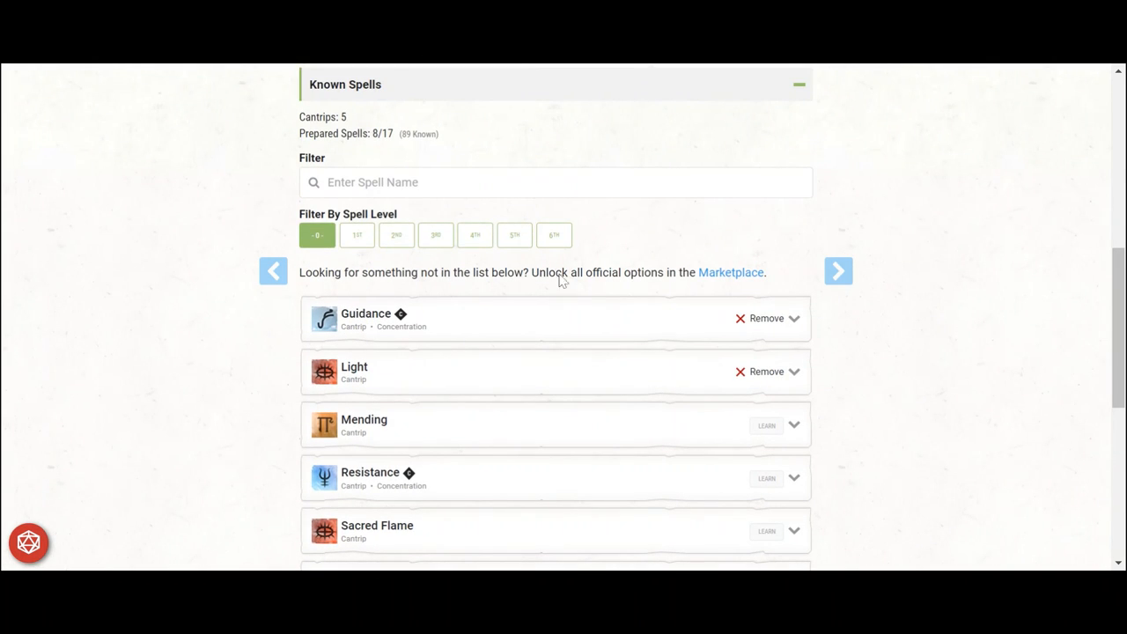
pyautogui.moveTo(339, 242)
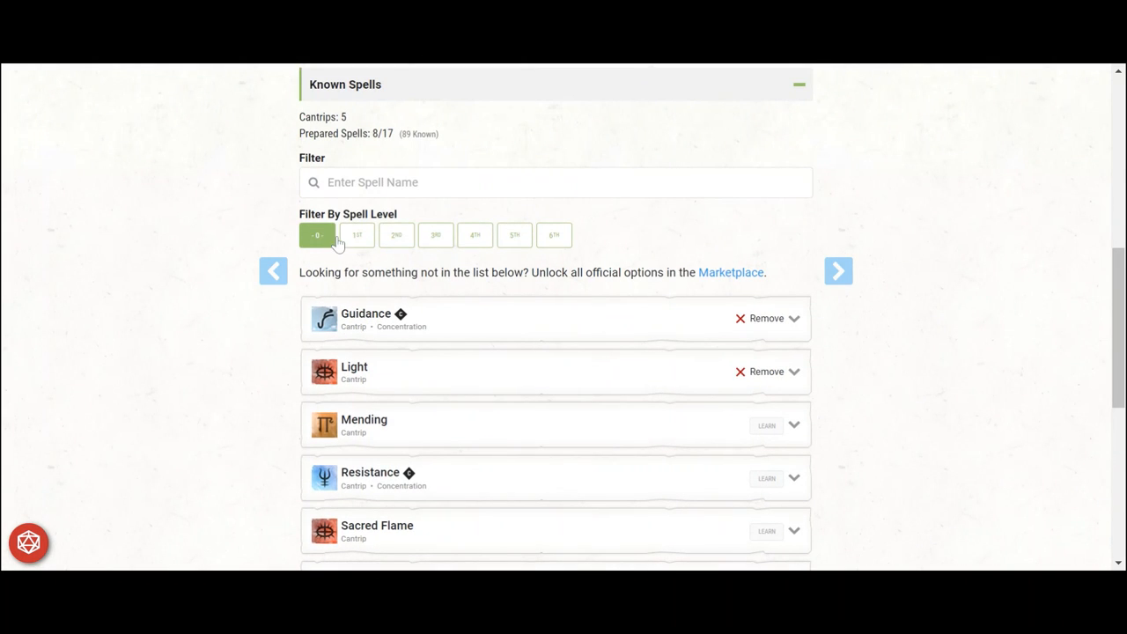
# - Browse the 1st–4th level Cleric spells and prepare Animate Dead
pyautogui.click(356, 235)
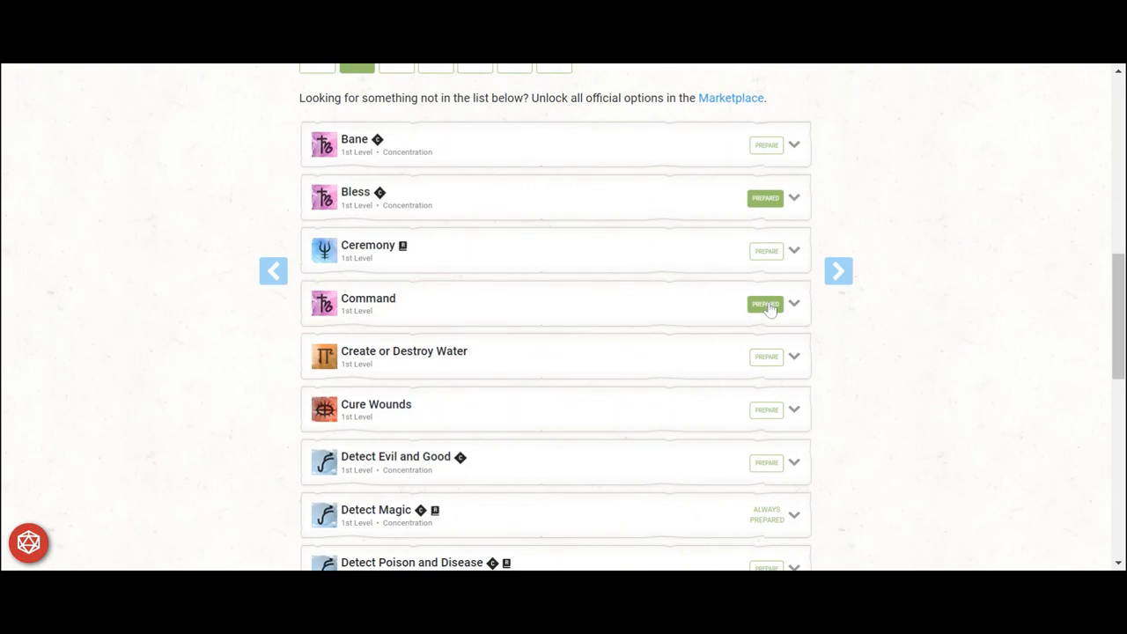
pyautogui.scroll(-3)
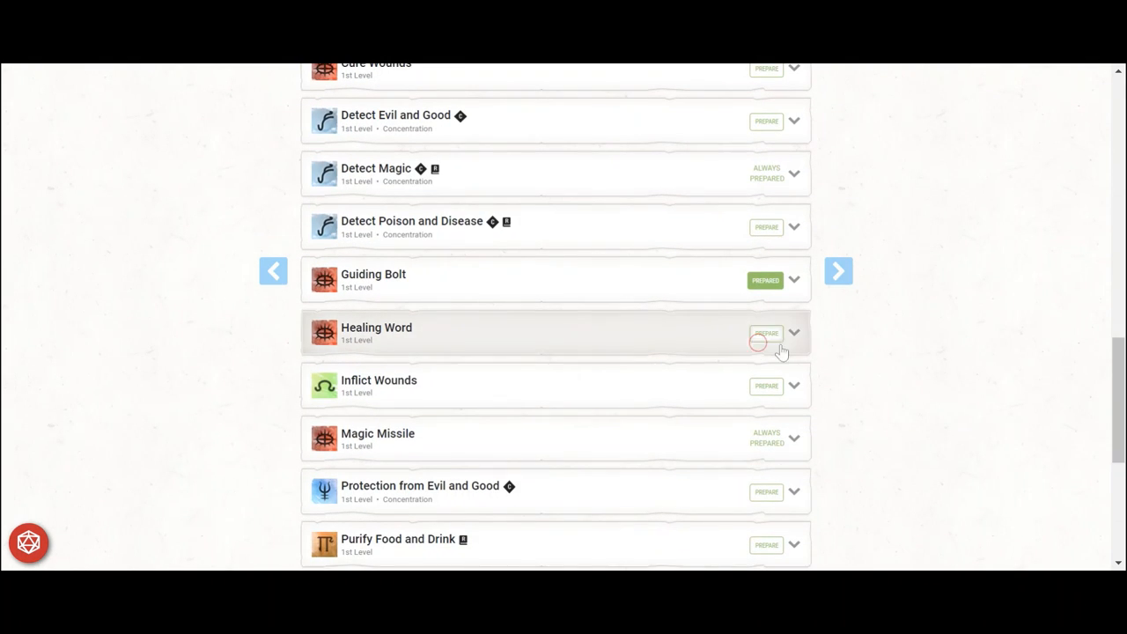
pyautogui.moveTo(932, 383)
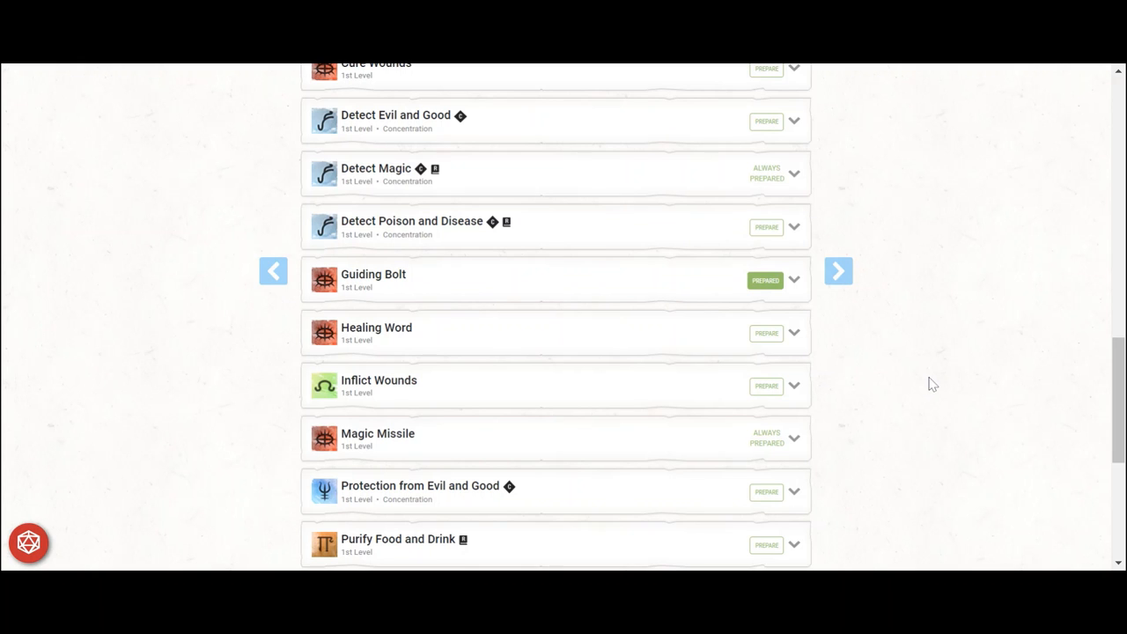
pyautogui.click(838, 270)
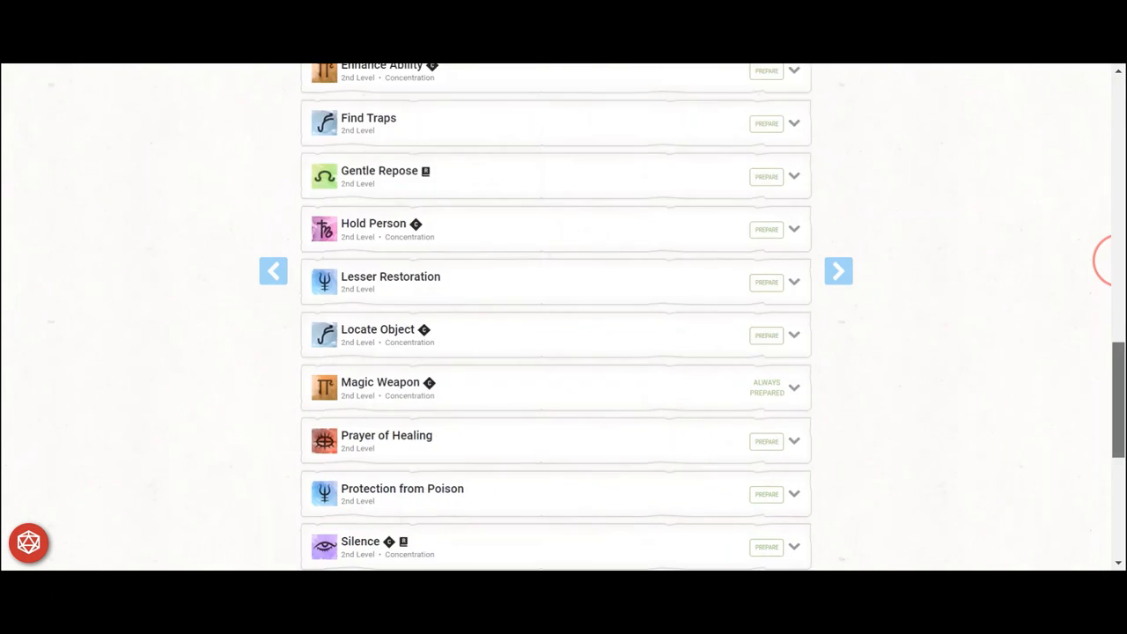
pyautogui.scroll(3)
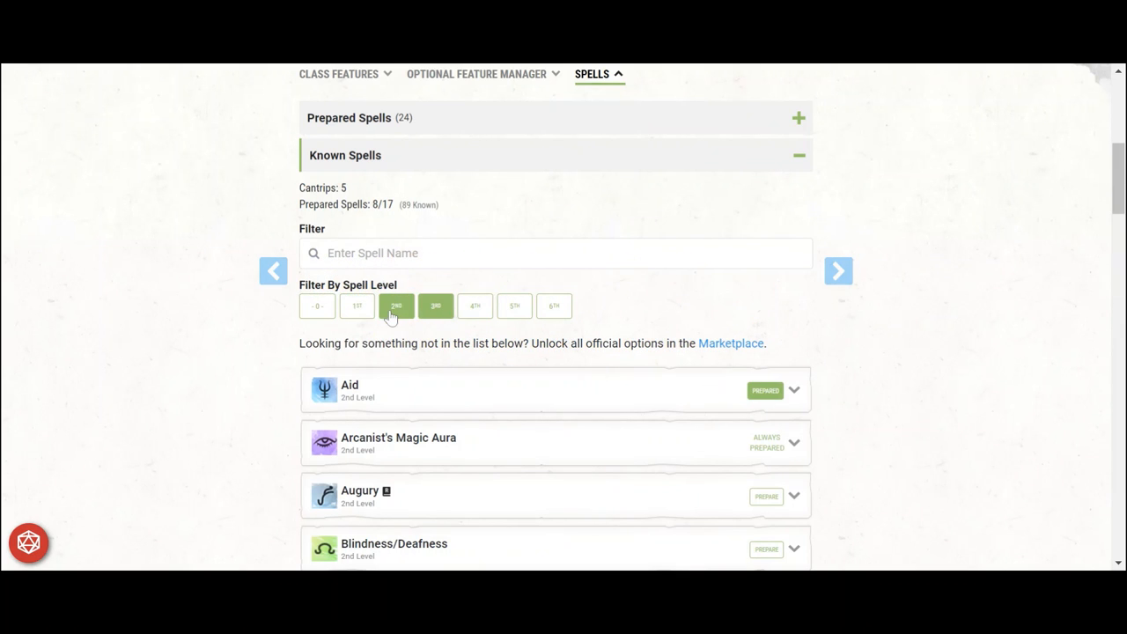
pyautogui.click(435, 305)
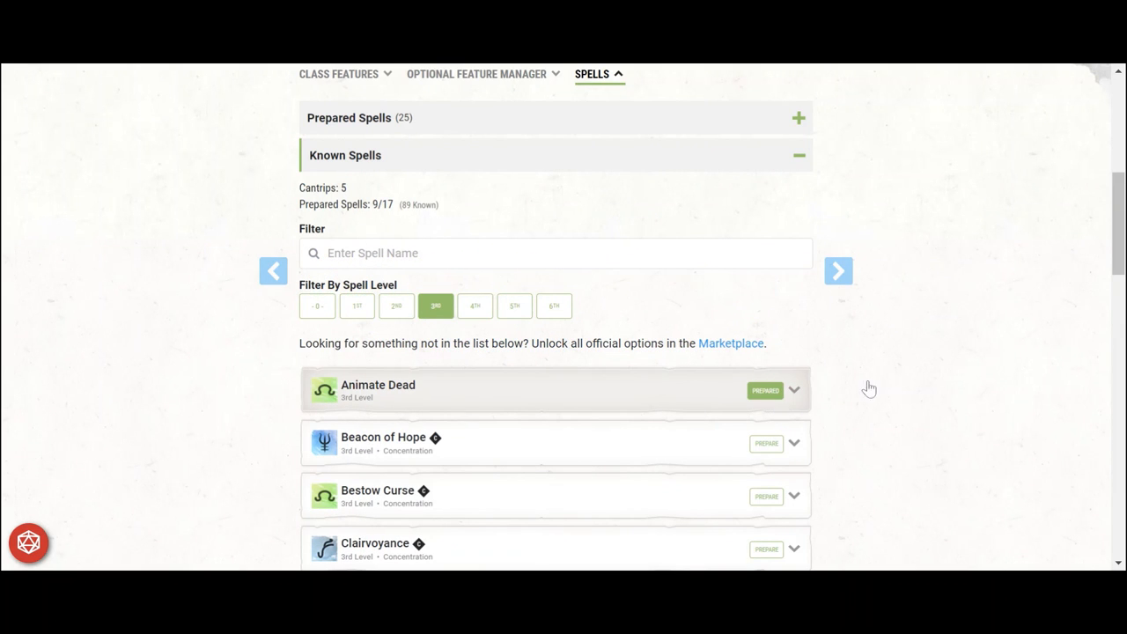
pyautogui.moveTo(1011, 363)
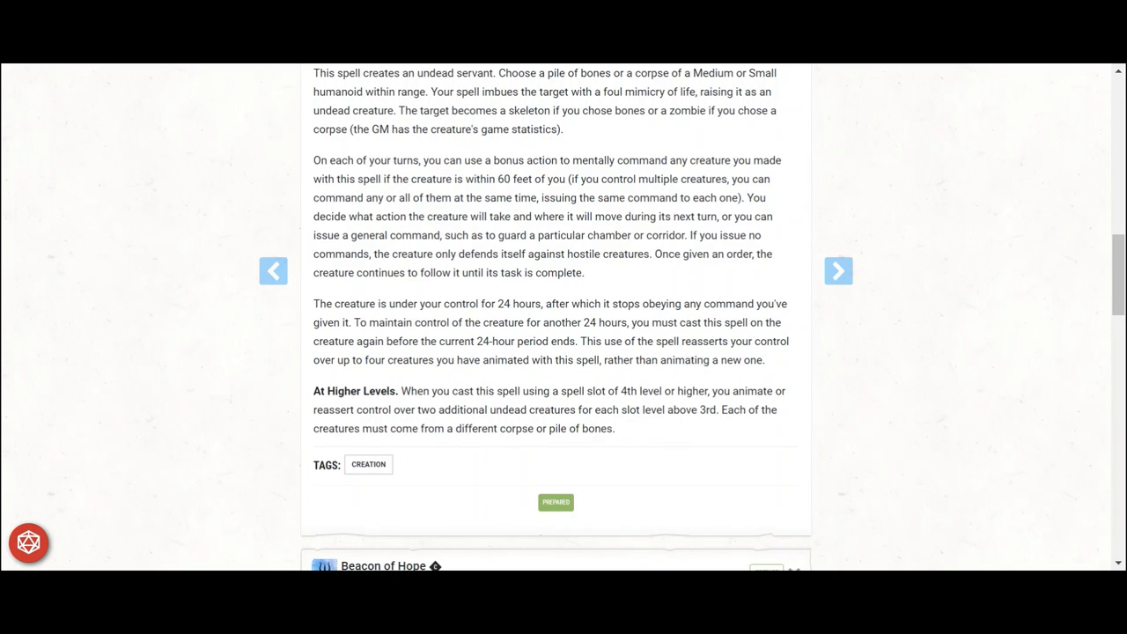
pyautogui.scroll(-3)
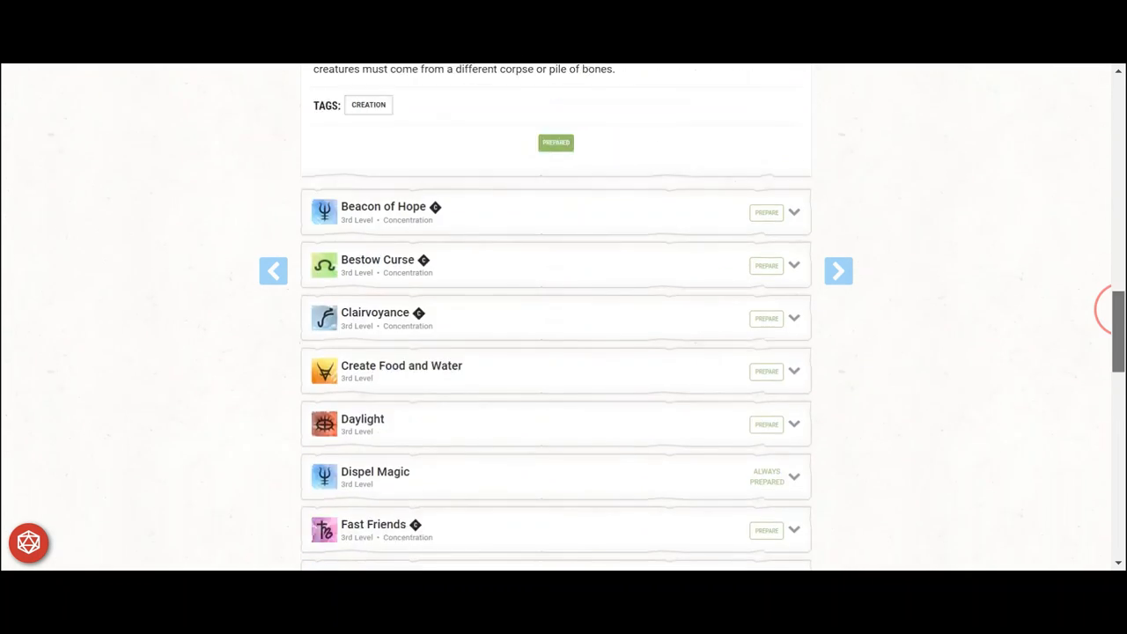
pyautogui.scroll(-3)
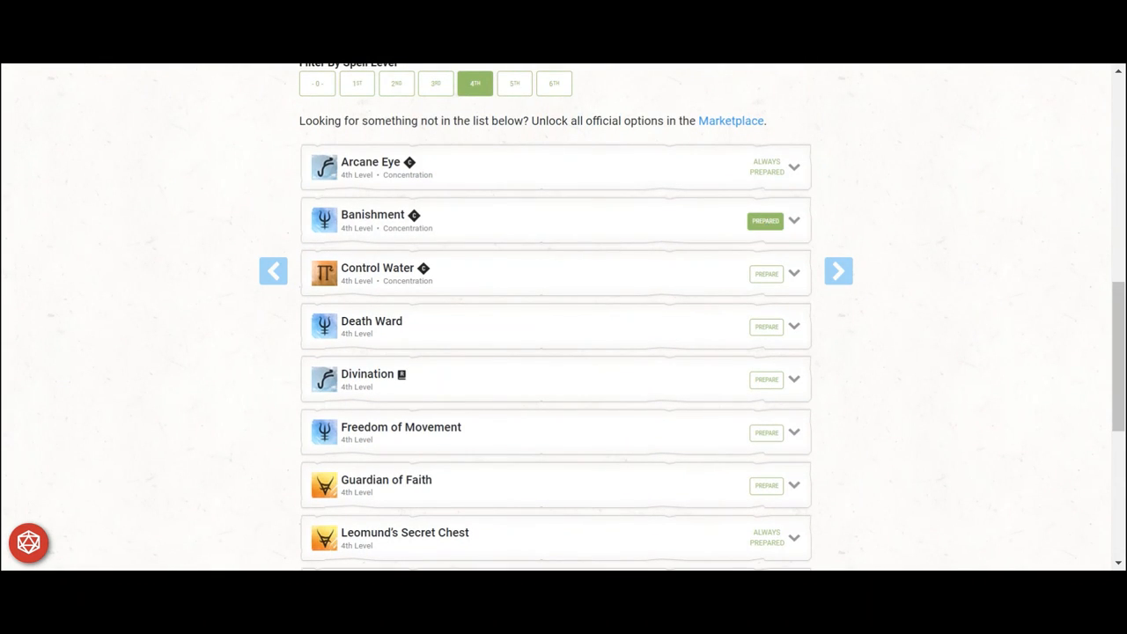
# - Prepare Summon Celestial from the 5th-level list and Planar Ally from the 6th-level list
pyautogui.click(766, 327)
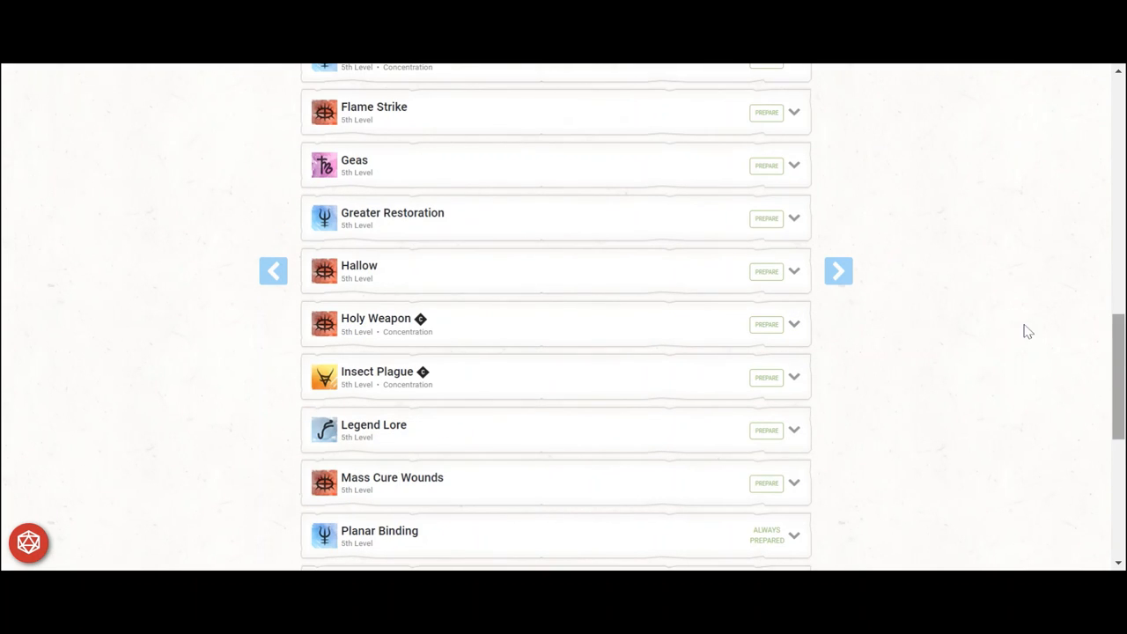
pyautogui.scroll(-3)
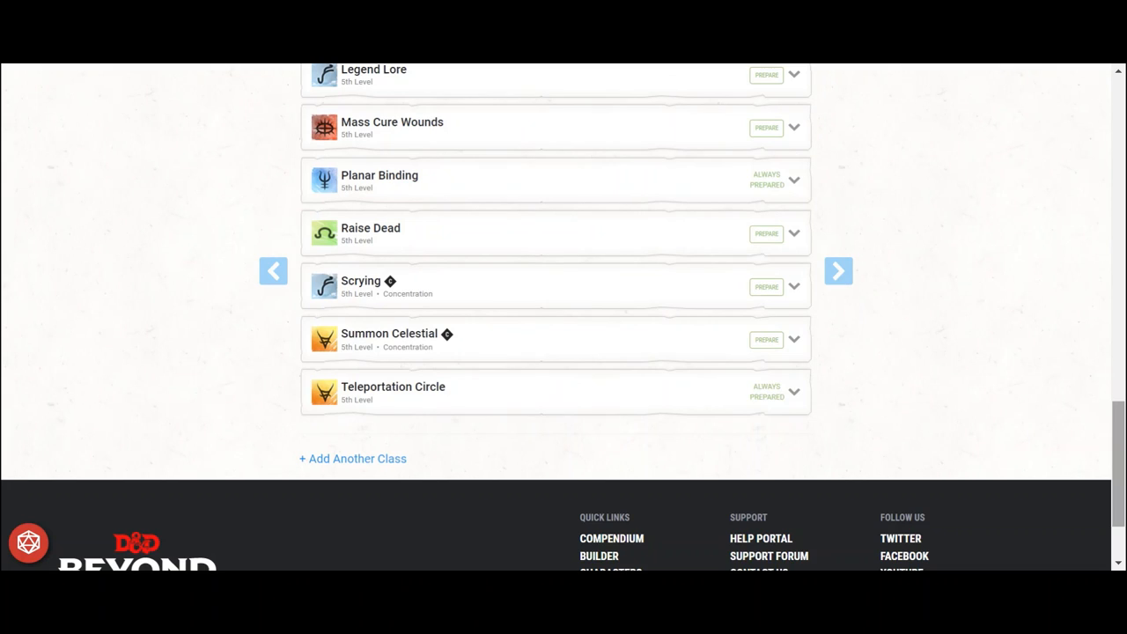
pyautogui.click(766, 340)
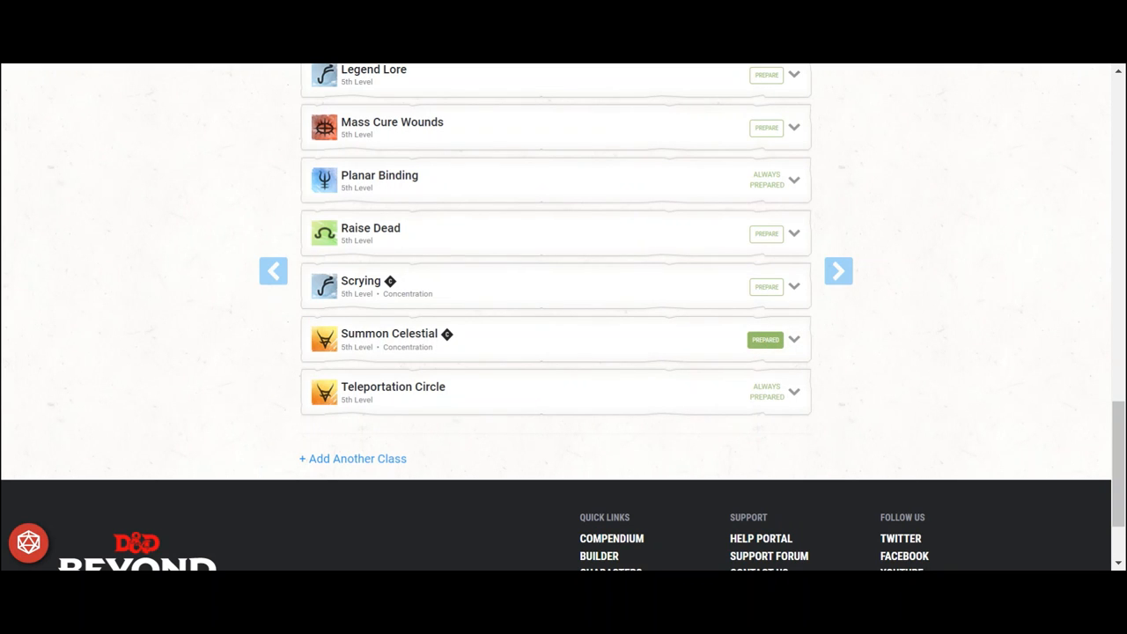
pyautogui.click(514, 368)
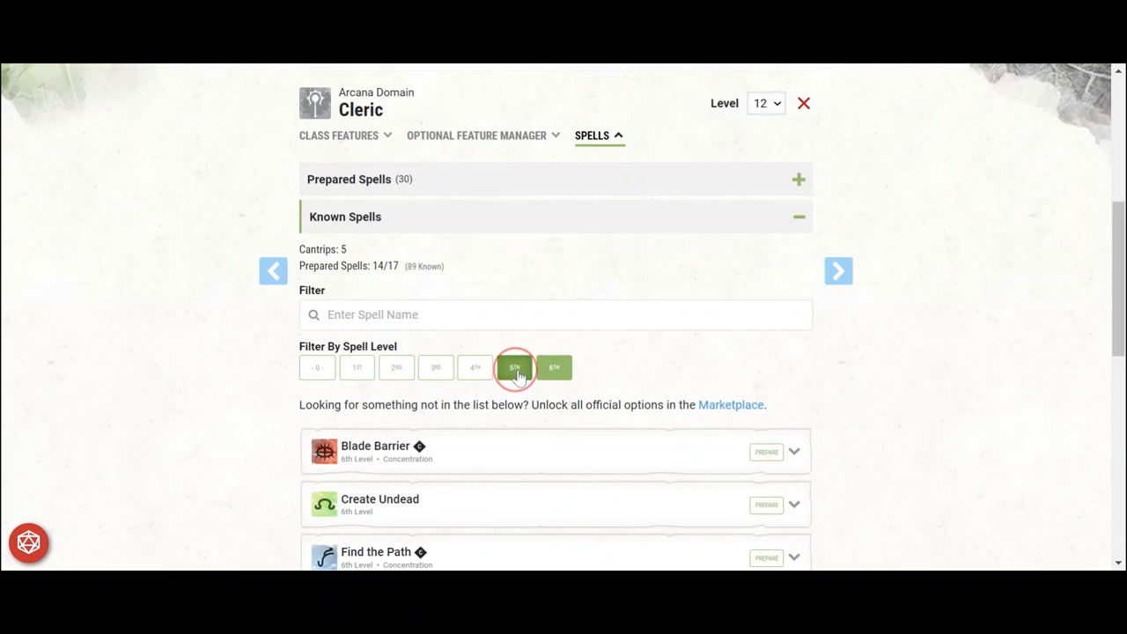
pyautogui.scroll(-3)
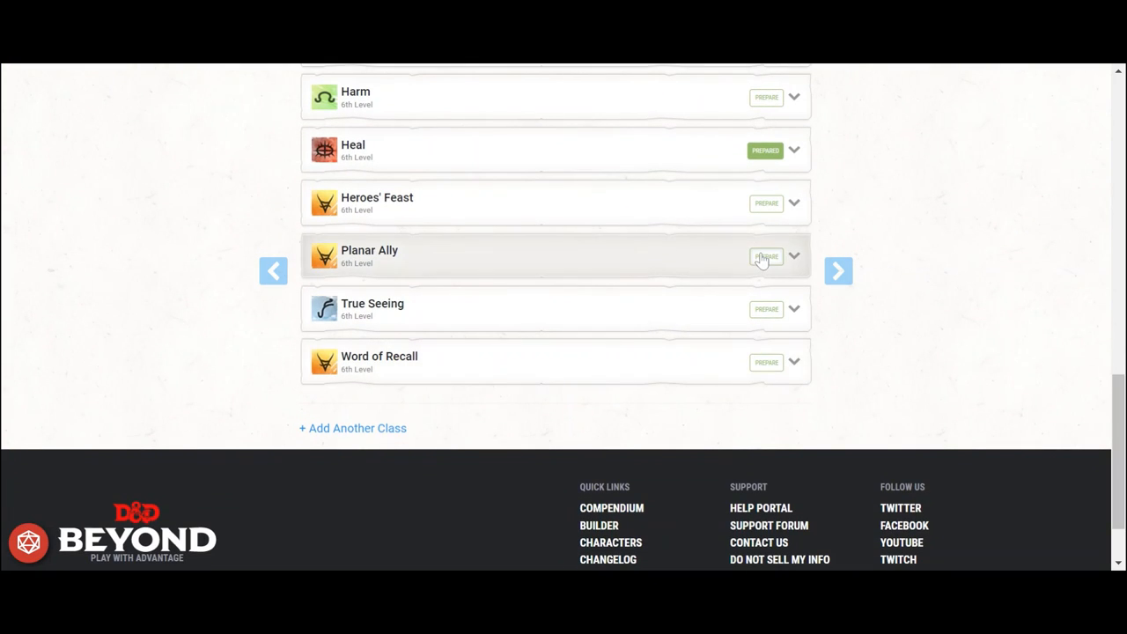
pyautogui.click(765, 204)
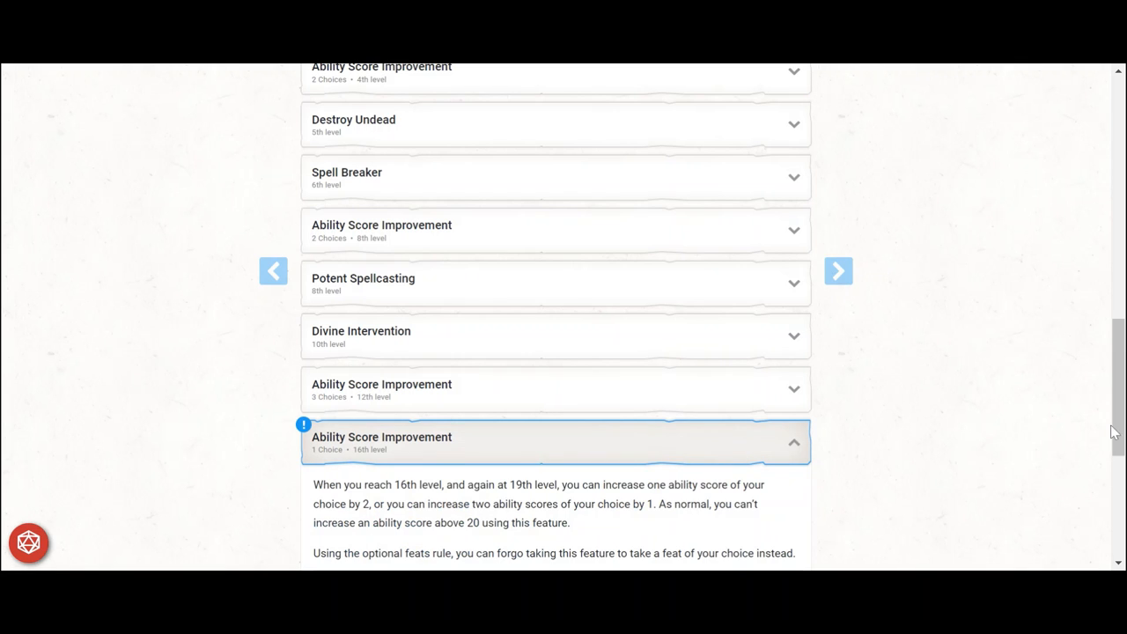
# - Swap the 16th-level Ability Score Improvement for the Lucky feat and read its full description
pyautogui.scroll(-3)
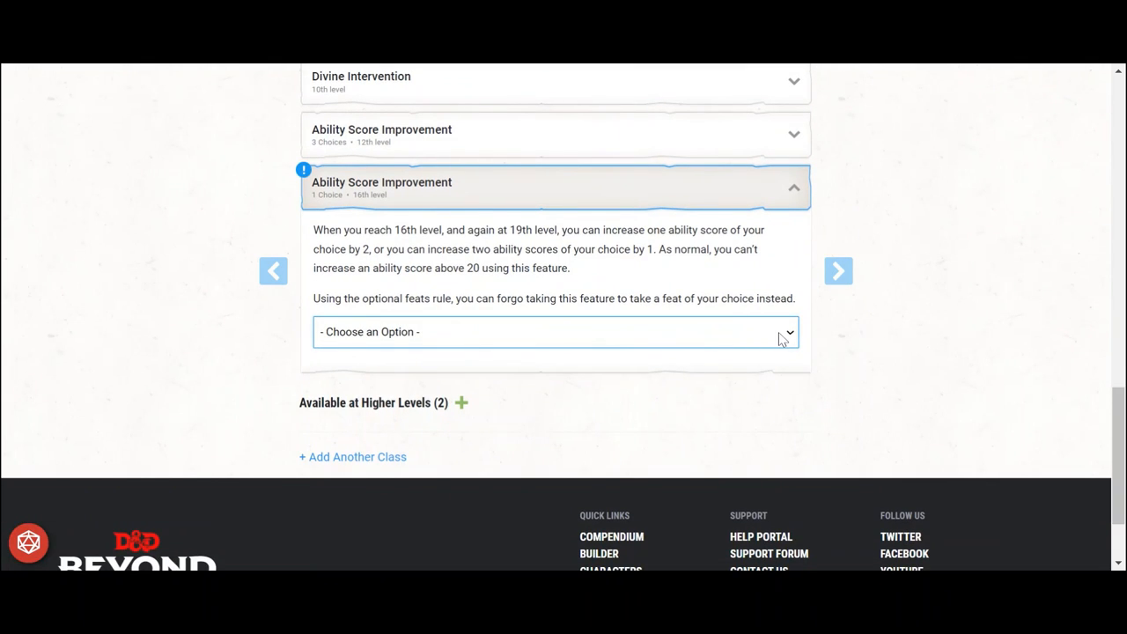
pyautogui.click(554, 331)
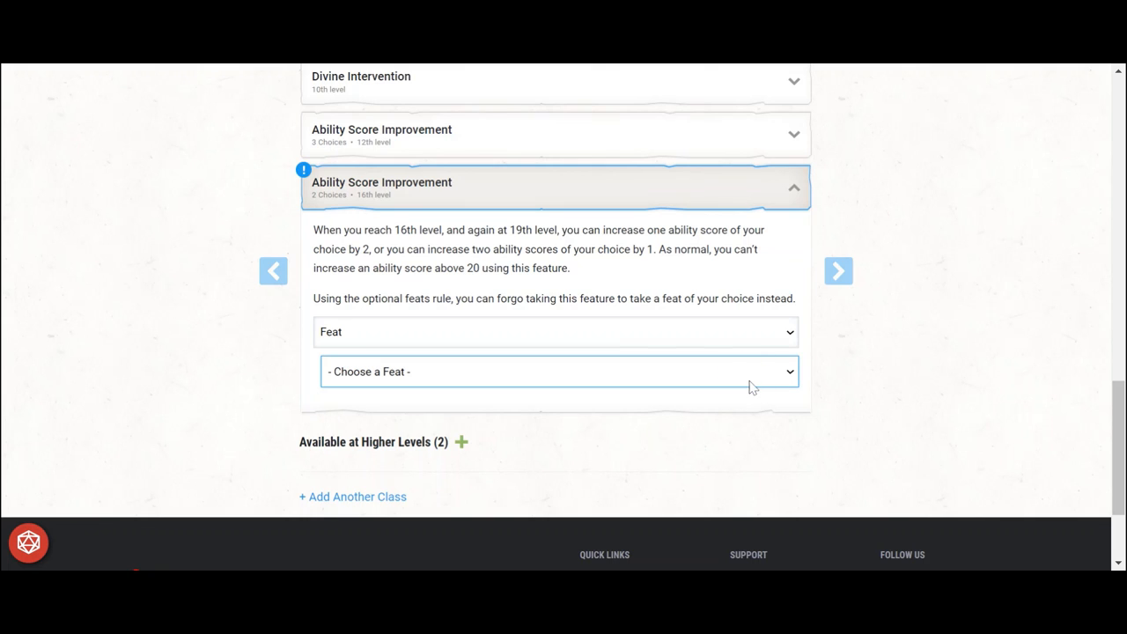
pyautogui.moveTo(762, 356)
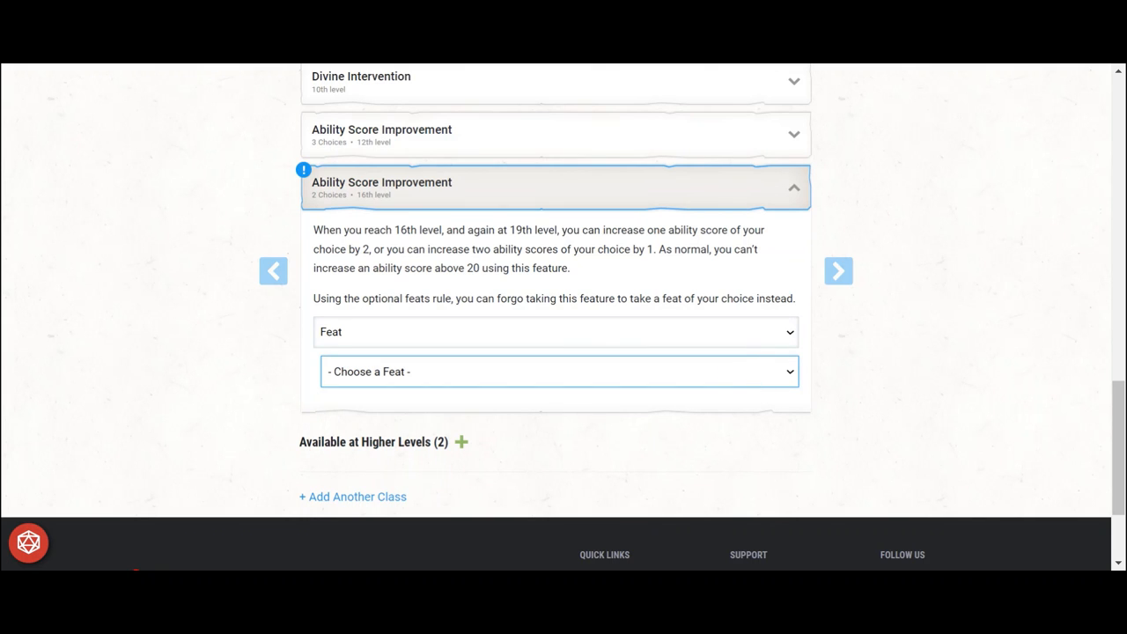
pyautogui.click(559, 371)
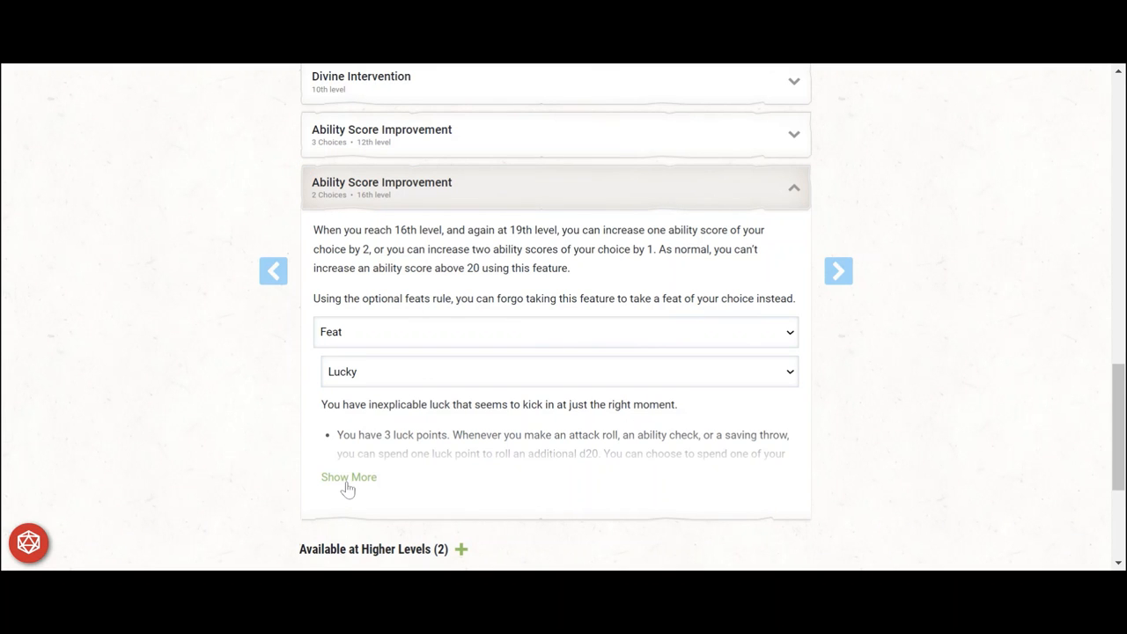
pyautogui.click(349, 476)
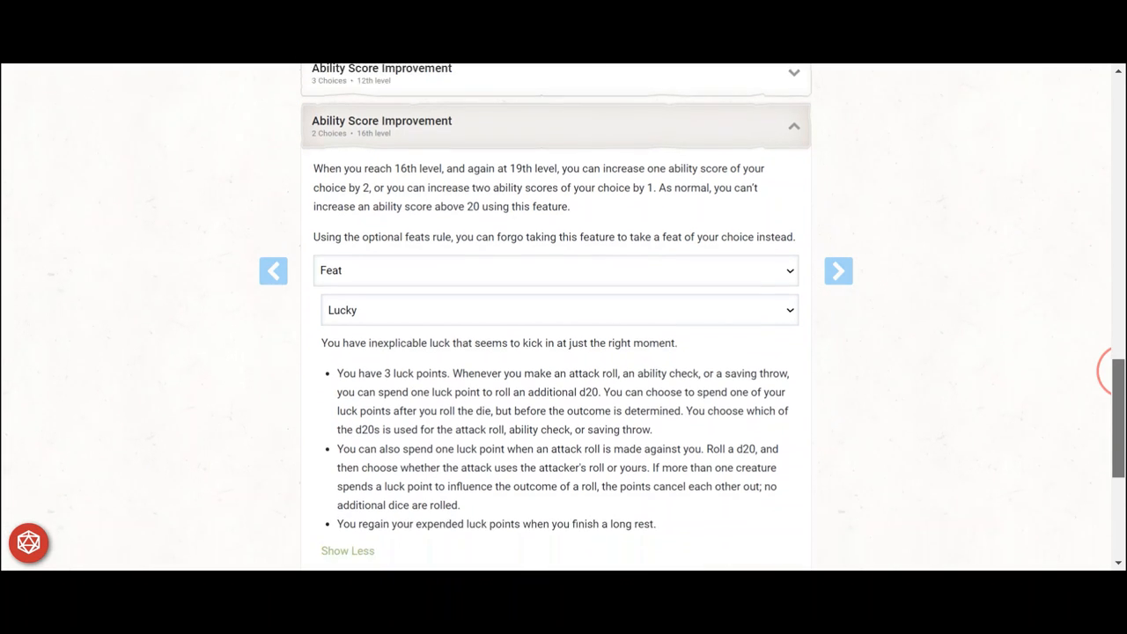
pyautogui.scroll(-3)
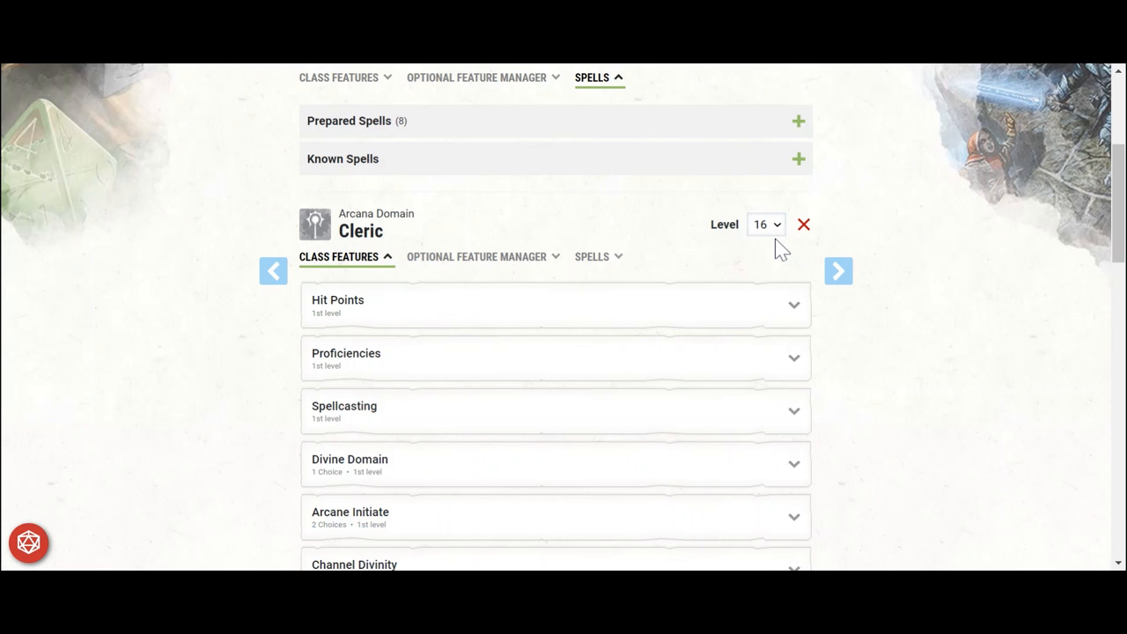
# - Raise the Cleric to level 17 and expand the Arcane Mastery spell choices
pyautogui.click(765, 224)
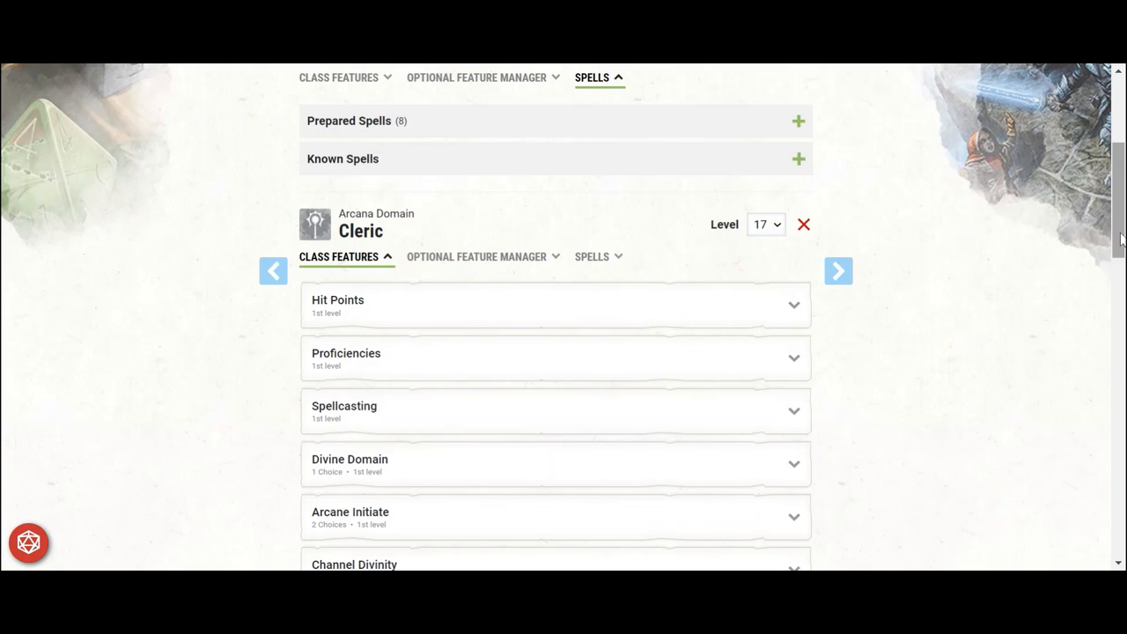
pyautogui.scroll(-3)
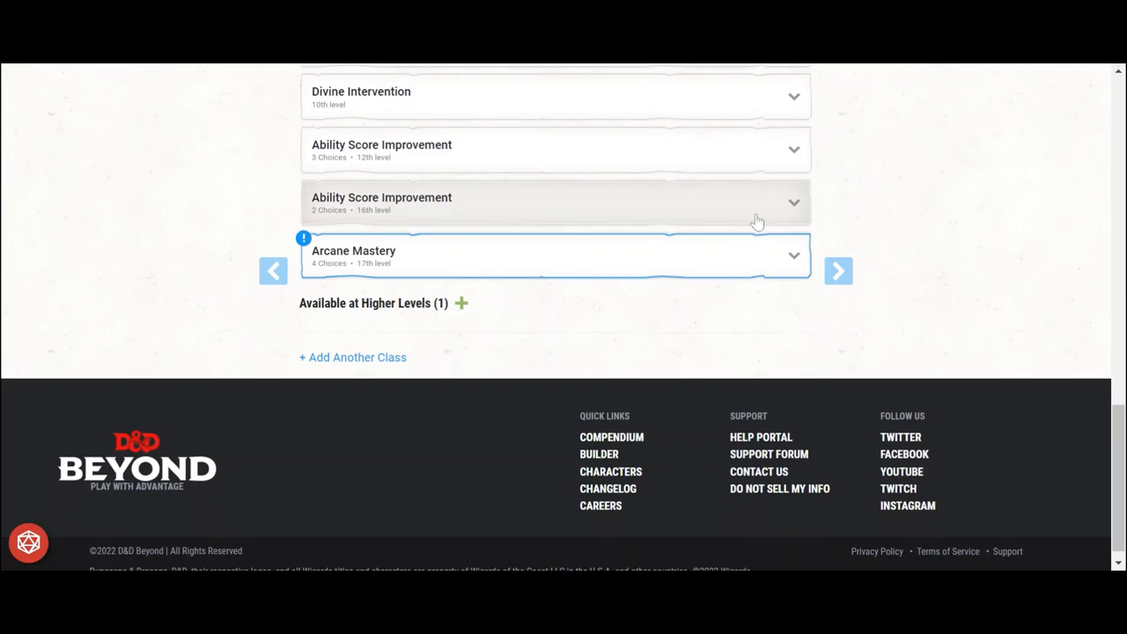
pyautogui.click(554, 255)
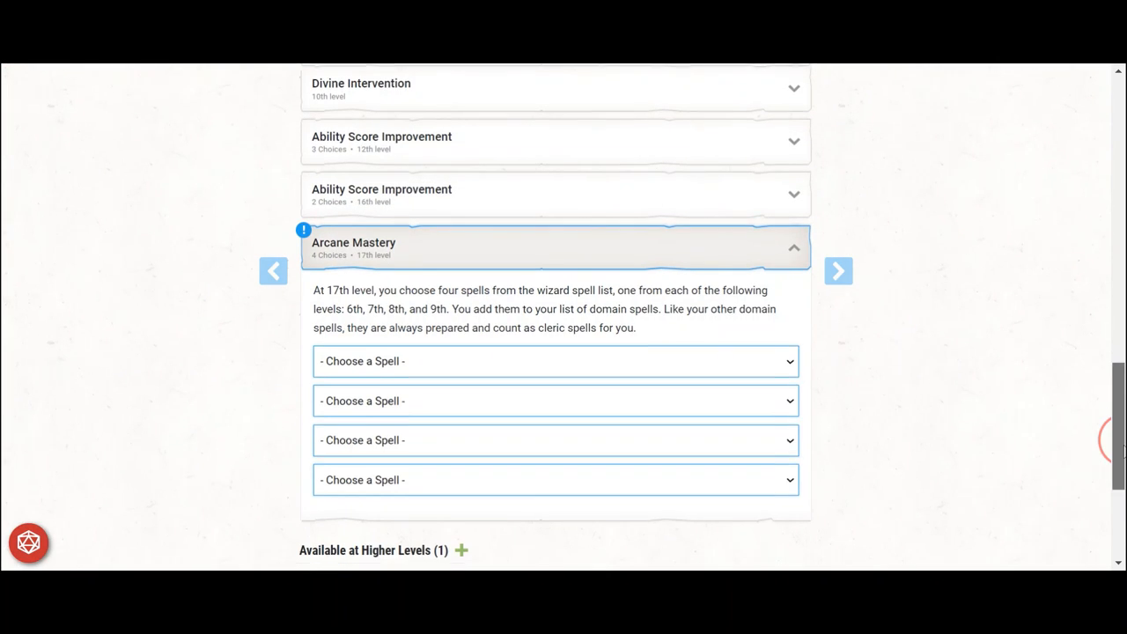
pyautogui.scroll(-3)
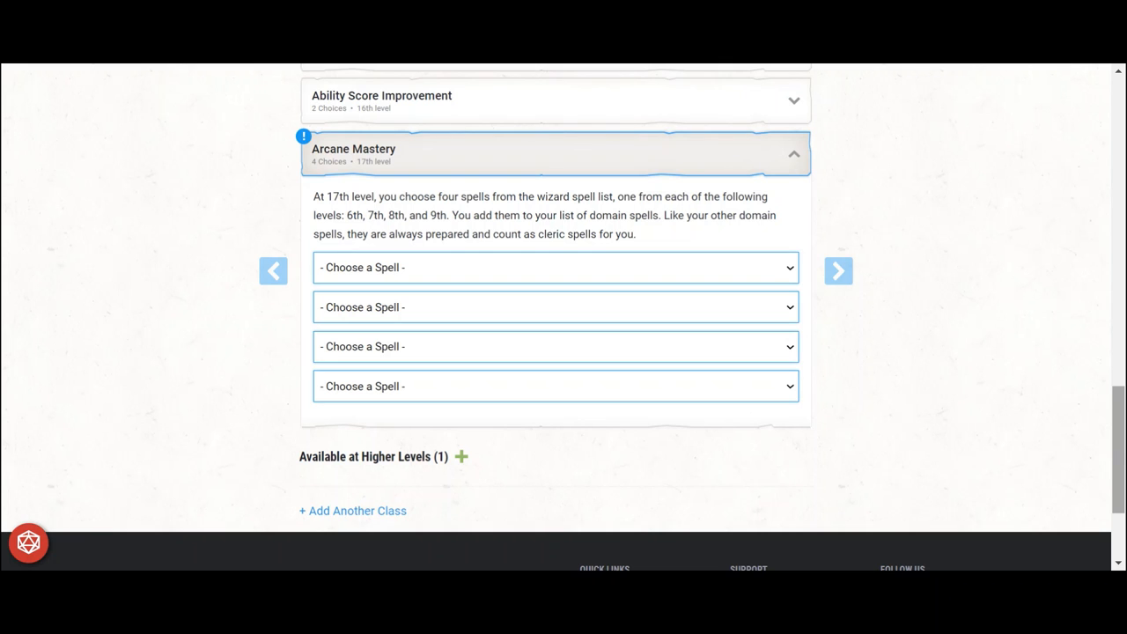
pyautogui.moveTo(819, 296)
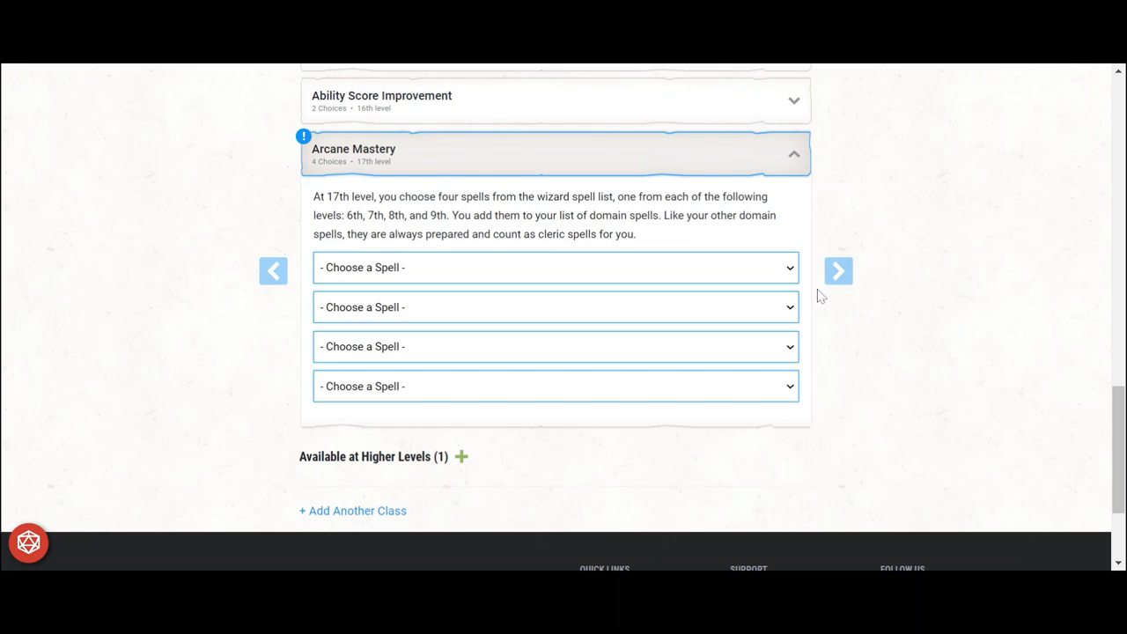
pyautogui.moveTo(753, 275)
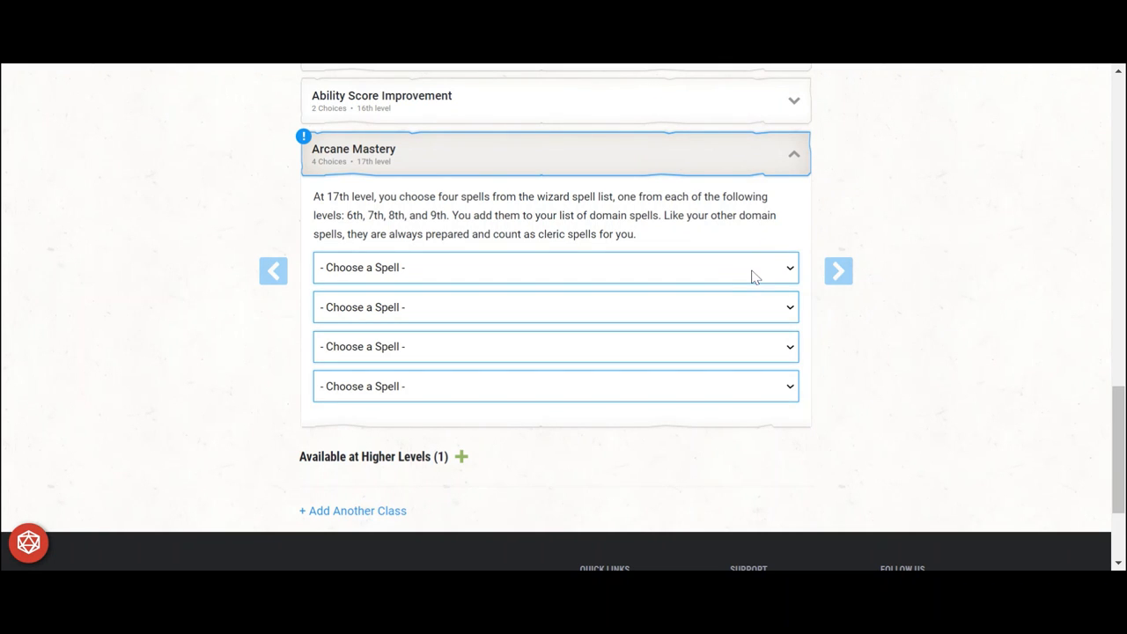
pyautogui.click(555, 267)
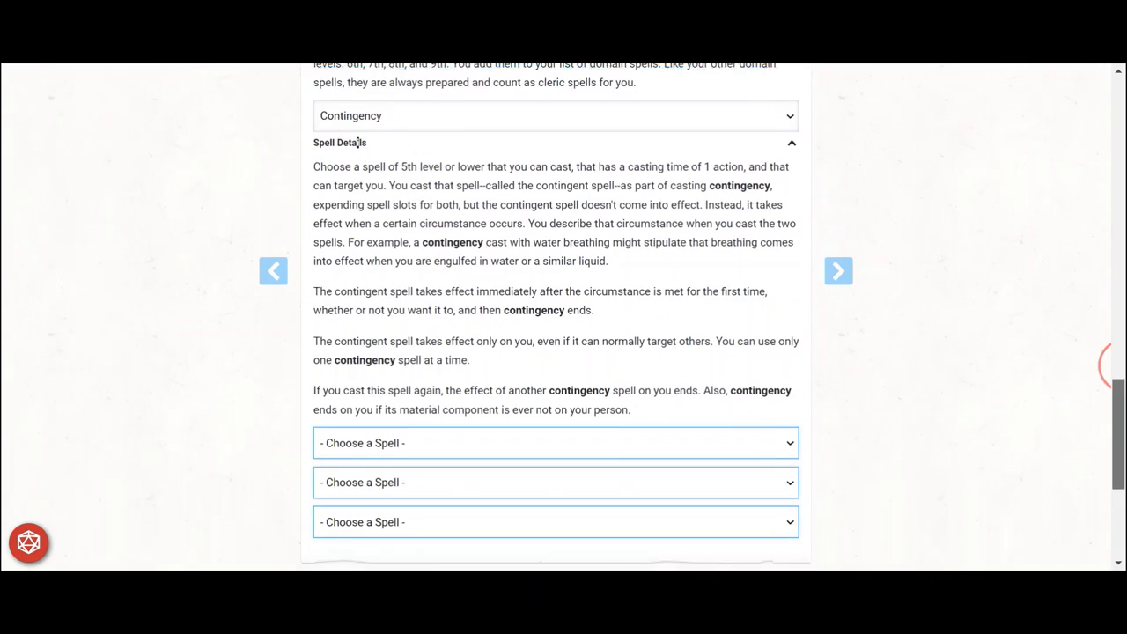
pyautogui.scroll(-3)
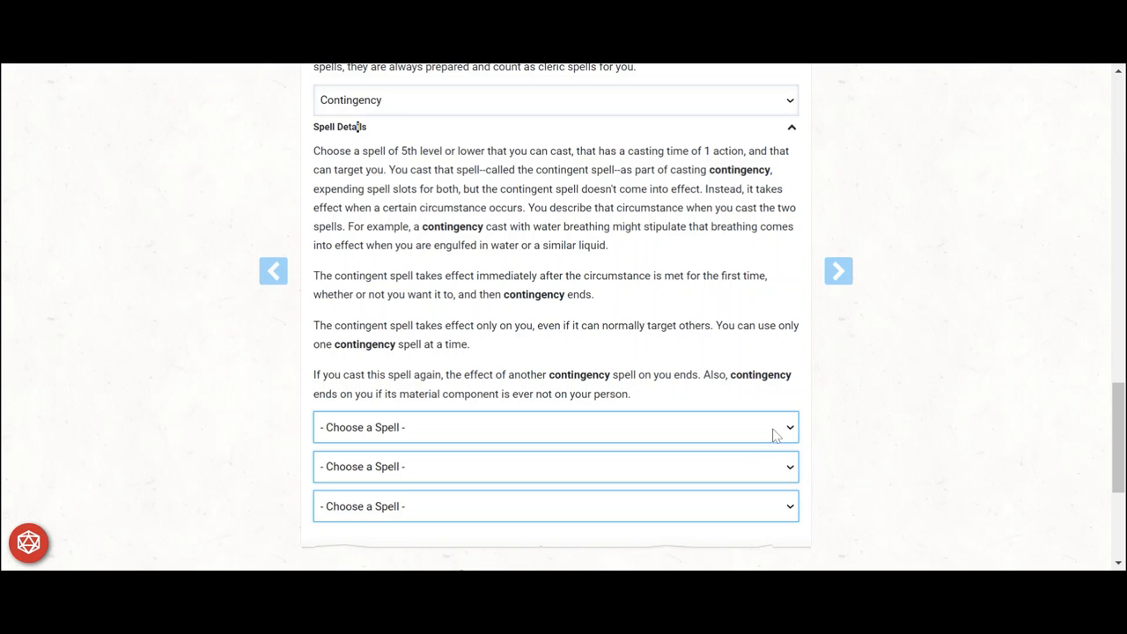
# - Choose Simulacrum, Maze and Wish for the remaining Arcane Mastery spells
pyautogui.click(556, 427)
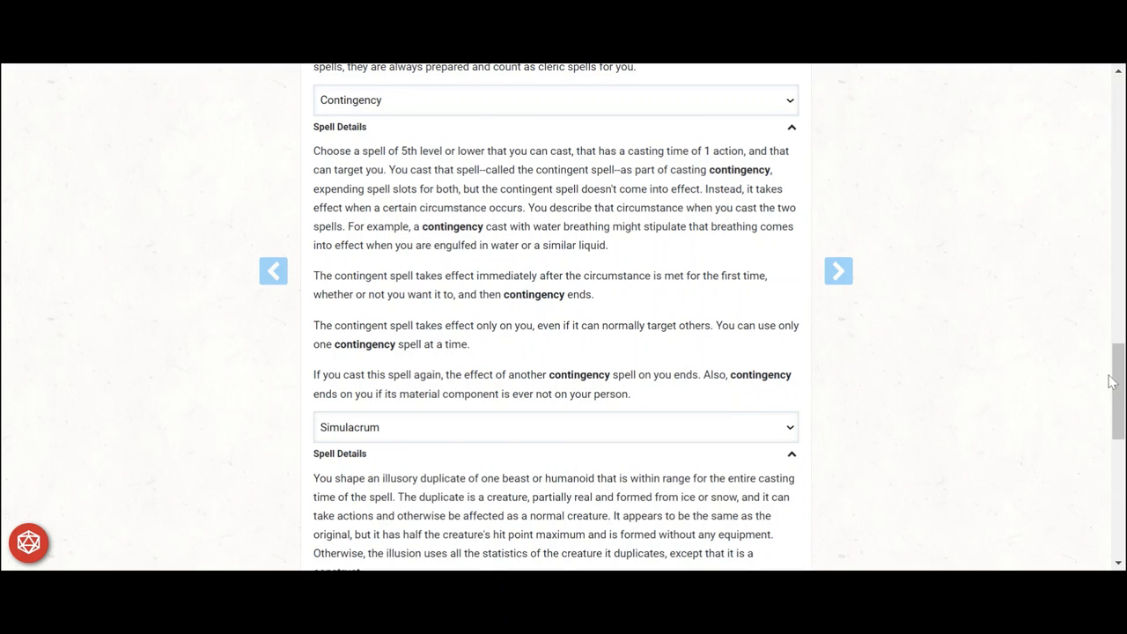
pyautogui.scroll(-3)
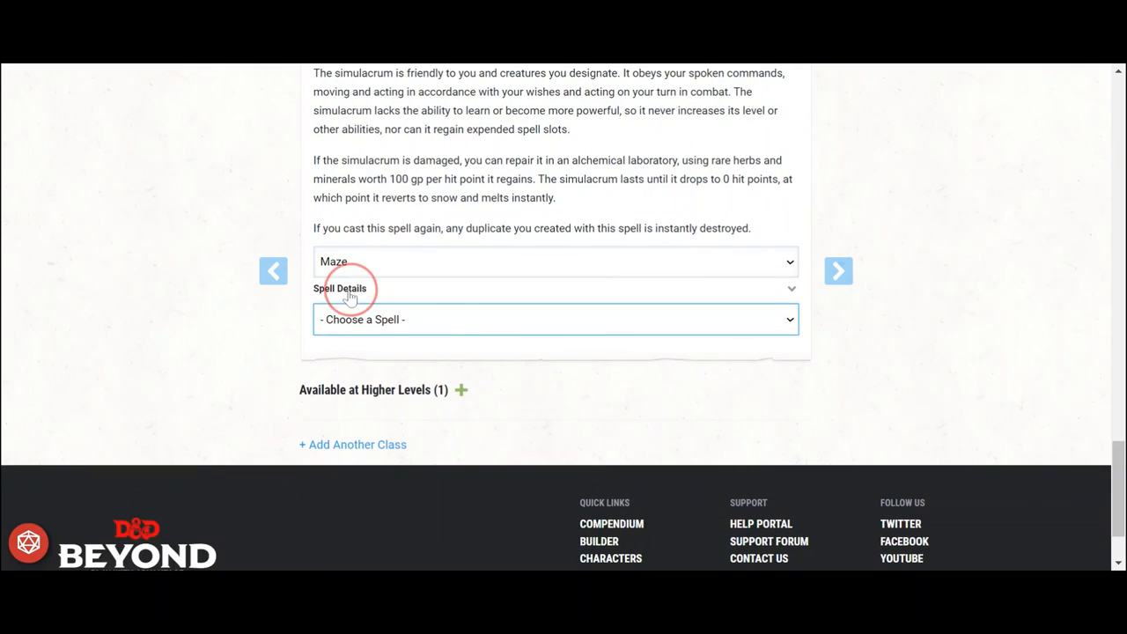
pyautogui.click(351, 289)
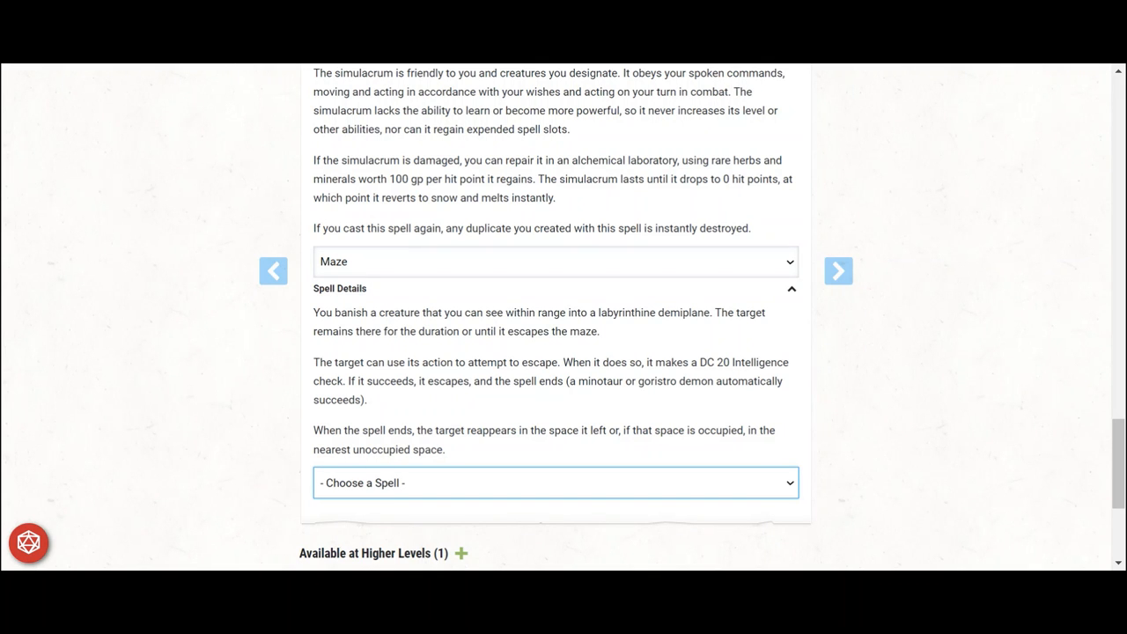
pyautogui.scroll(-3)
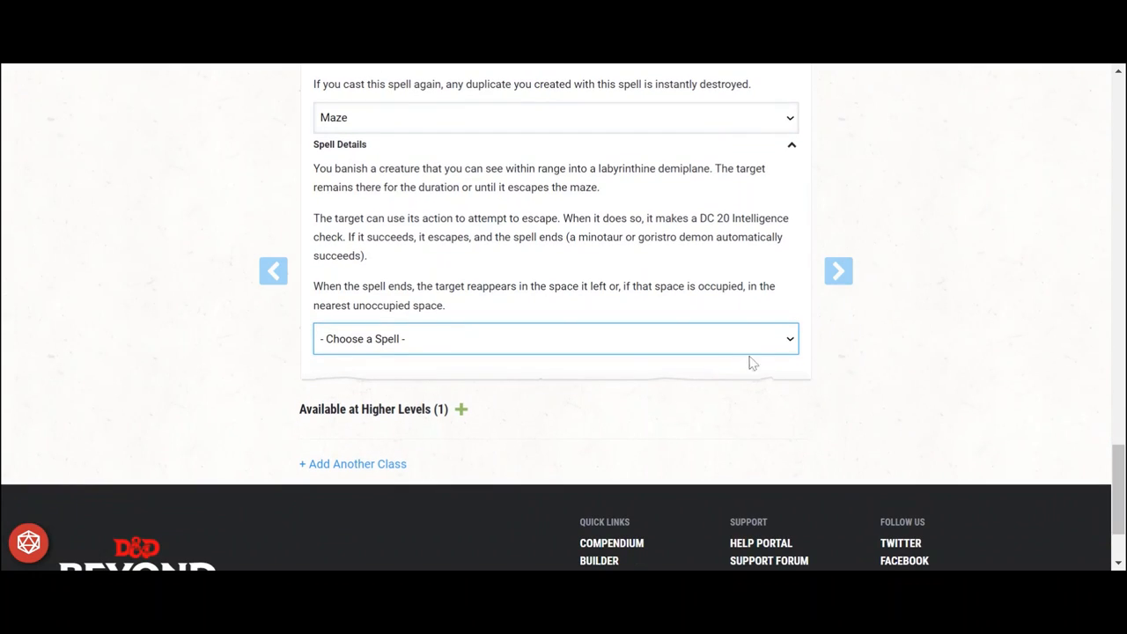
pyautogui.moveTo(726, 335)
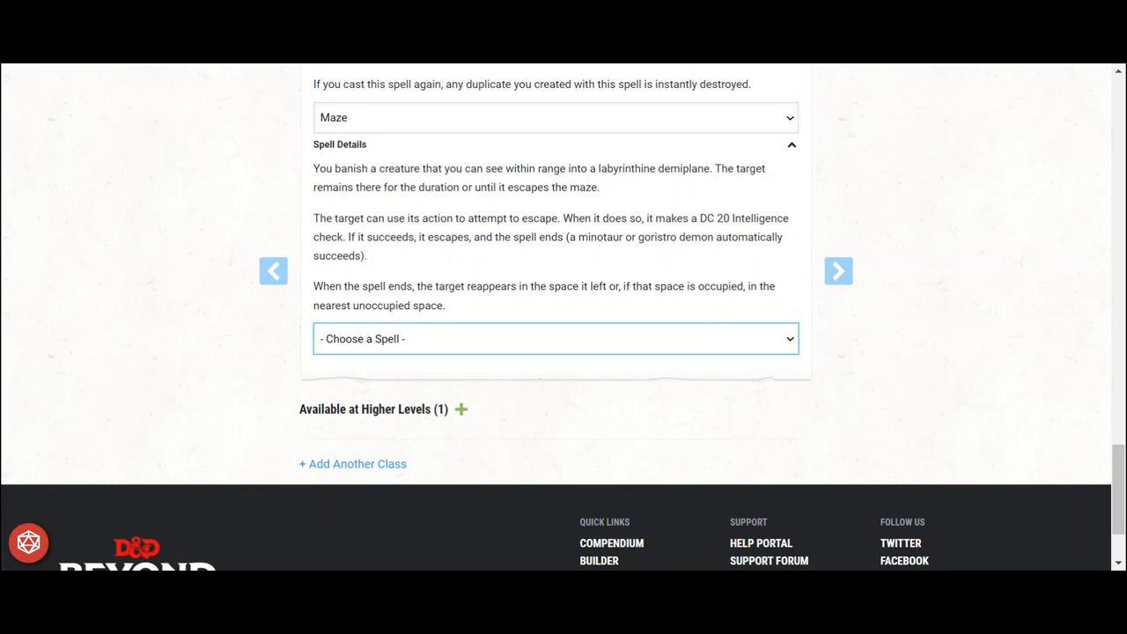
pyautogui.click(555, 339)
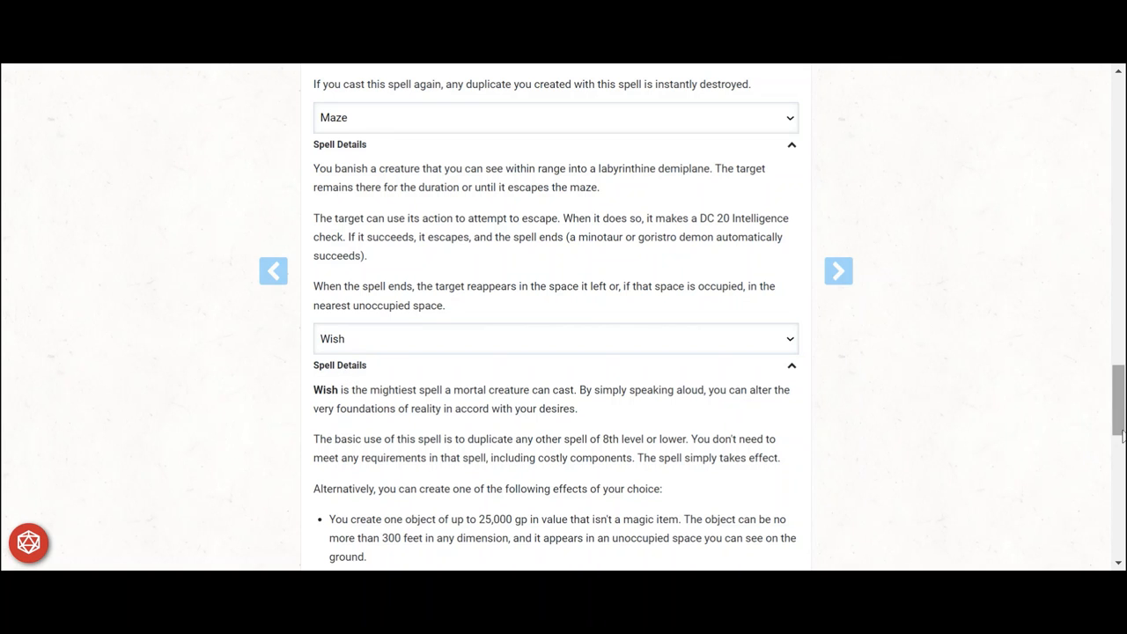
pyautogui.scroll(-3)
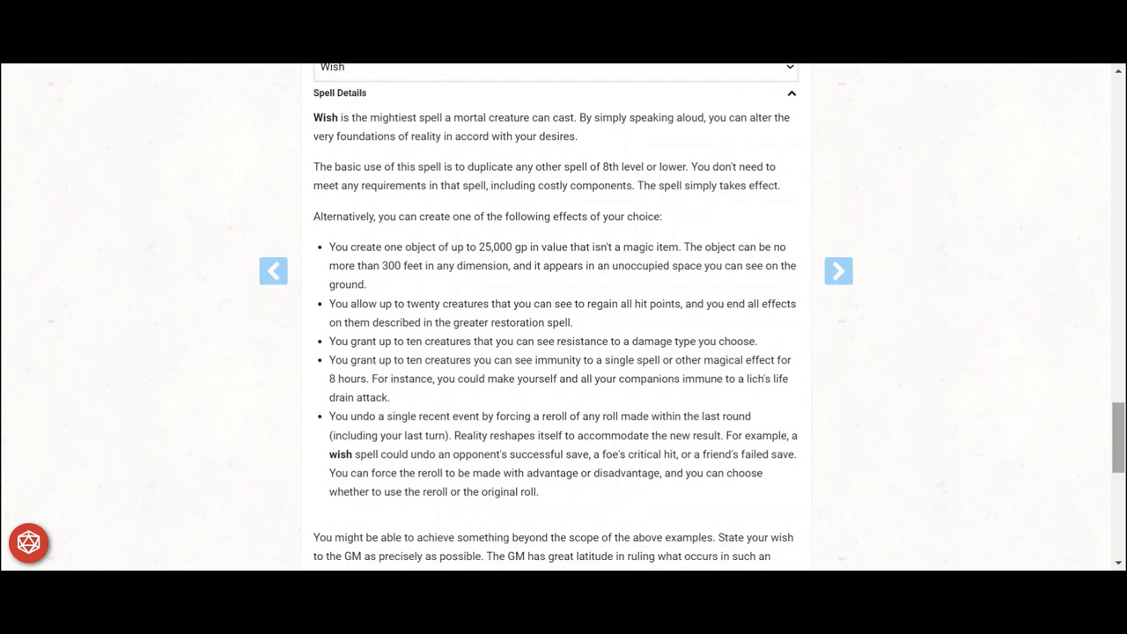
pyautogui.scroll(-3)
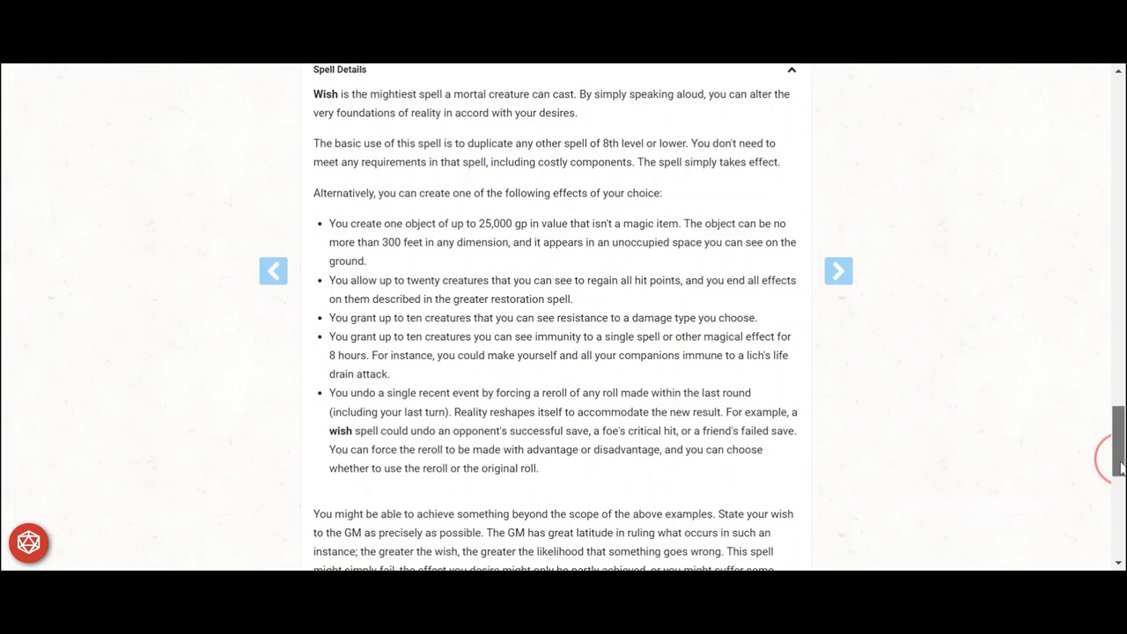
pyautogui.scroll(-3)
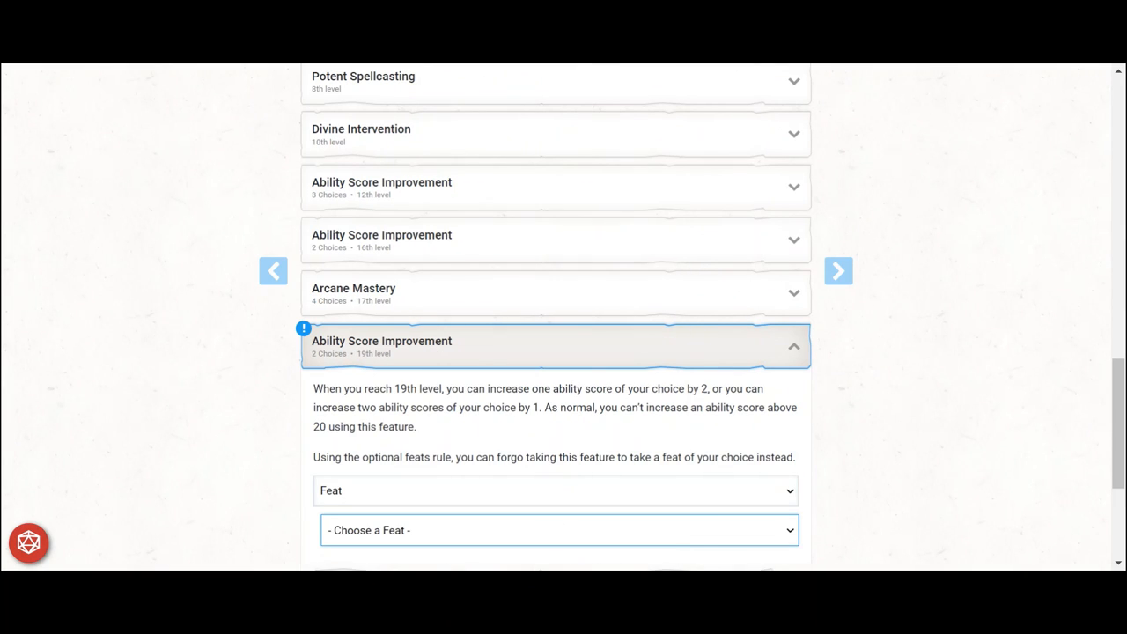
pyautogui.moveTo(720, 527)
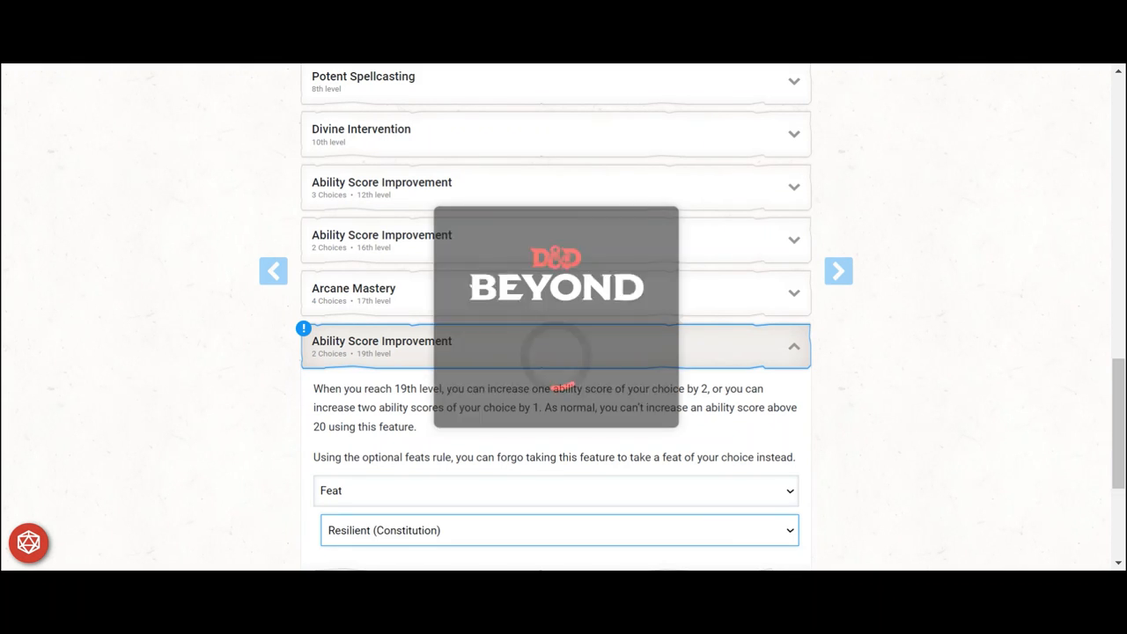
# - Scroll to the 19th-level feat showing Resilient (Constitution)
pyautogui.scroll(-3)
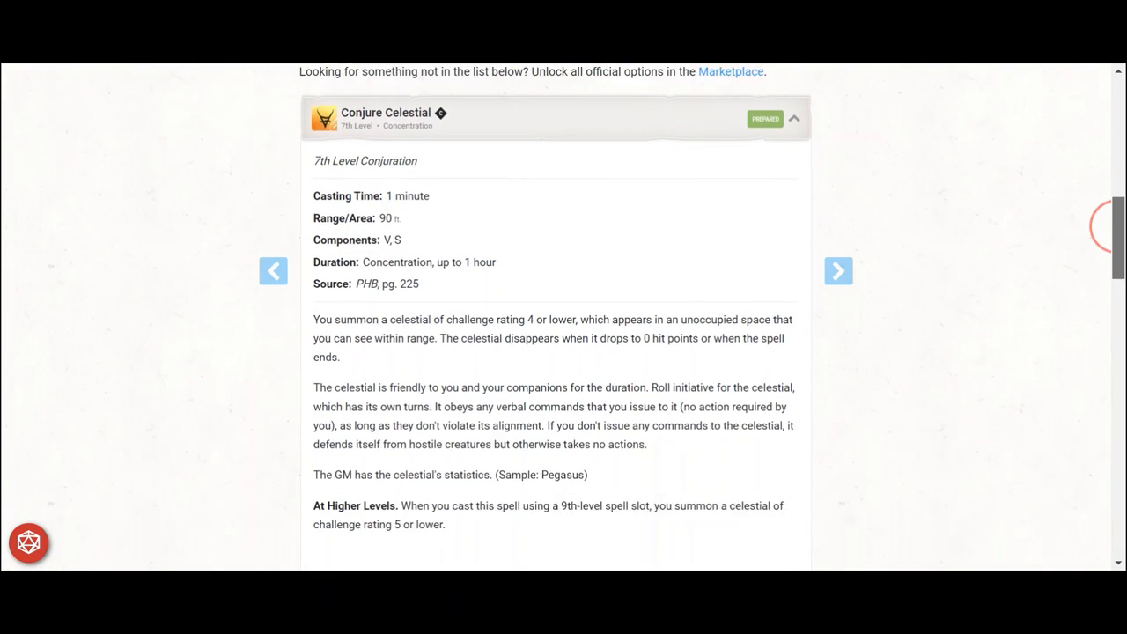
# - Prepare the 7th-level cleric spells Divine Word and Regenerate
pyautogui.click(792, 118)
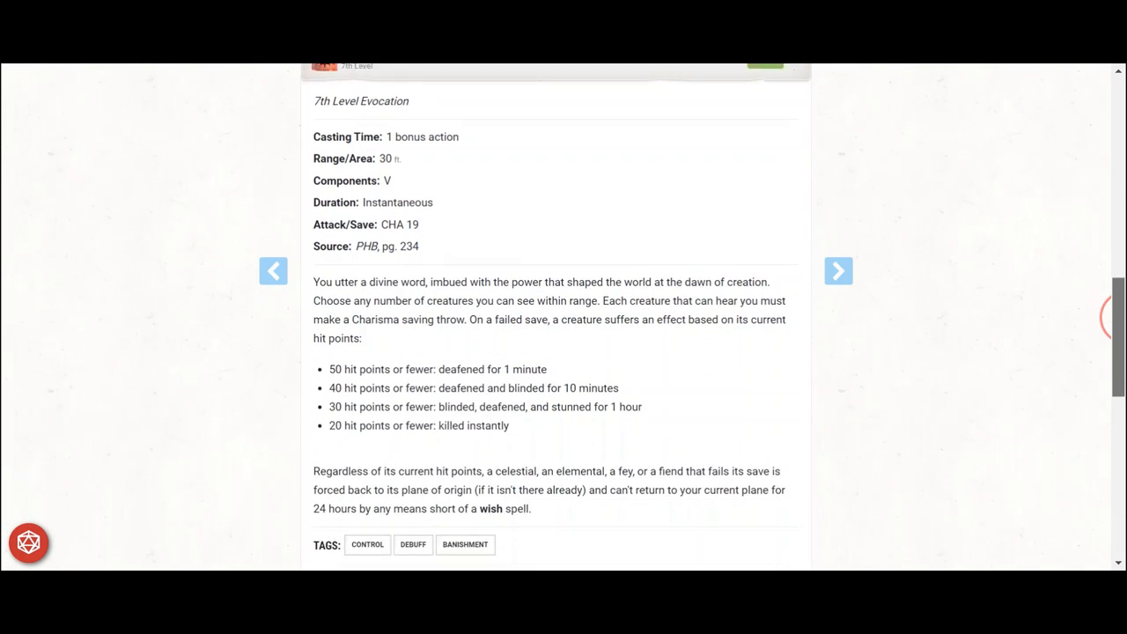
pyautogui.scroll(-3)
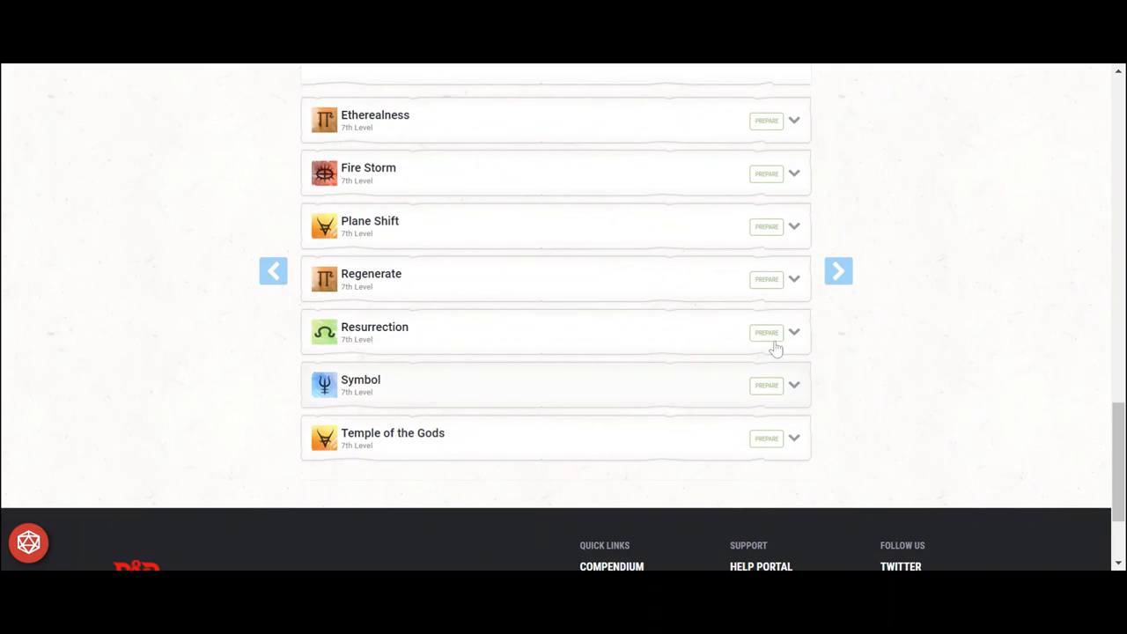
pyautogui.click(766, 279)
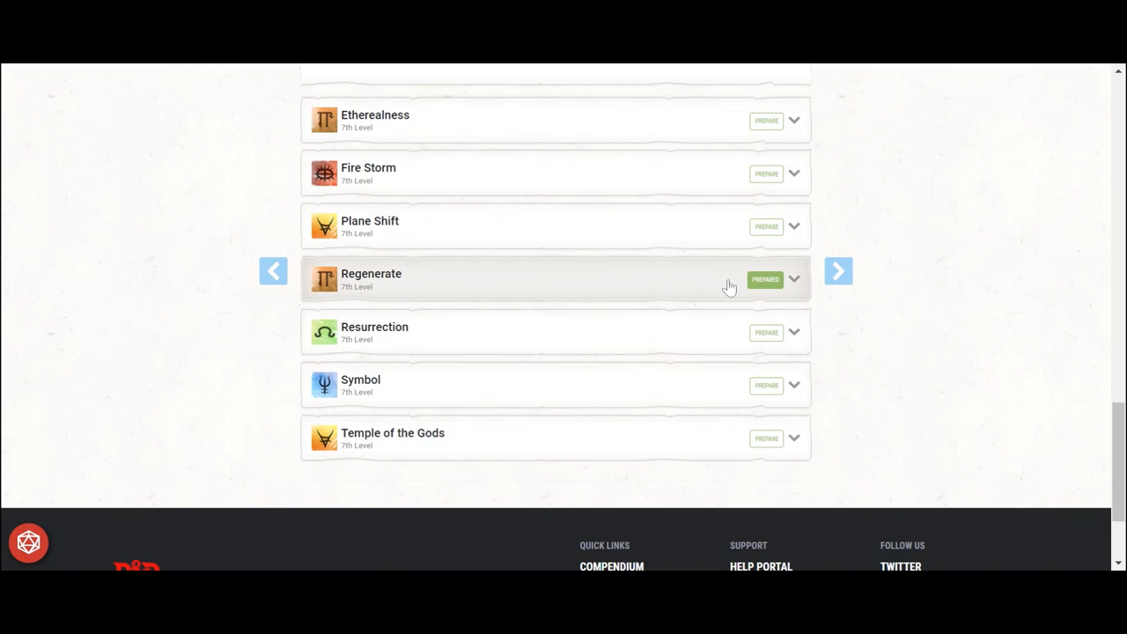
pyautogui.click(765, 279)
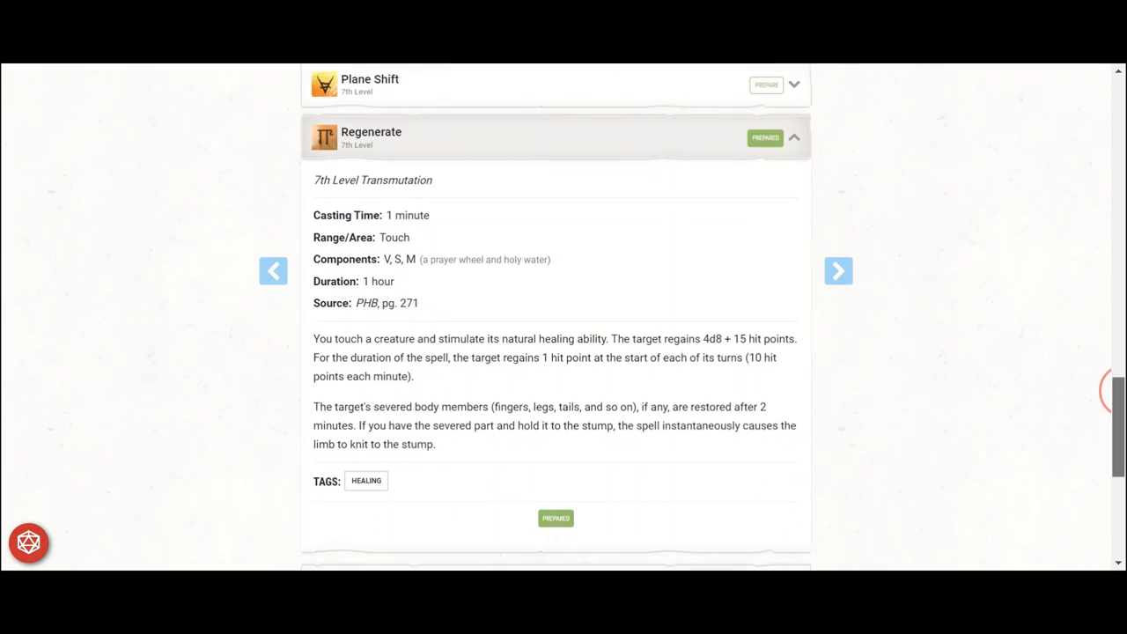
pyautogui.scroll(-3)
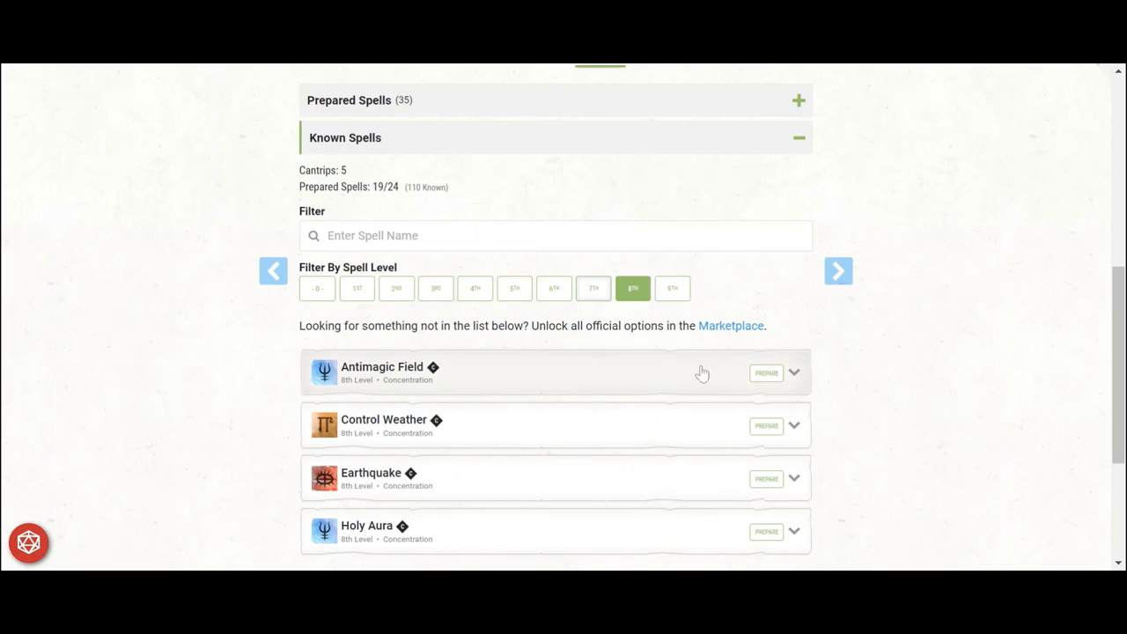
# - Prepare Antimagic Field, Holy Aura and Mass Heal, reaching 39 prepared spells
pyautogui.click(765, 372)
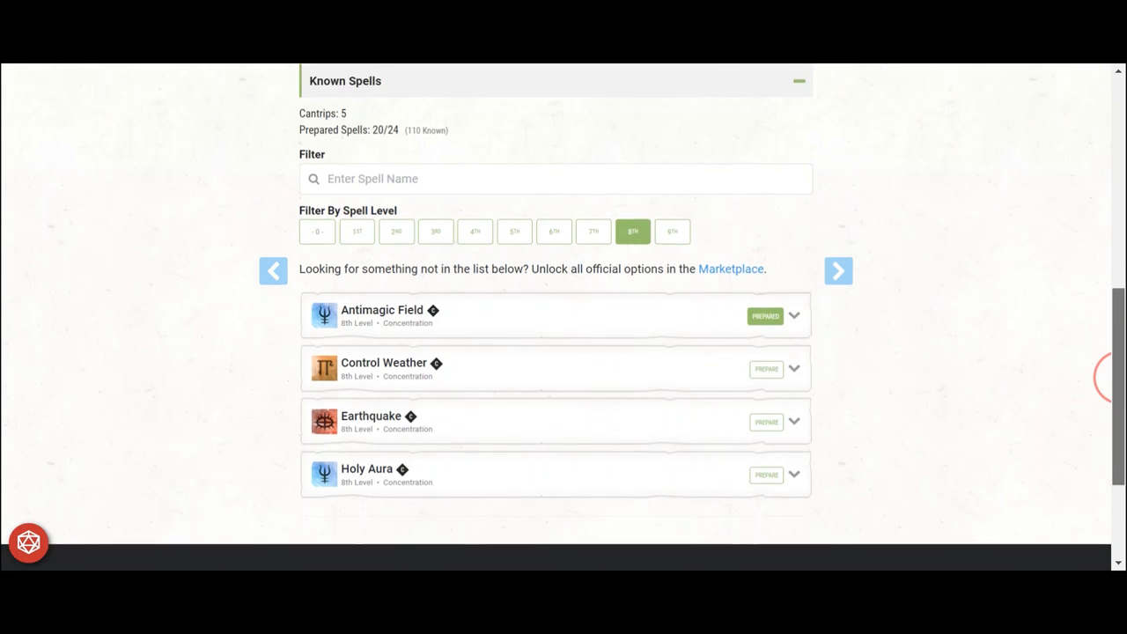
pyautogui.scroll(-3)
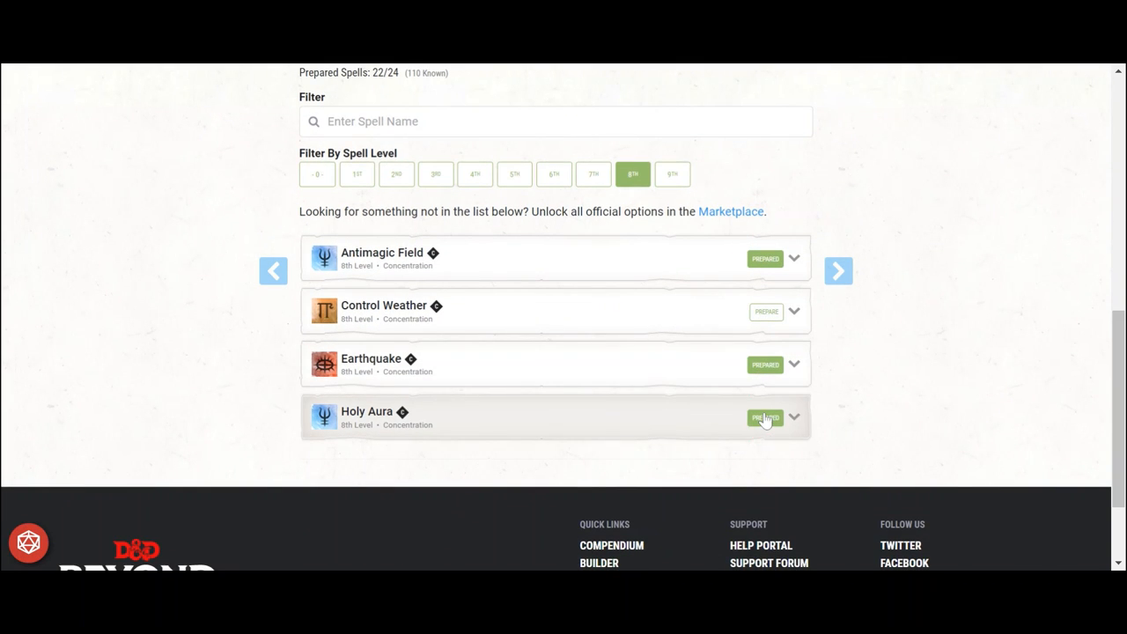
pyautogui.click(792, 417)
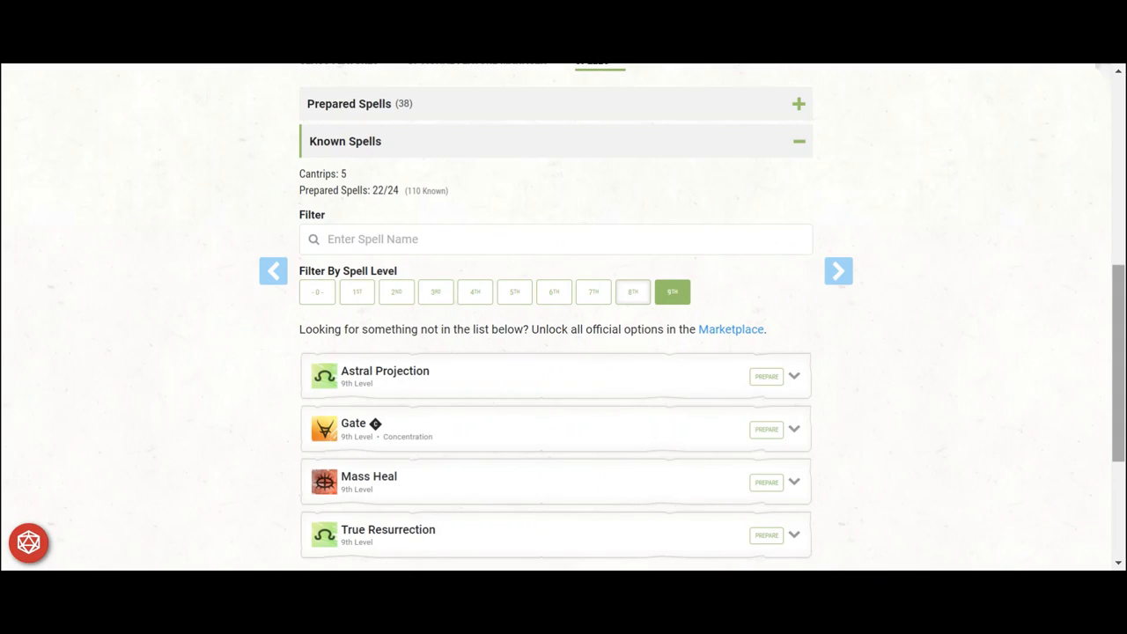
pyautogui.scroll(-3)
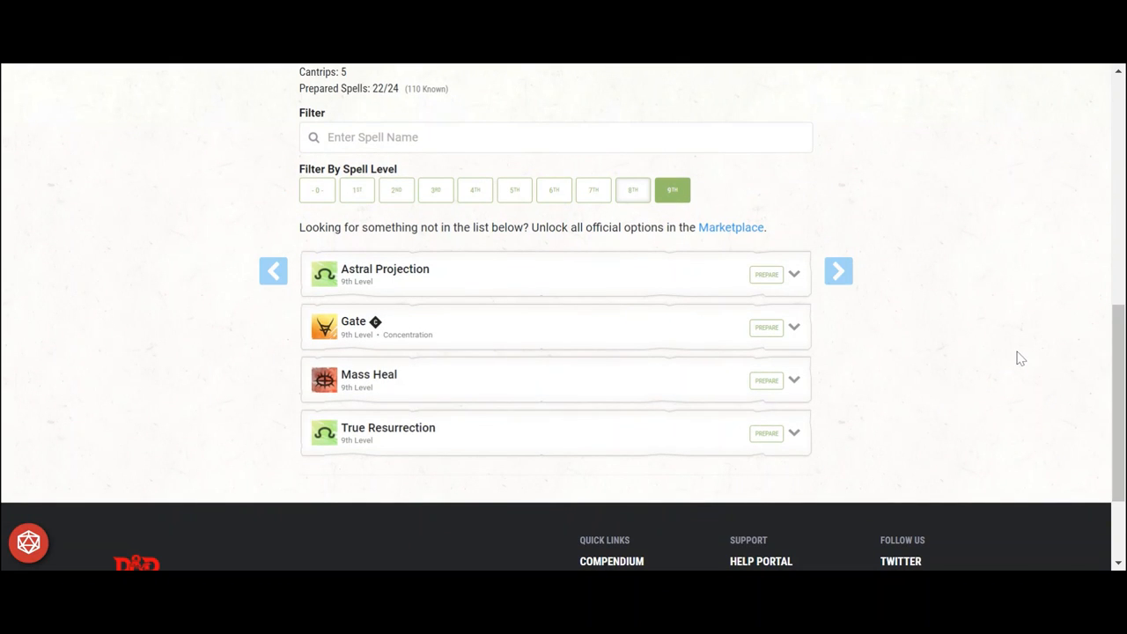
pyautogui.click(765, 380)
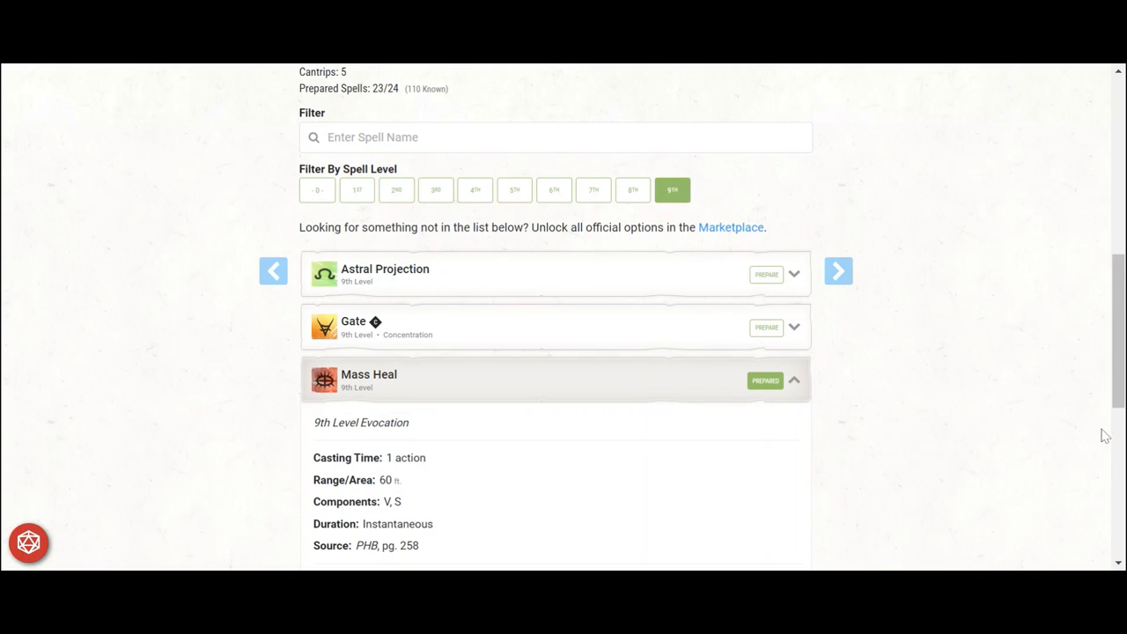
pyautogui.scroll(-3)
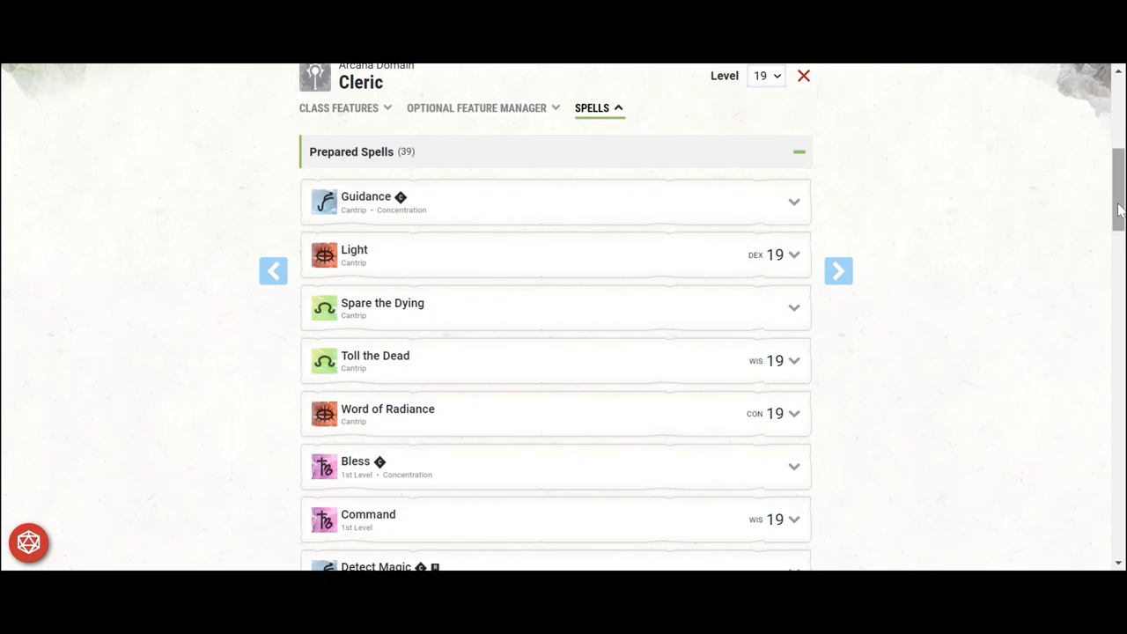
pyautogui.scroll(-3)
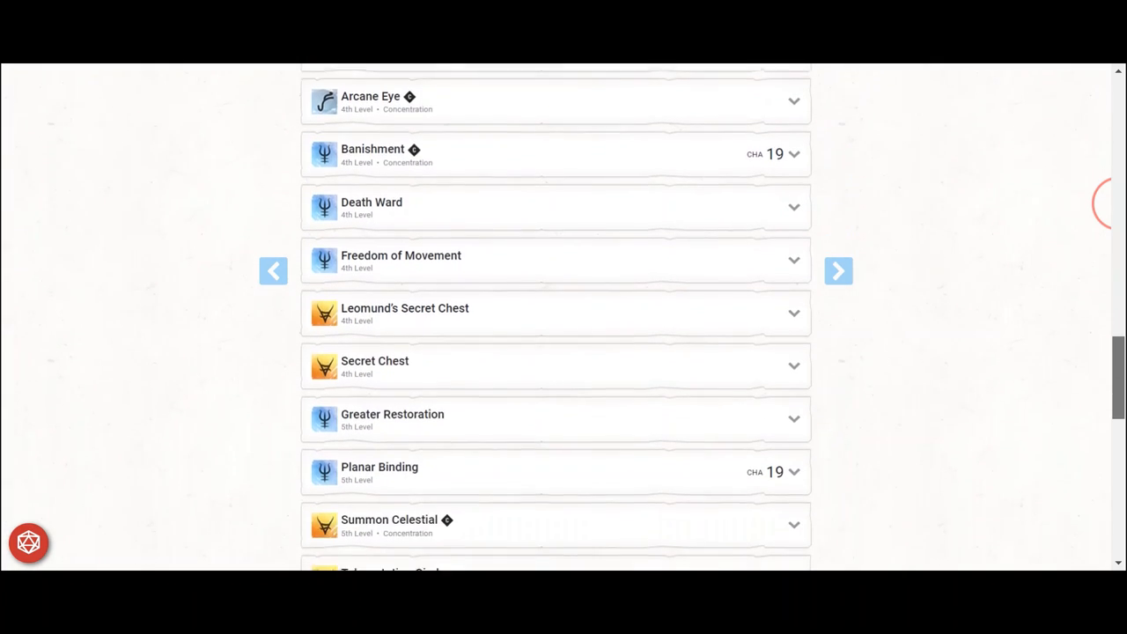
pyautogui.scroll(-3)
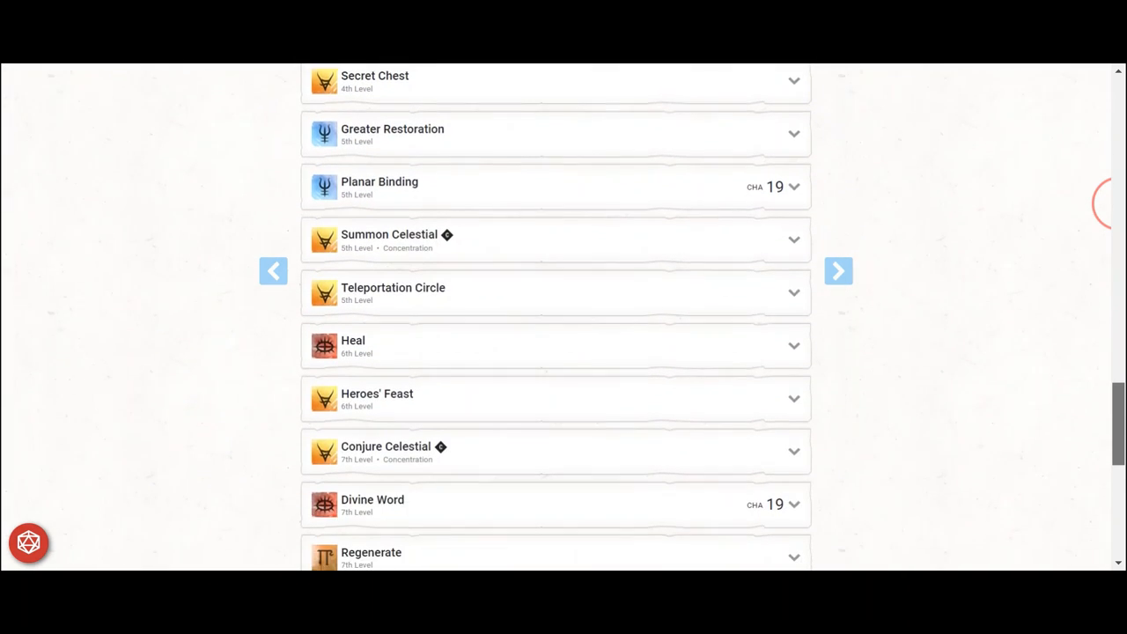
pyautogui.scroll(-3)
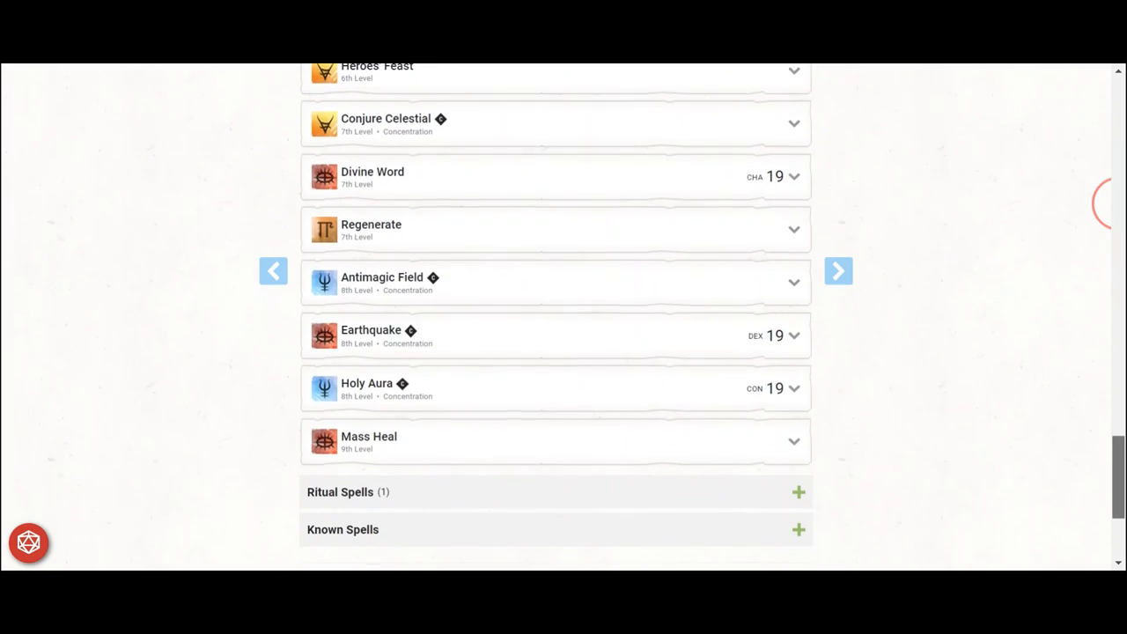